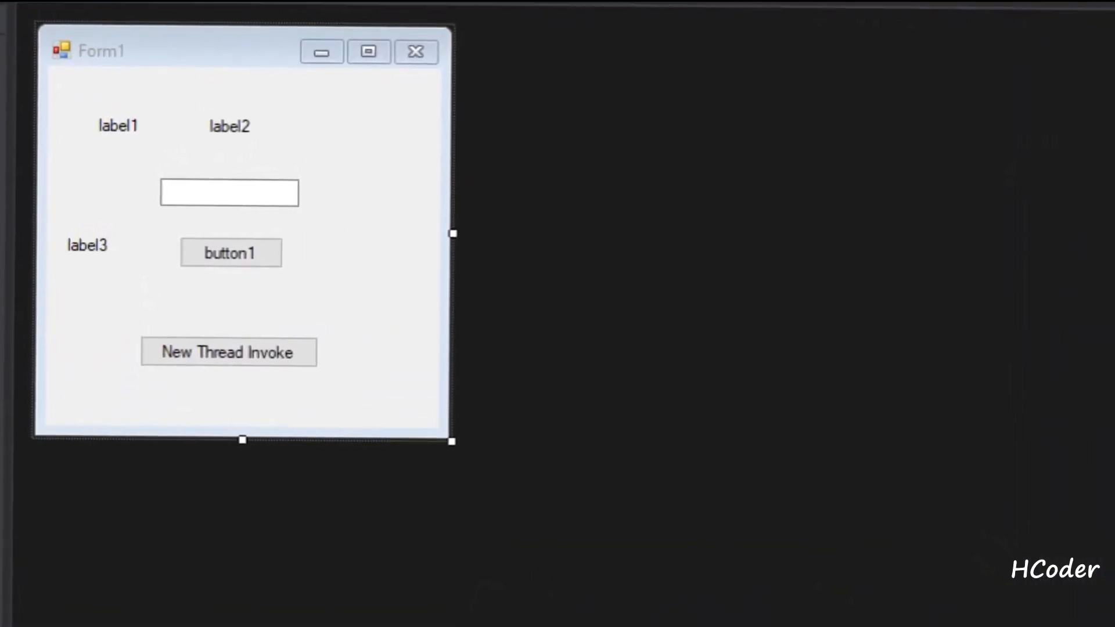
pyautogui.moveTo(141, 118)
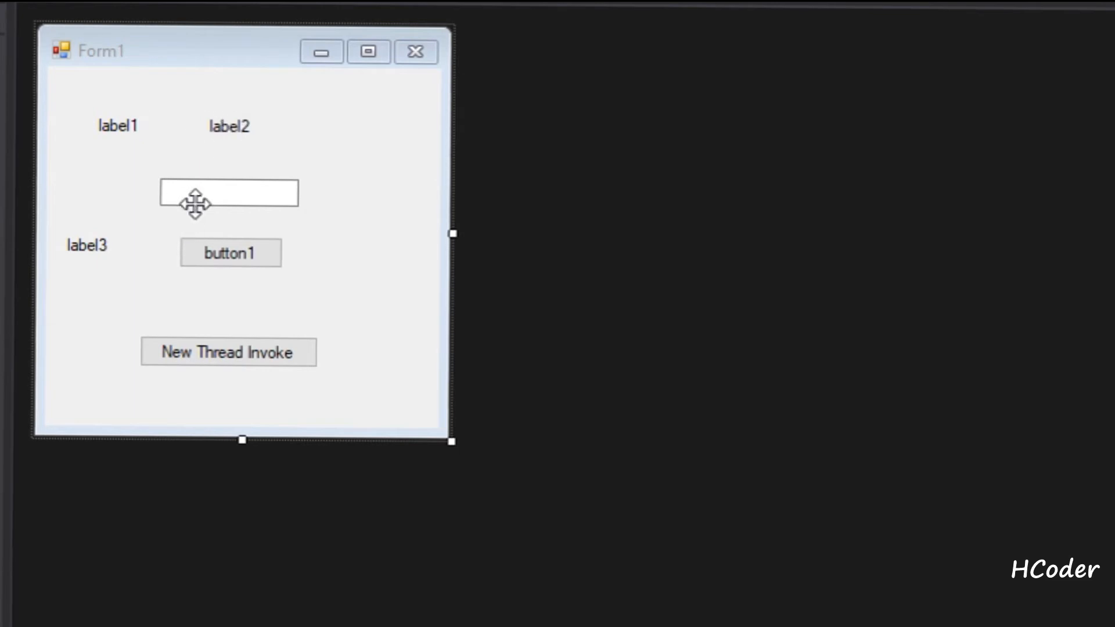
pyautogui.moveTo(230, 252)
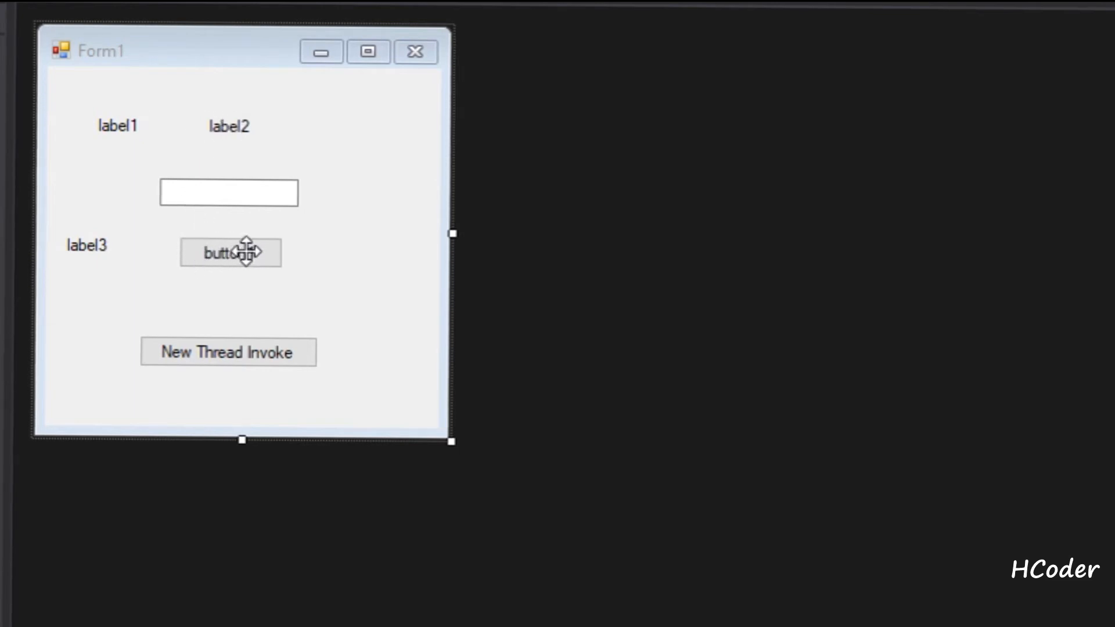
pyautogui.moveTo(256, 232)
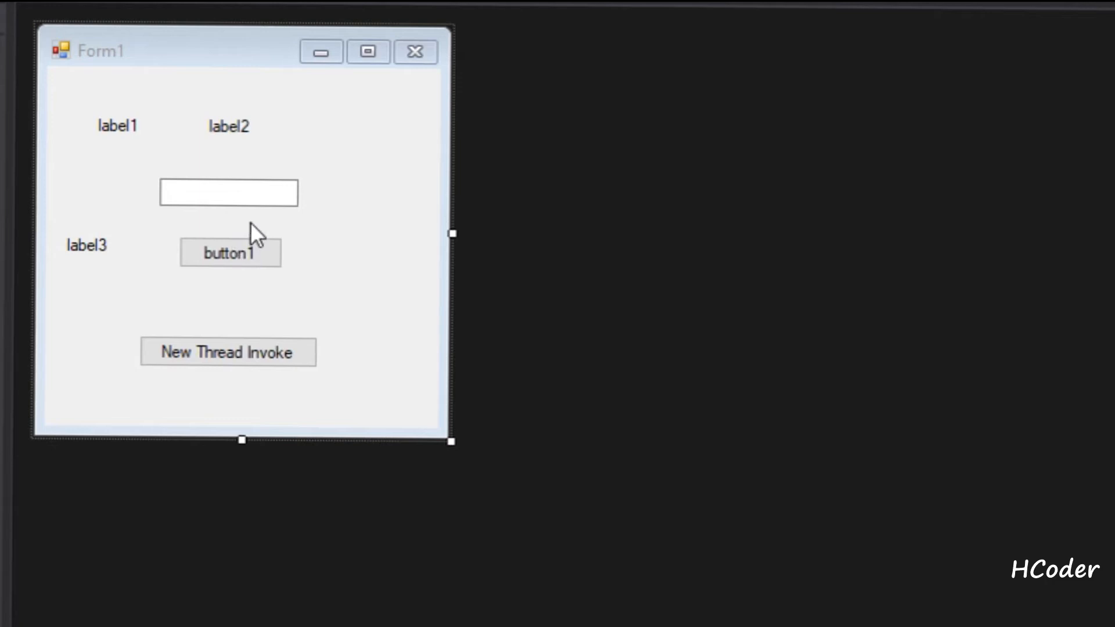
pyautogui.moveTo(260, 225)
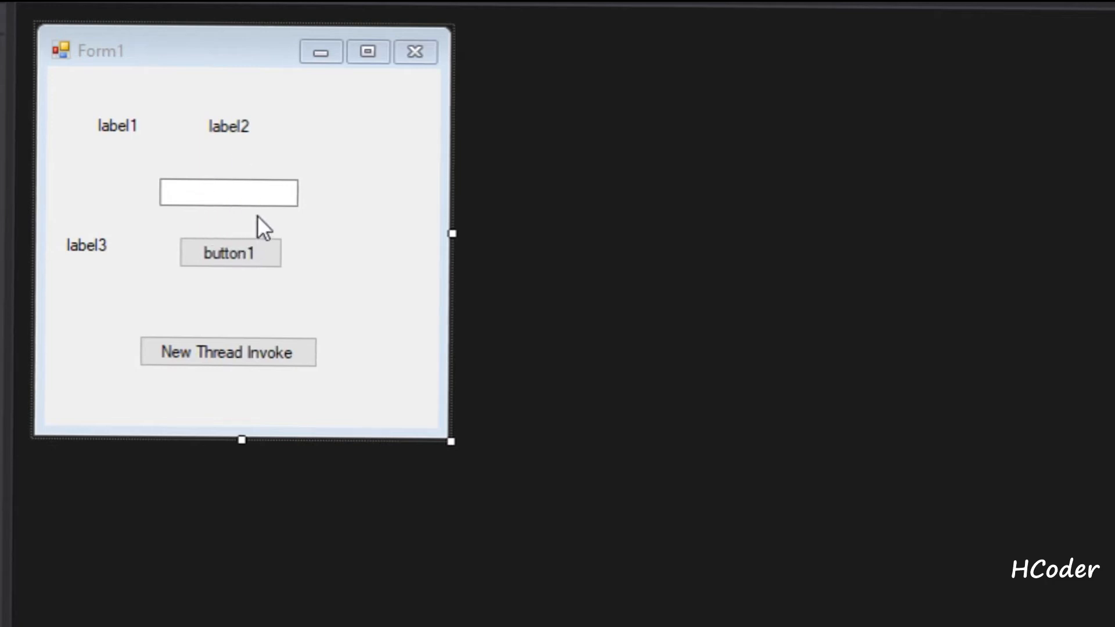
pyautogui.moveTo(237, 338)
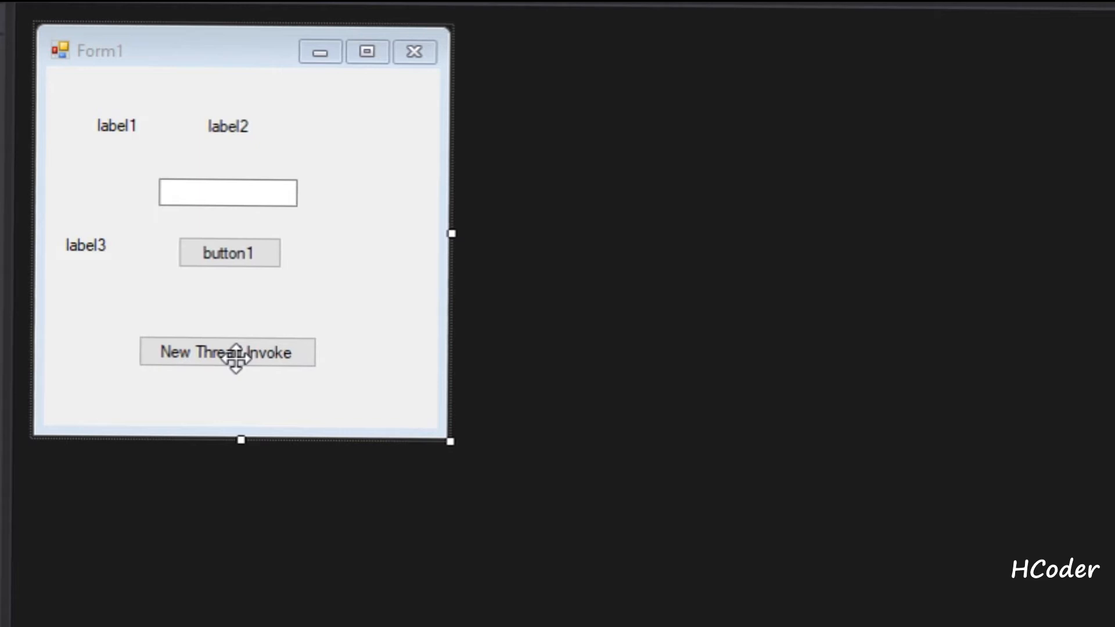
pyautogui.moveTo(131, 123)
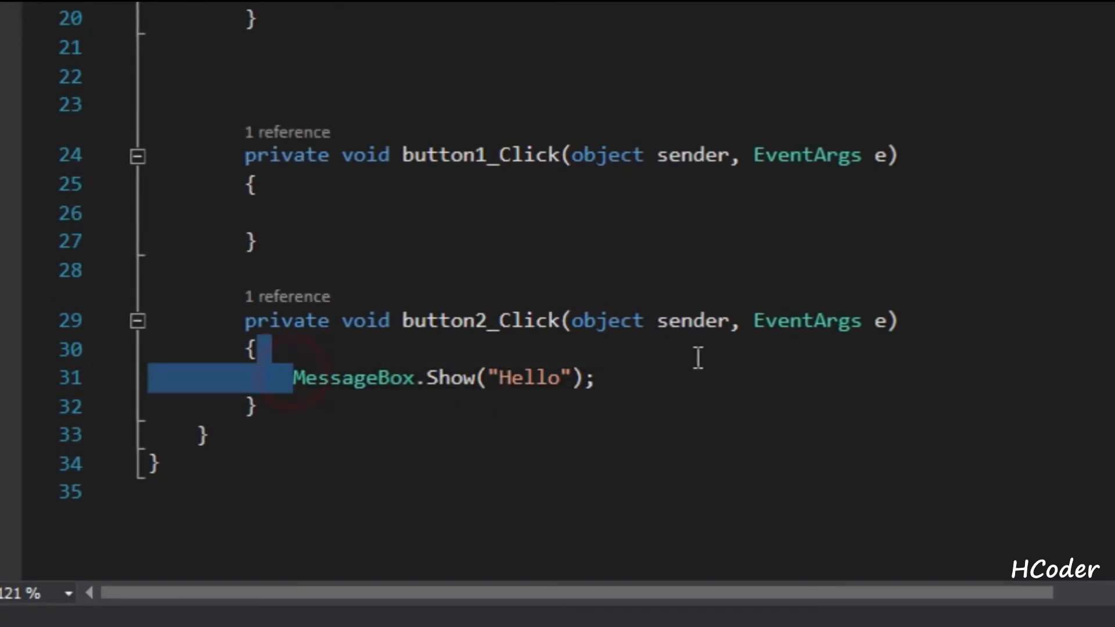
# - Write label1.Text = "Hello"; and move it into button1_Click, leaving button2_Click empty
pyautogui.write('la')
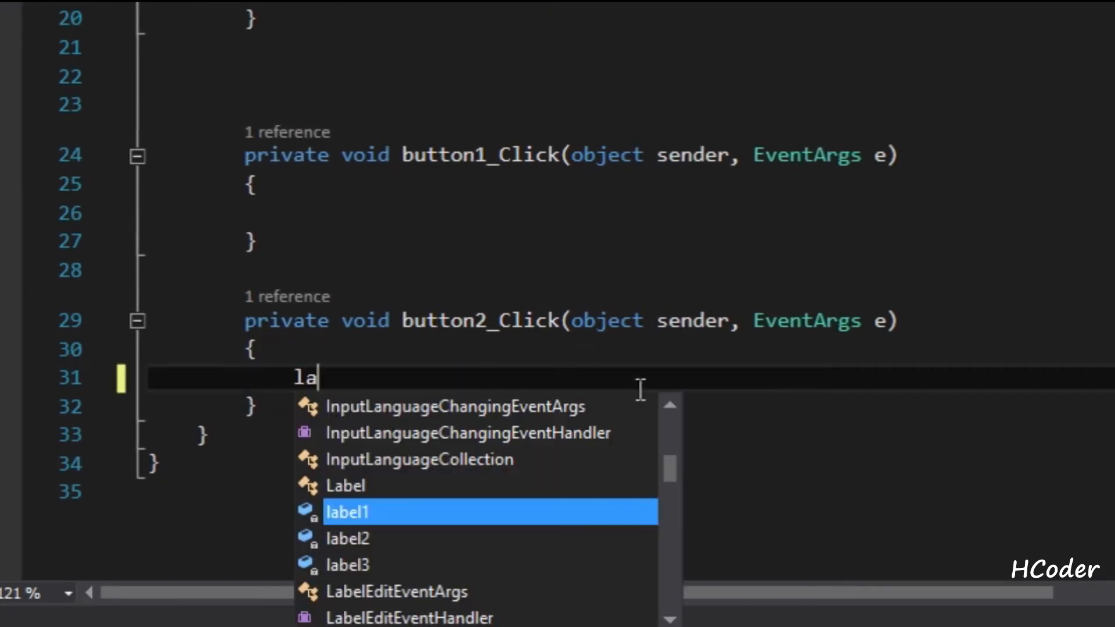
pyautogui.write('bel1.')
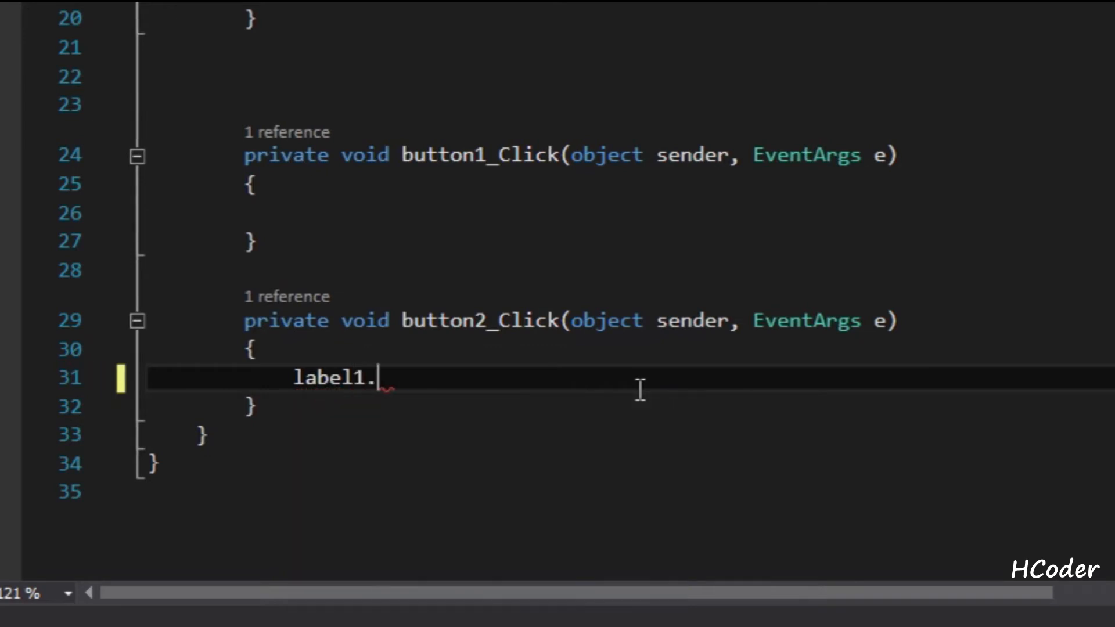
pyautogui.write('Text=')
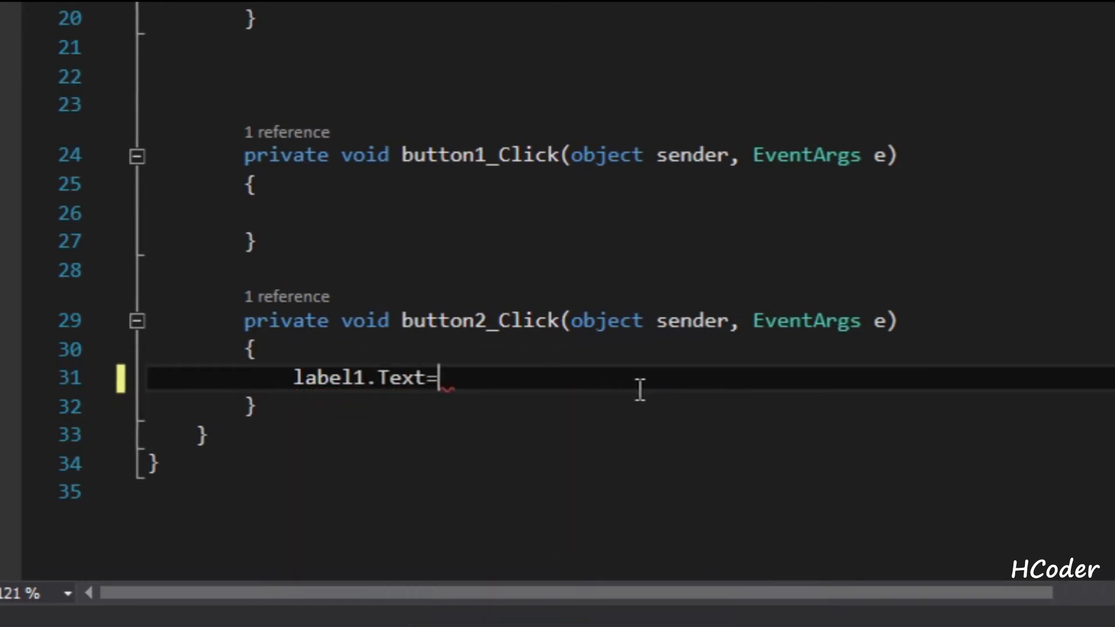
pyautogui.write('"Hew"')
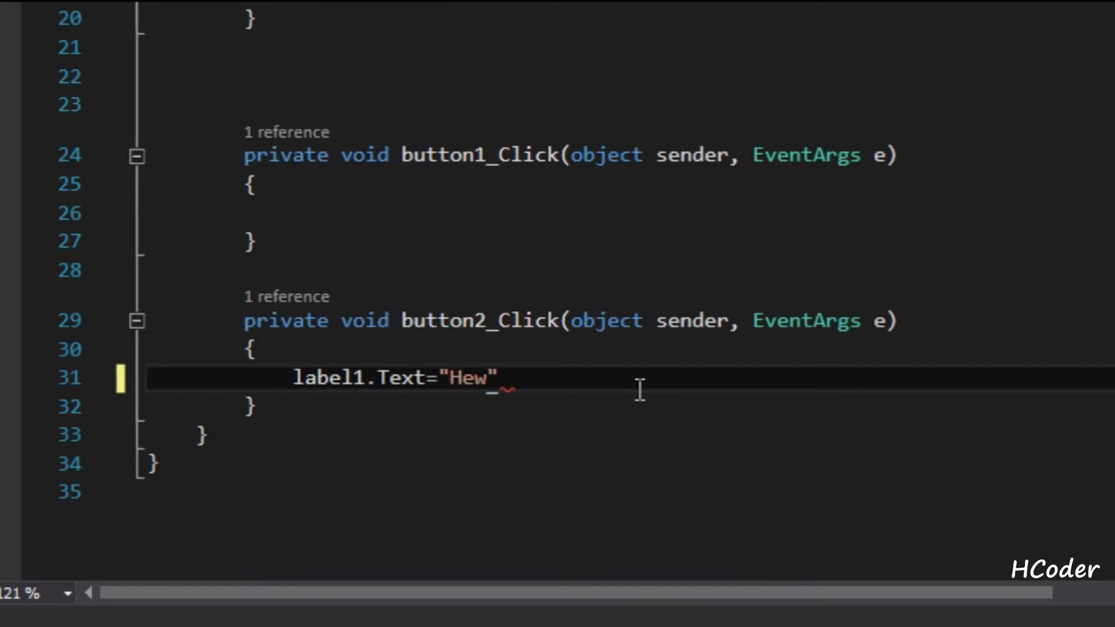
pyautogui.press('Backspace')
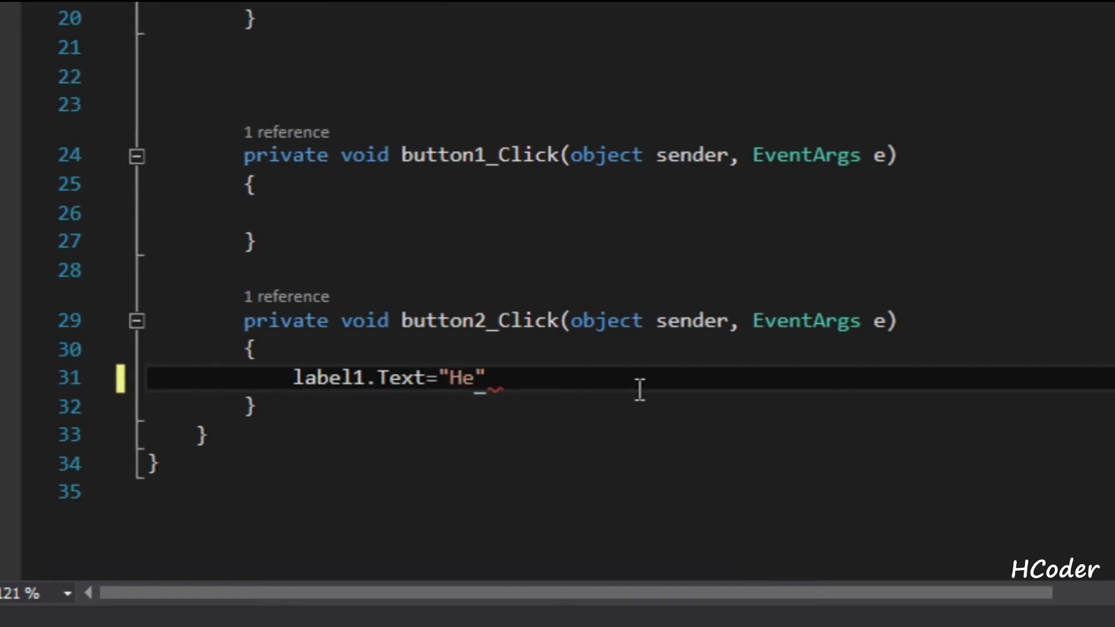
pyautogui.write('llo')
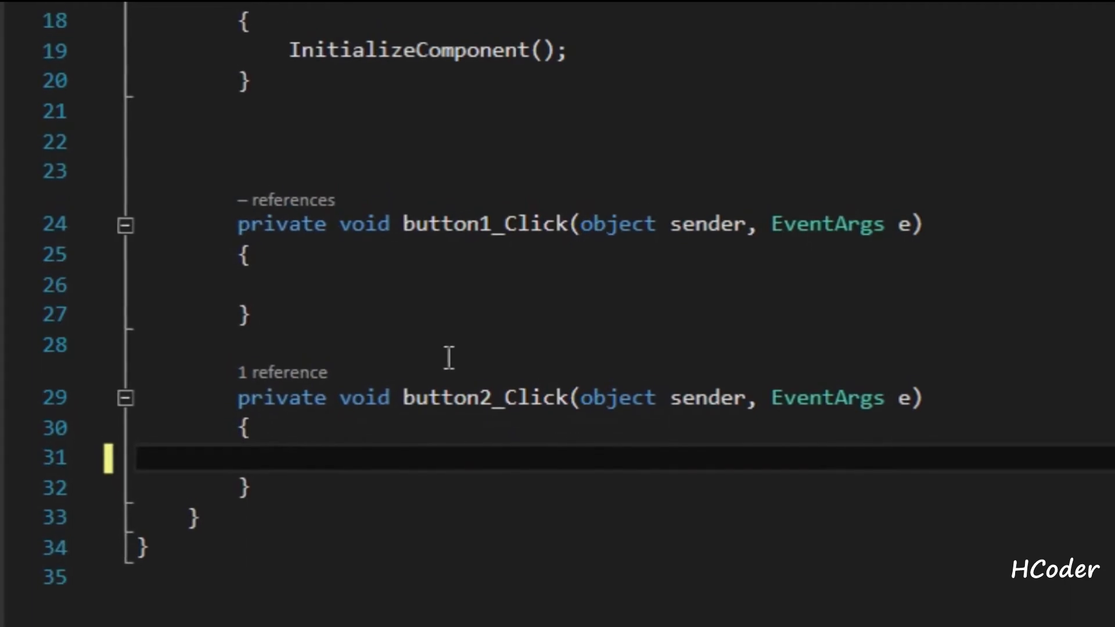
pyautogui.write('label1.Text = "Hello";')
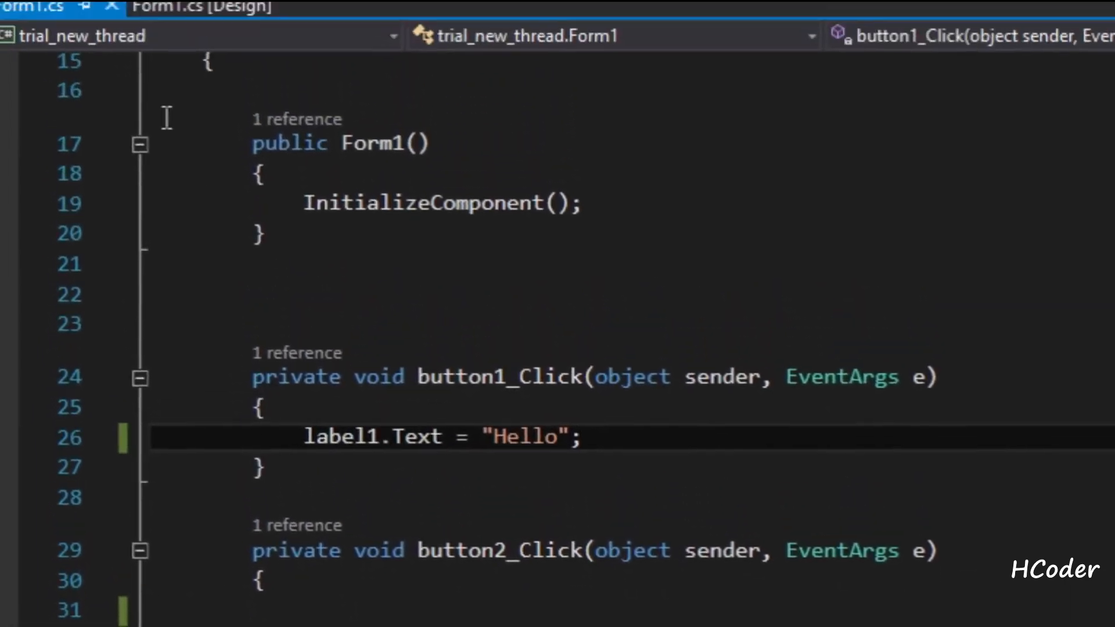
# - Build and run the app, then start a new line at the top of the Form1 class
pyautogui.click(278, 50)
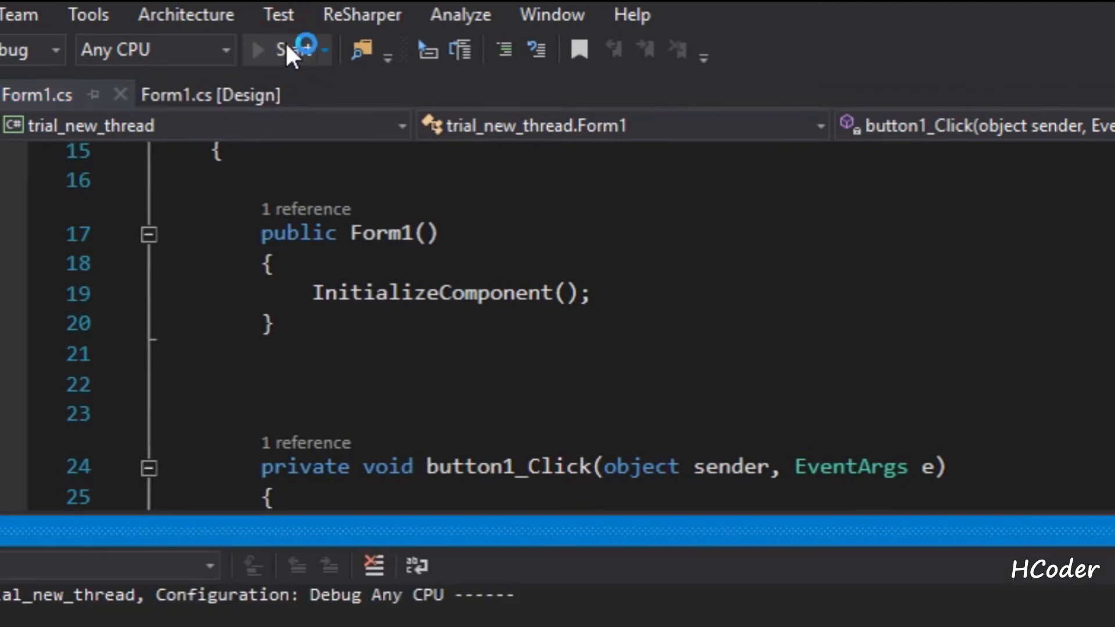
pyautogui.click(261, 48)
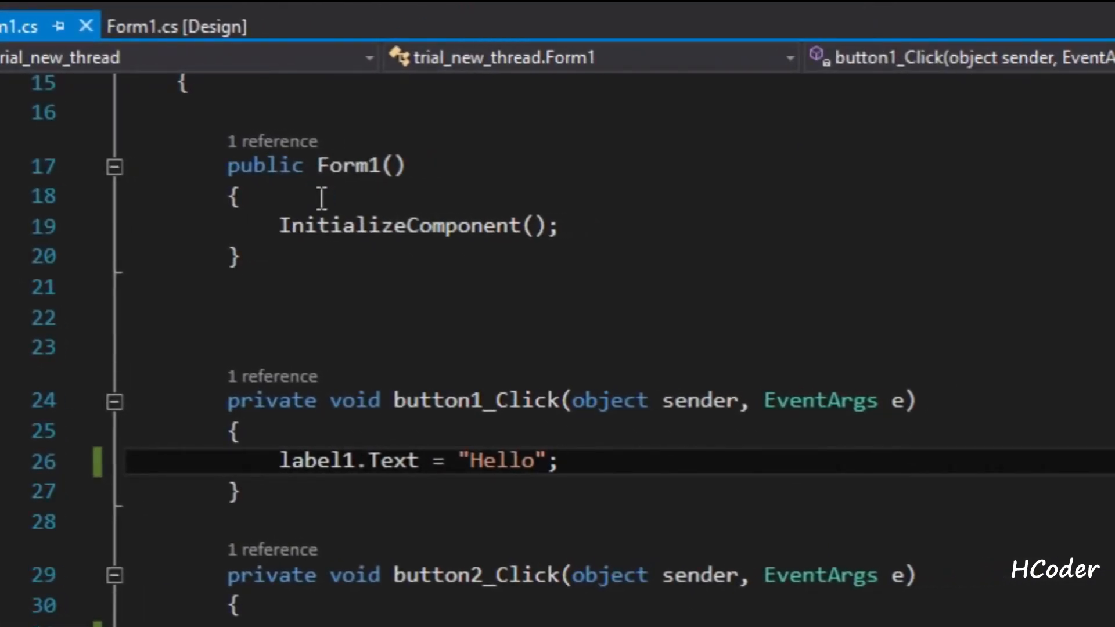
pyautogui.click(561, 460)
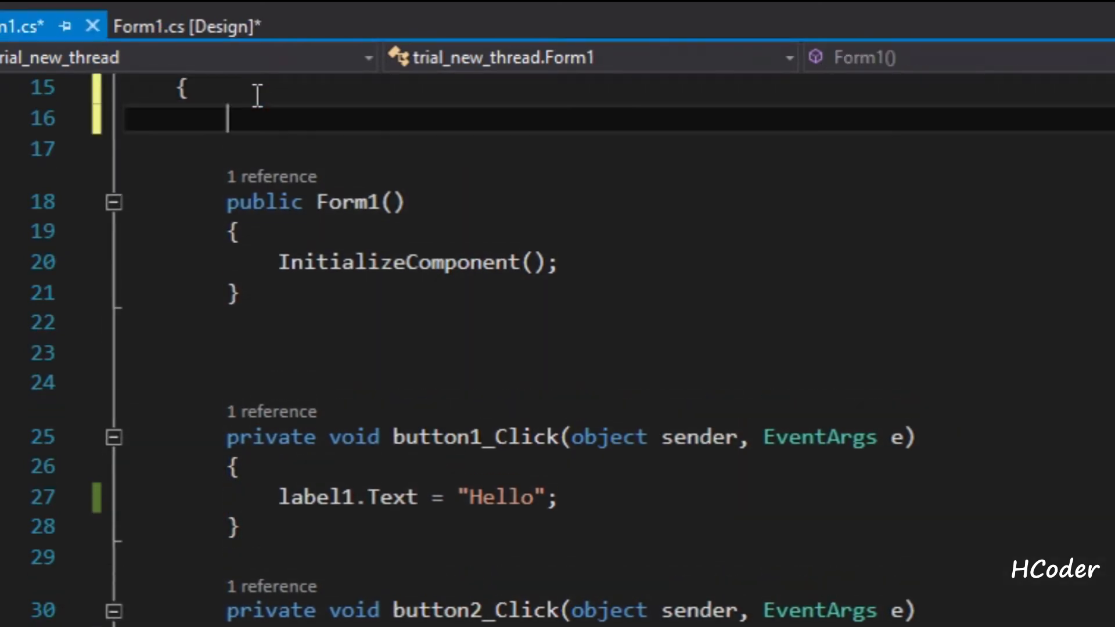
# - Declare an int count field and set count = 0 in the Form1 constructor
pyautogui.write('int count')
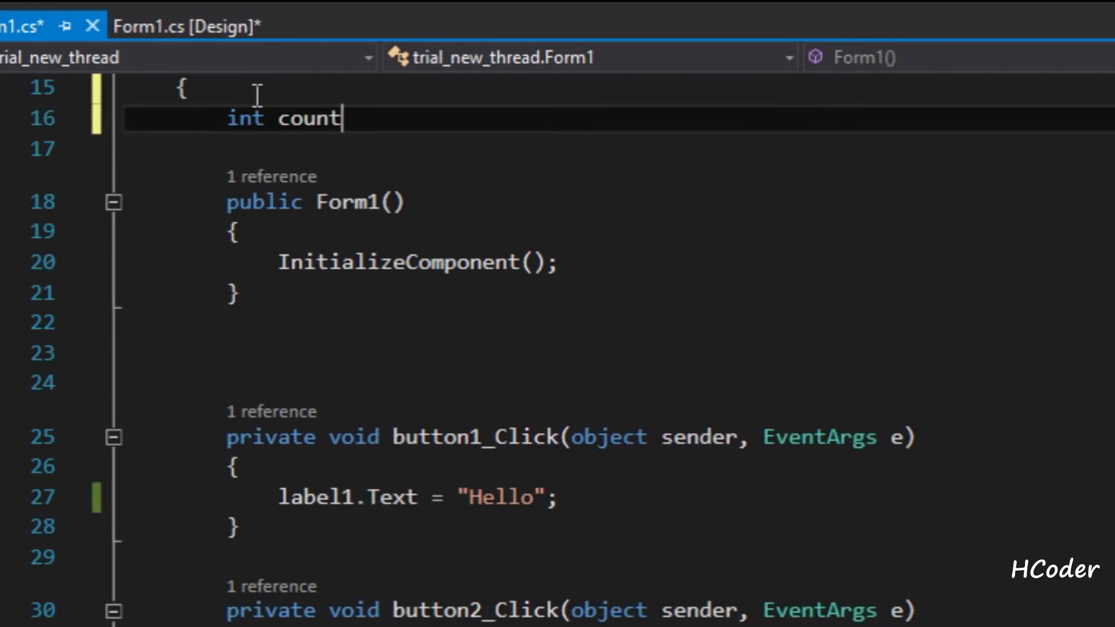
pyautogui.doubleClick(306, 118)
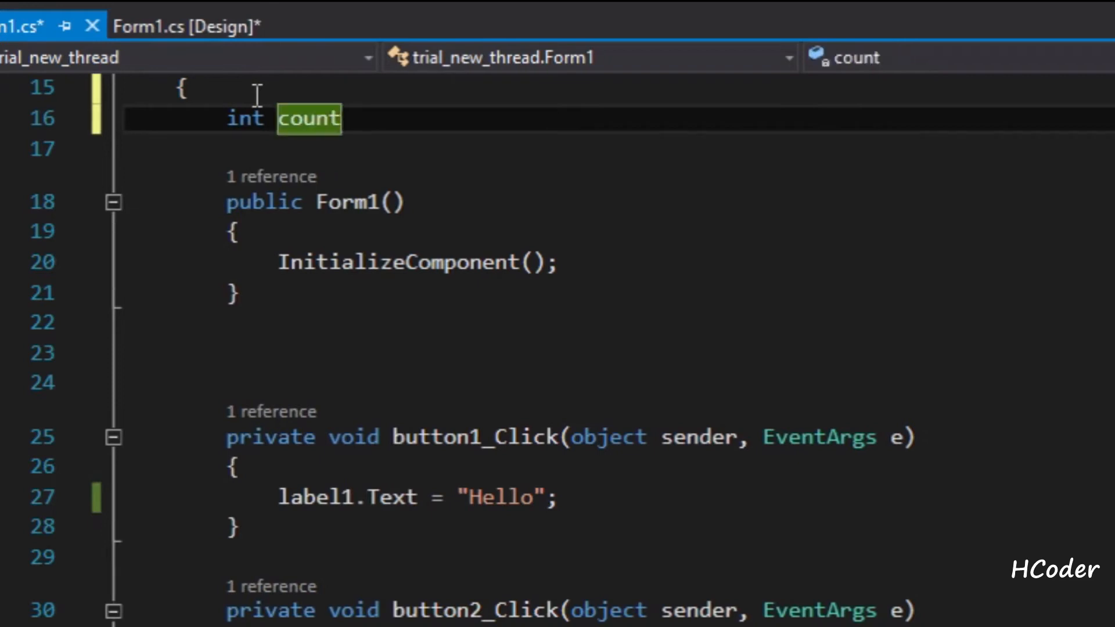
pyautogui.write(';')
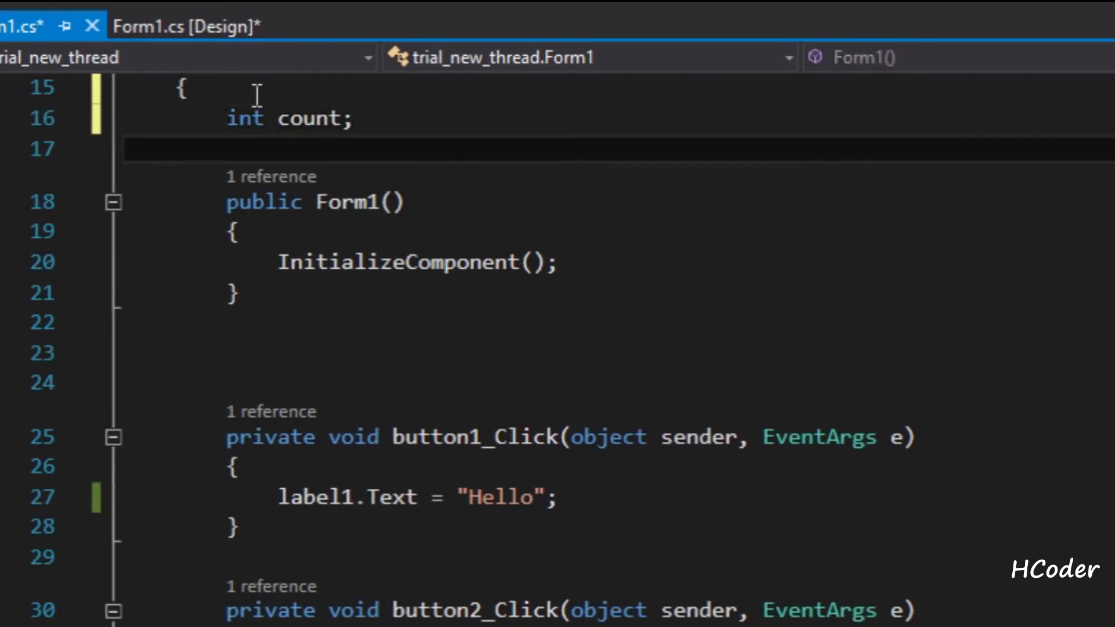
pyautogui.write('count = 0;')
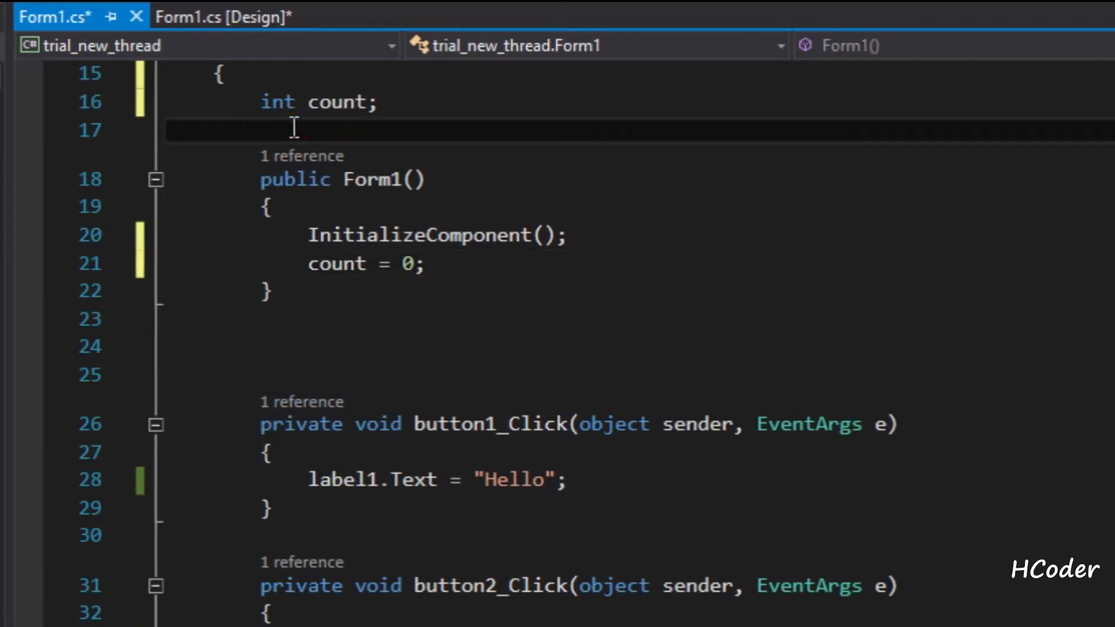
# - Declare a Timer mytimer field and begin mytimer = new Timer() in the constructor
pyautogui.write('Timer')
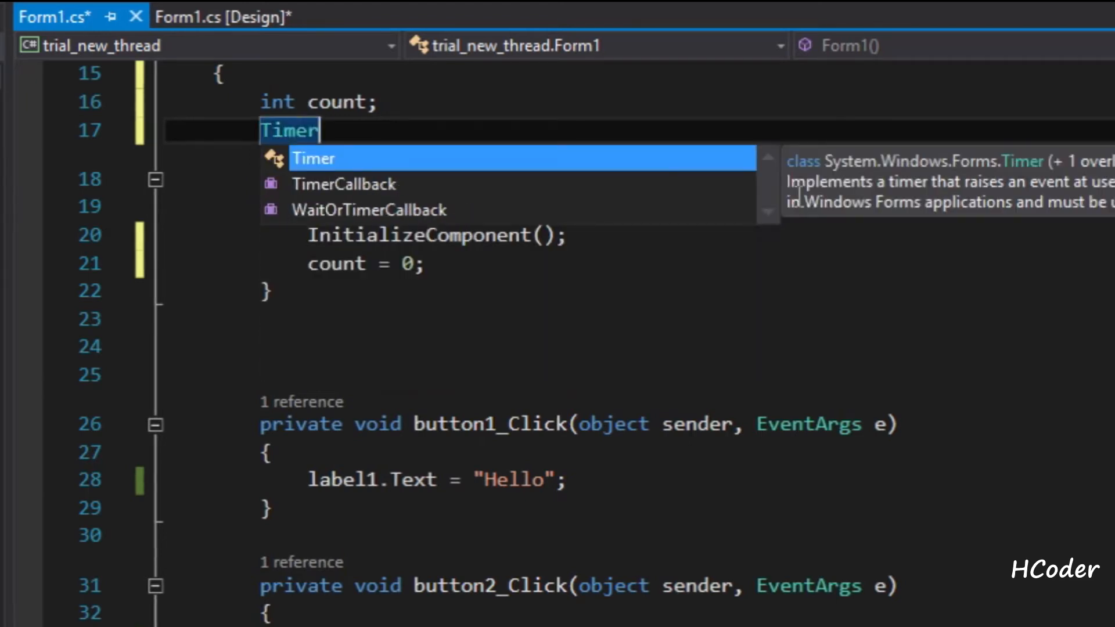
pyautogui.moveTo(981, 164)
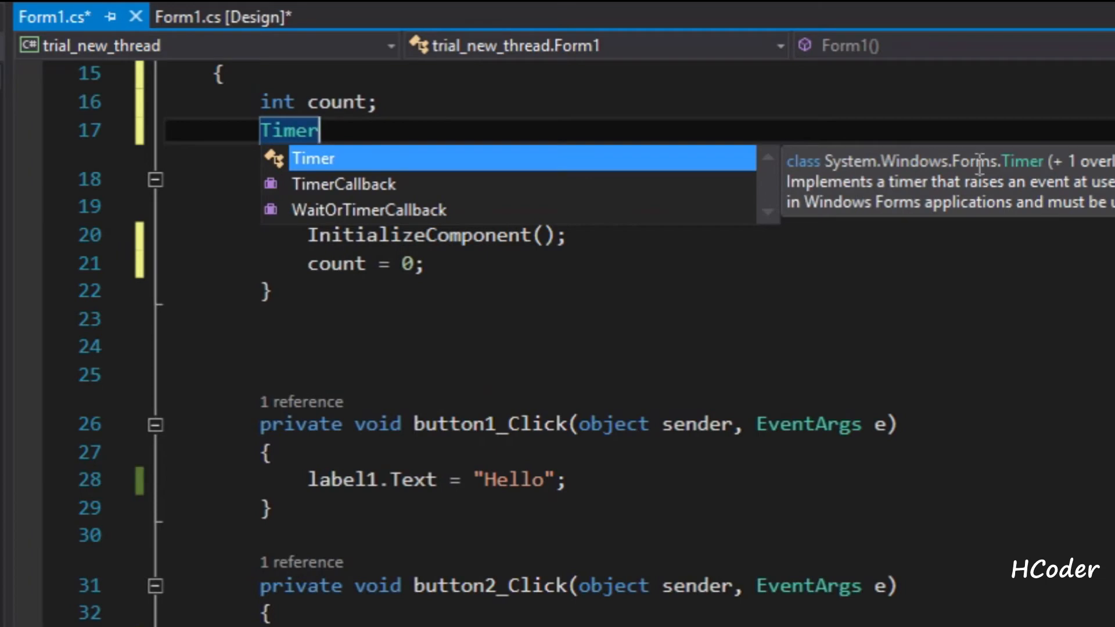
pyautogui.write('m')
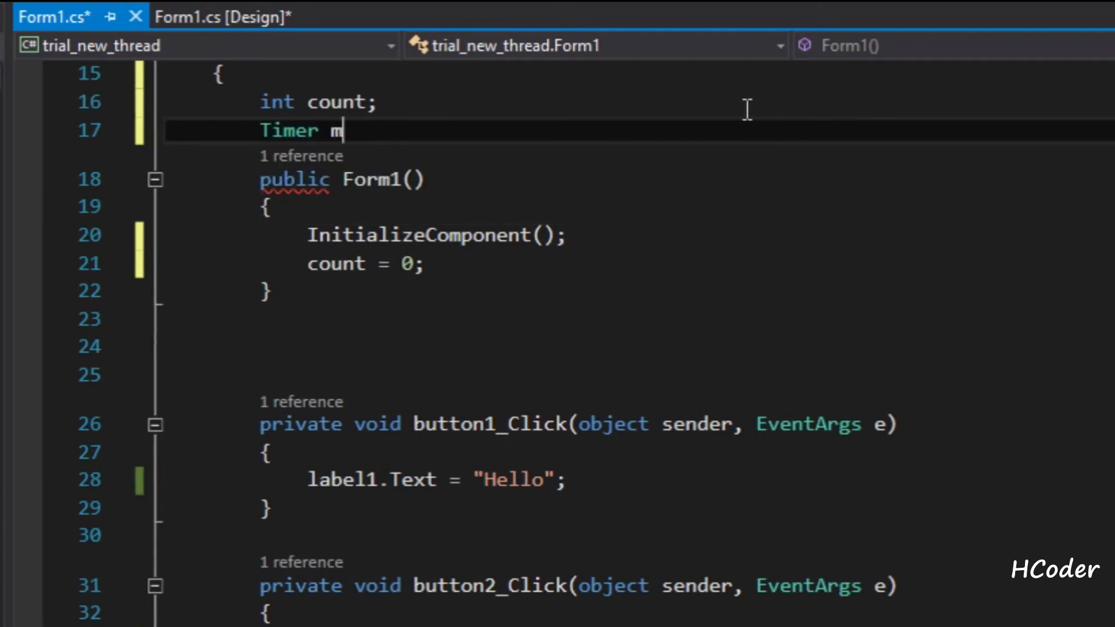
pyautogui.write('ytimer;')
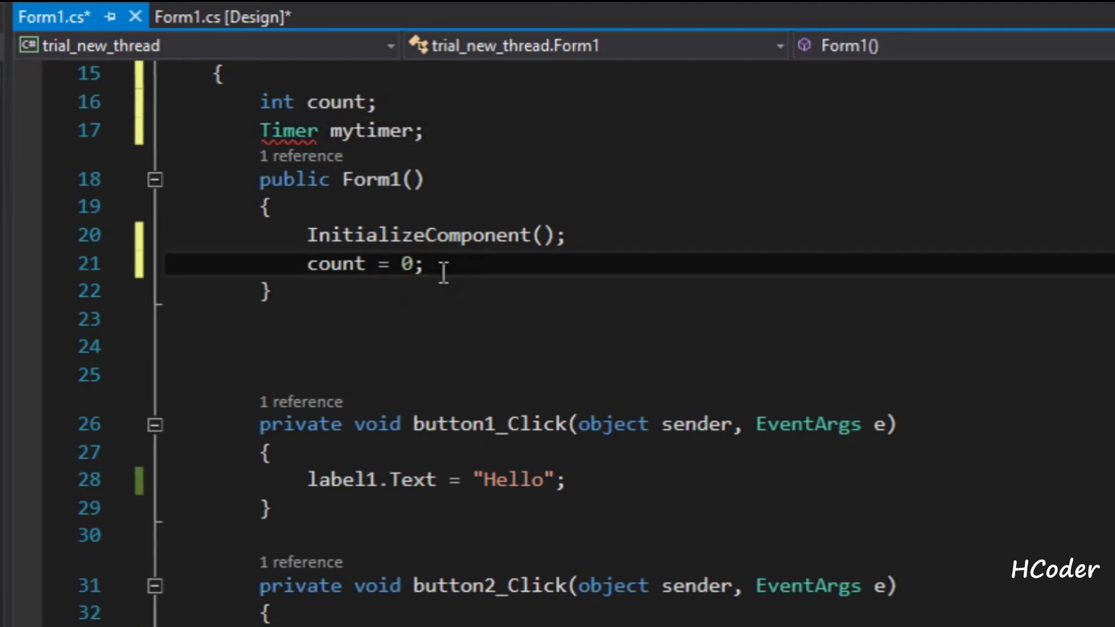
pyautogui.write('mytimer')
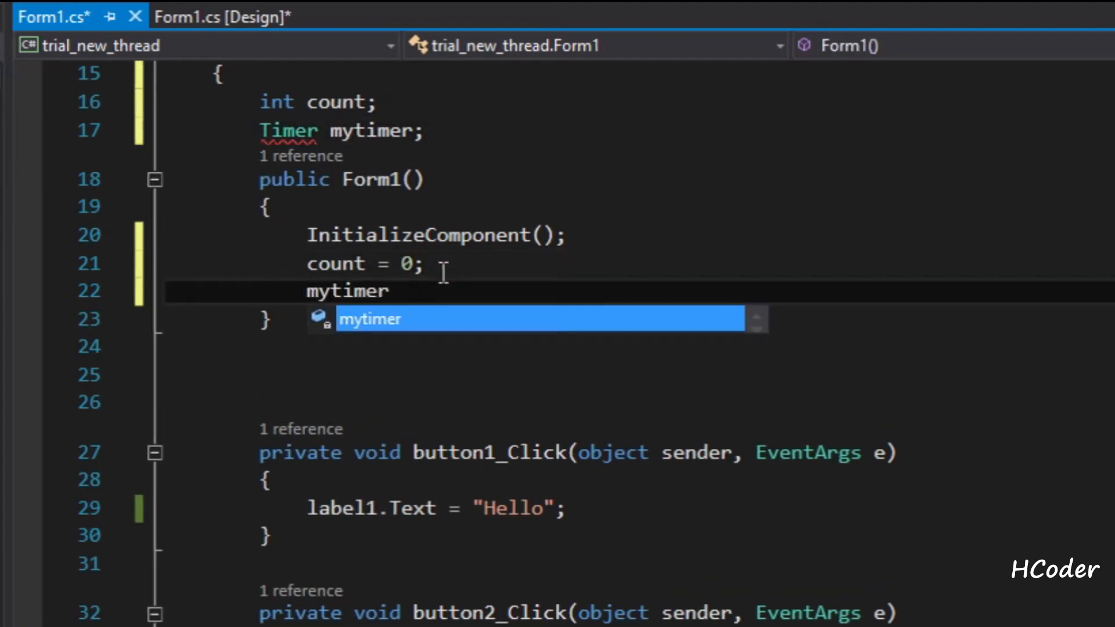
pyautogui.write('=new Timer();')
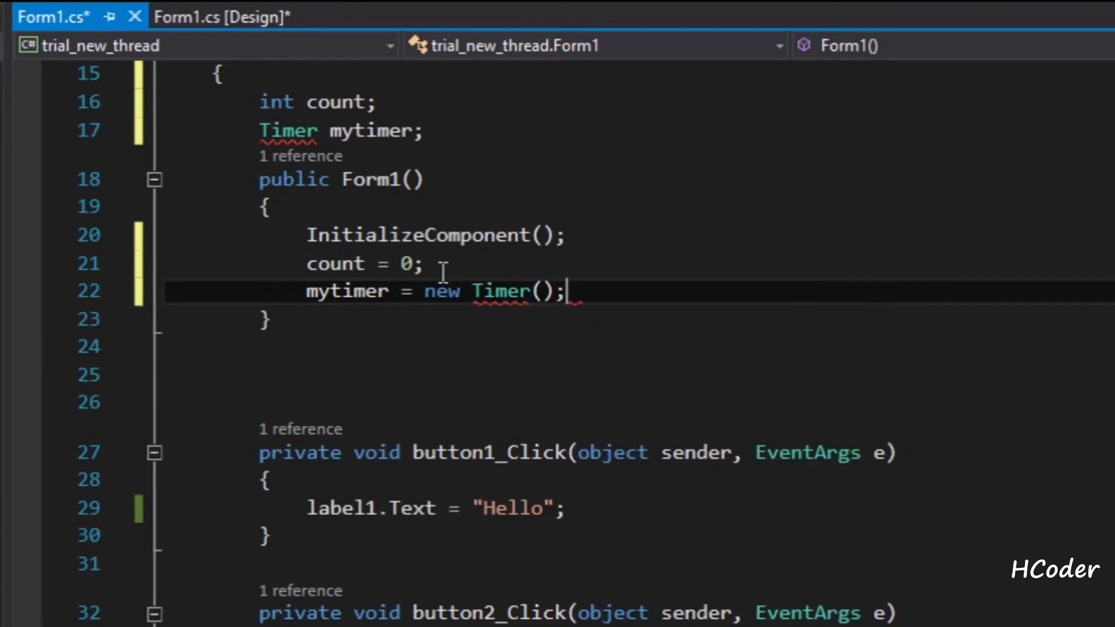
pyautogui.click(280, 134)
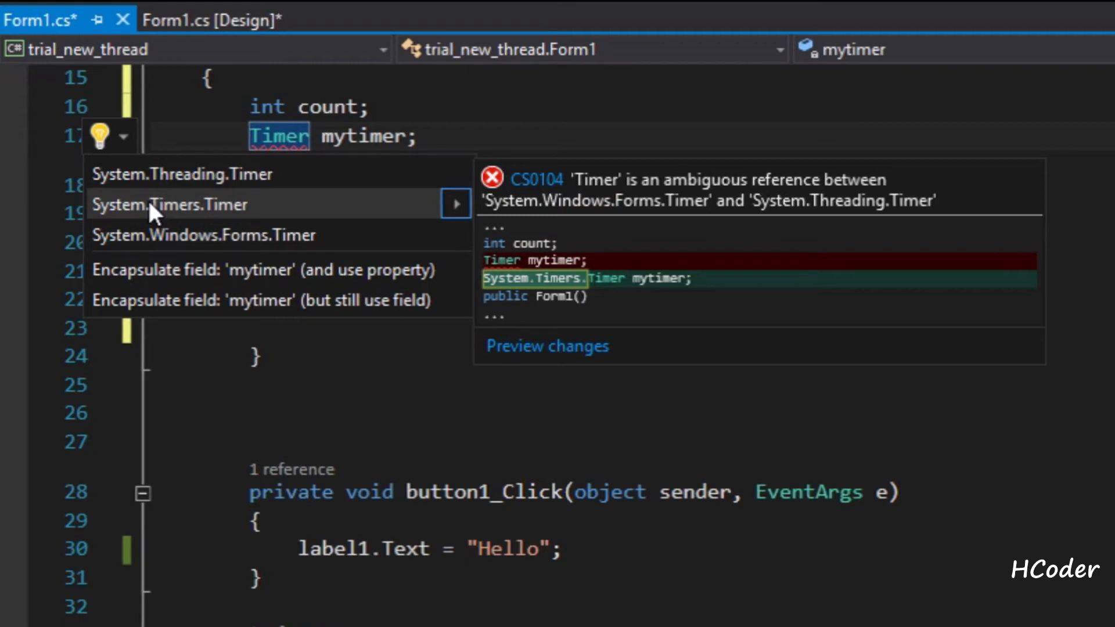
pyautogui.moveTo(199, 236)
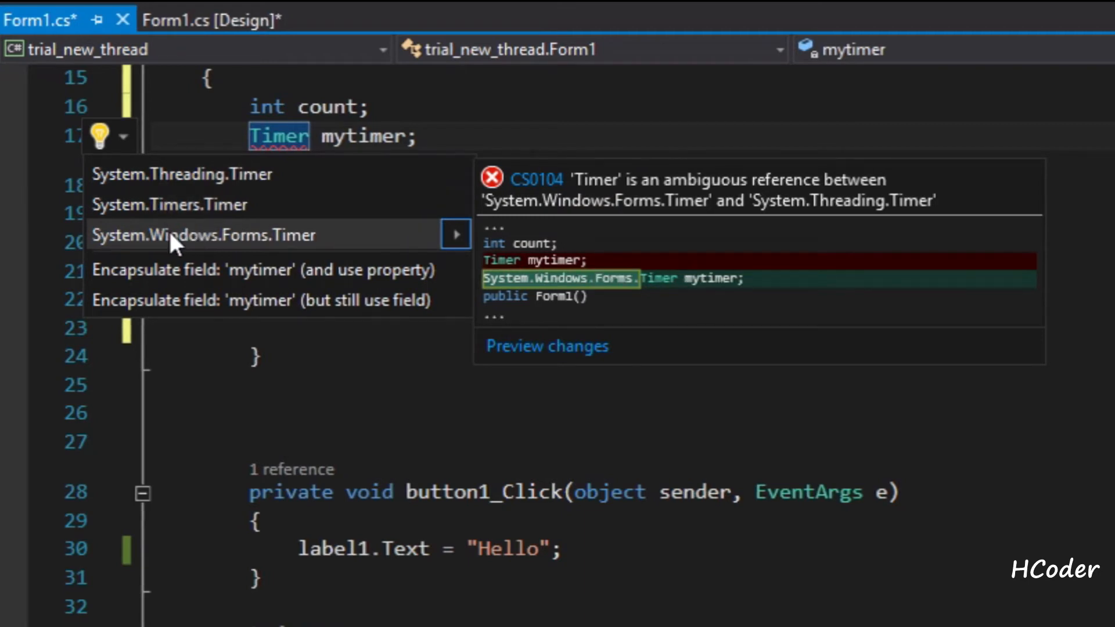
pyautogui.moveTo(224, 252)
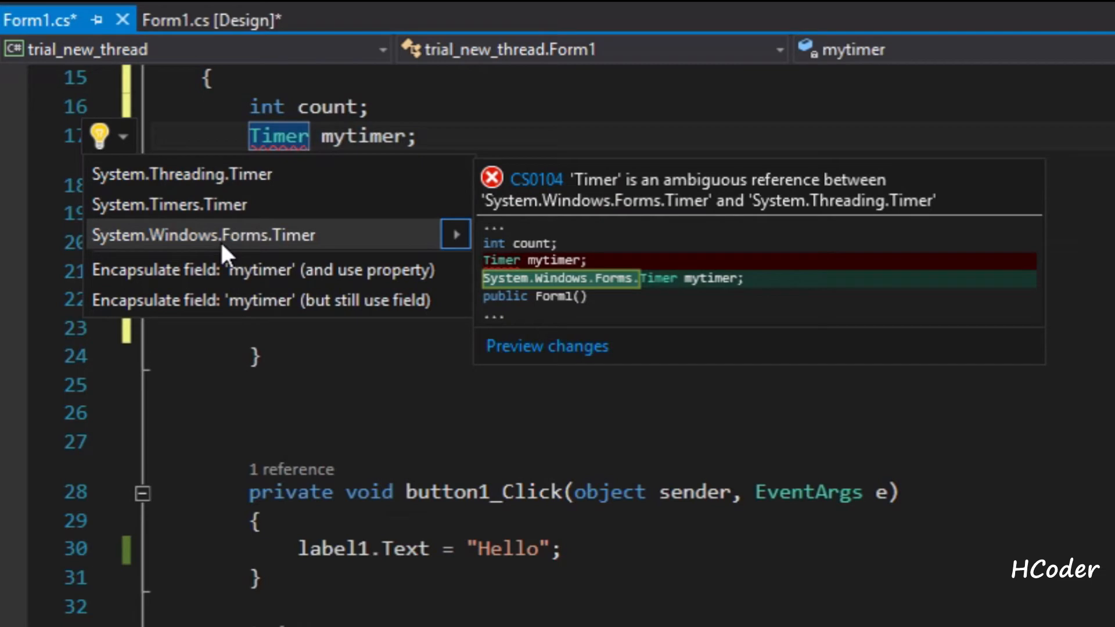
# - Qualify the ambiguous Timer as System.Windows.Forms.Timer via the quick-action fix
pyautogui.click(201, 235)
pyautogui.write('m')
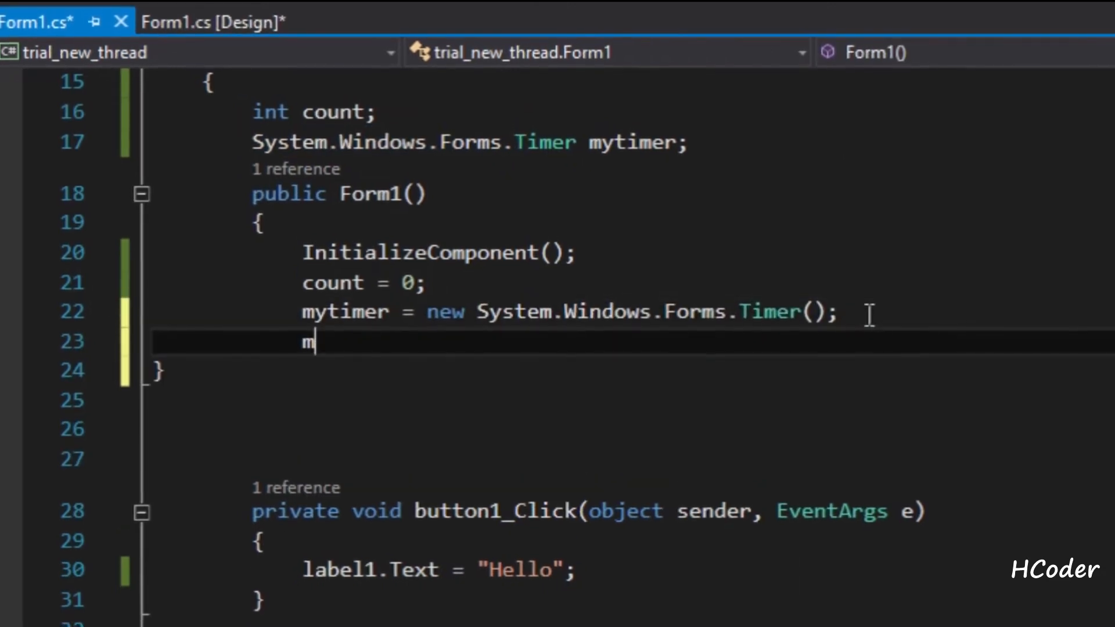
# - In the constructor set mytimer.Interval = 250 and mytimer.Tick = timer_tick
pyautogui.write('ytimer.I')
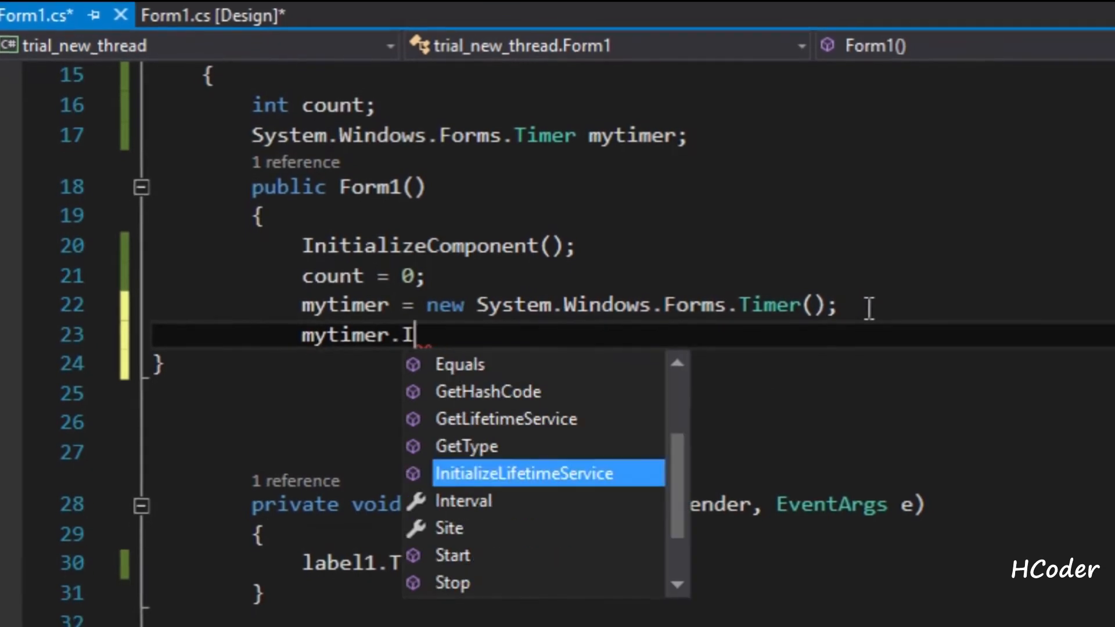
pyautogui.write('nterval=')
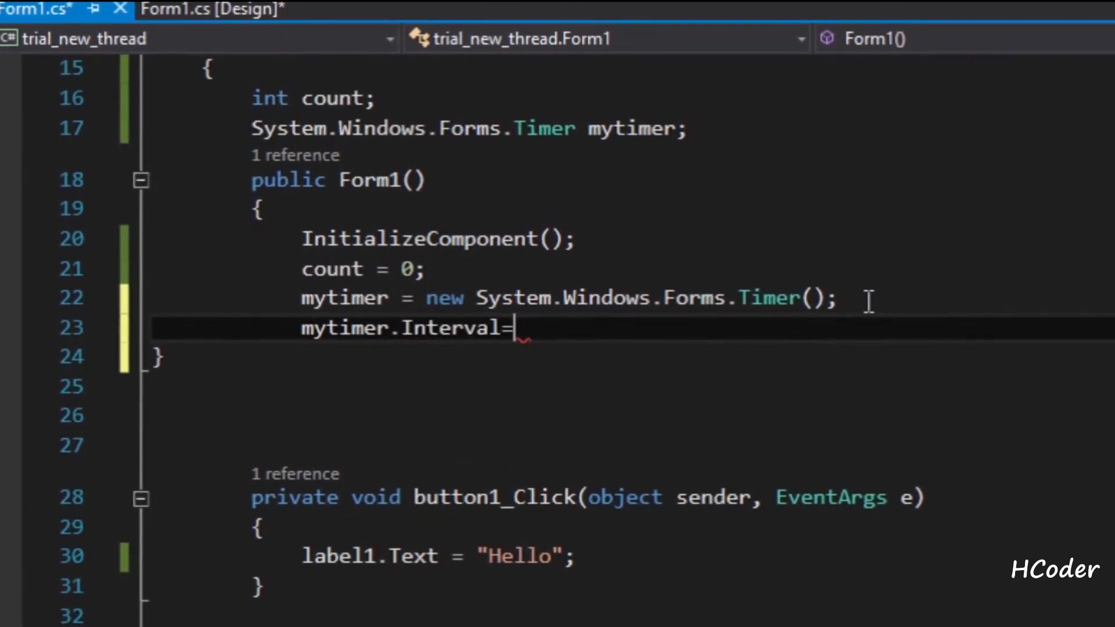
pyautogui.write('250;')
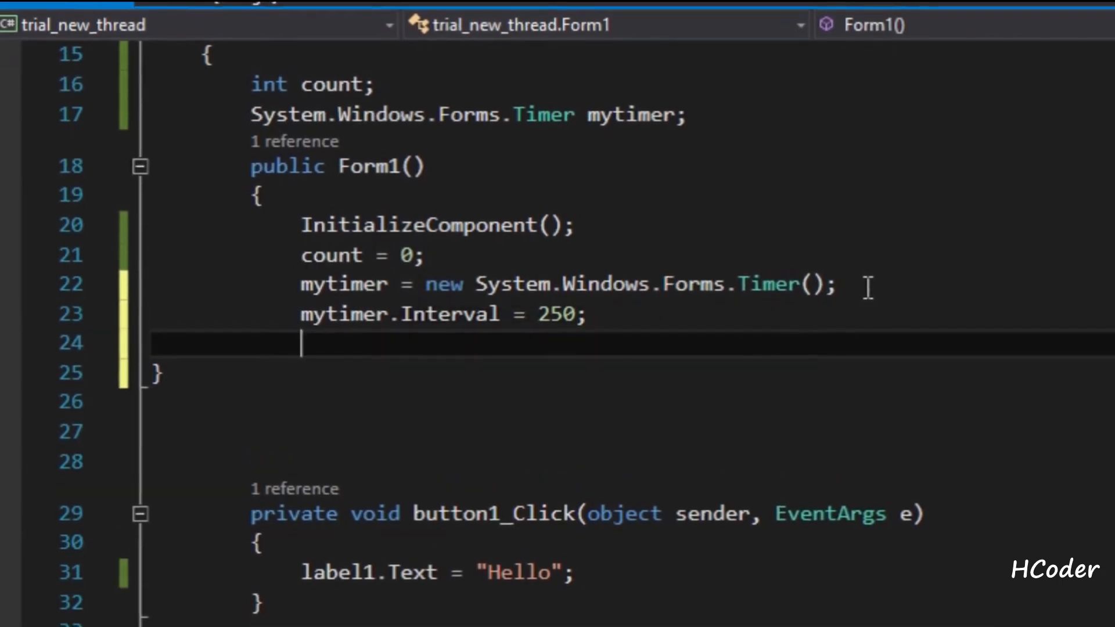
pyautogui.write('mytimer.')
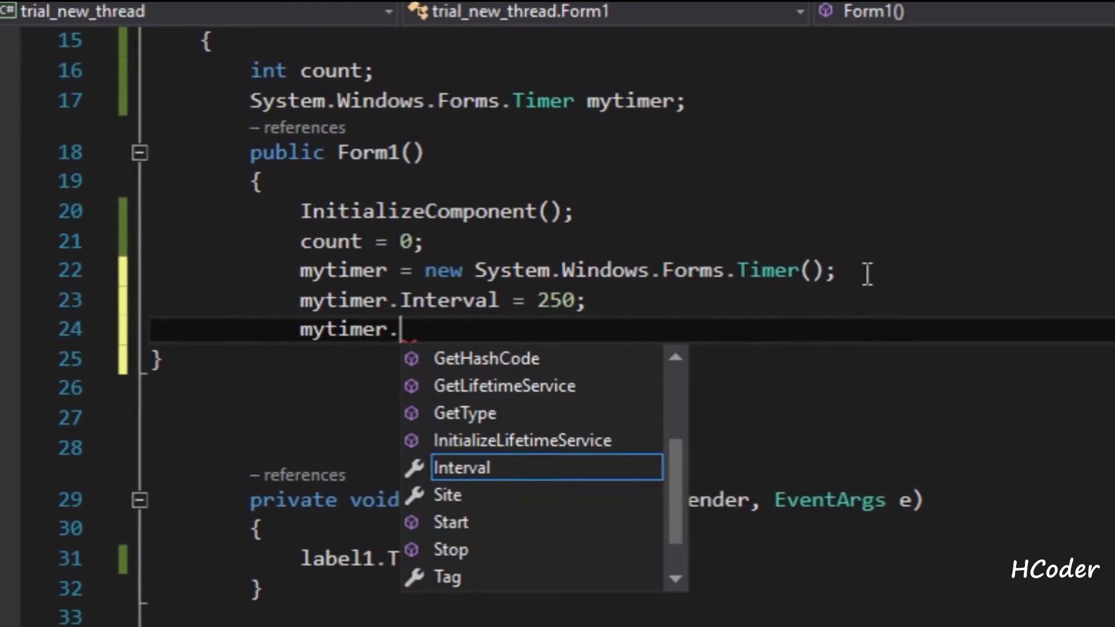
pyautogui.write('Tick')
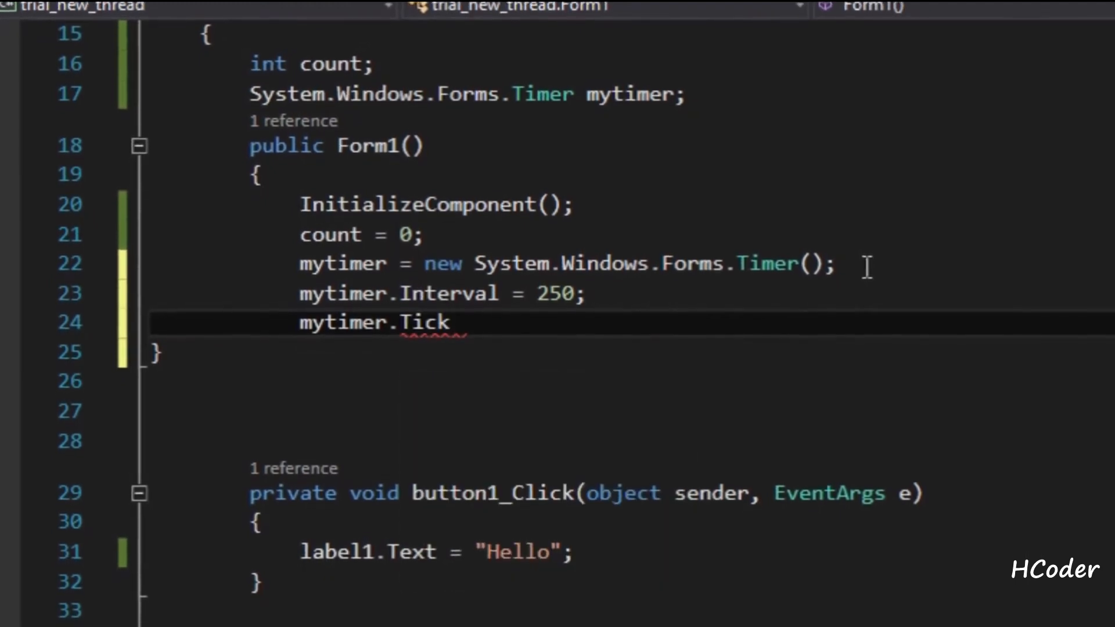
pyautogui.write('=timer_tick;')
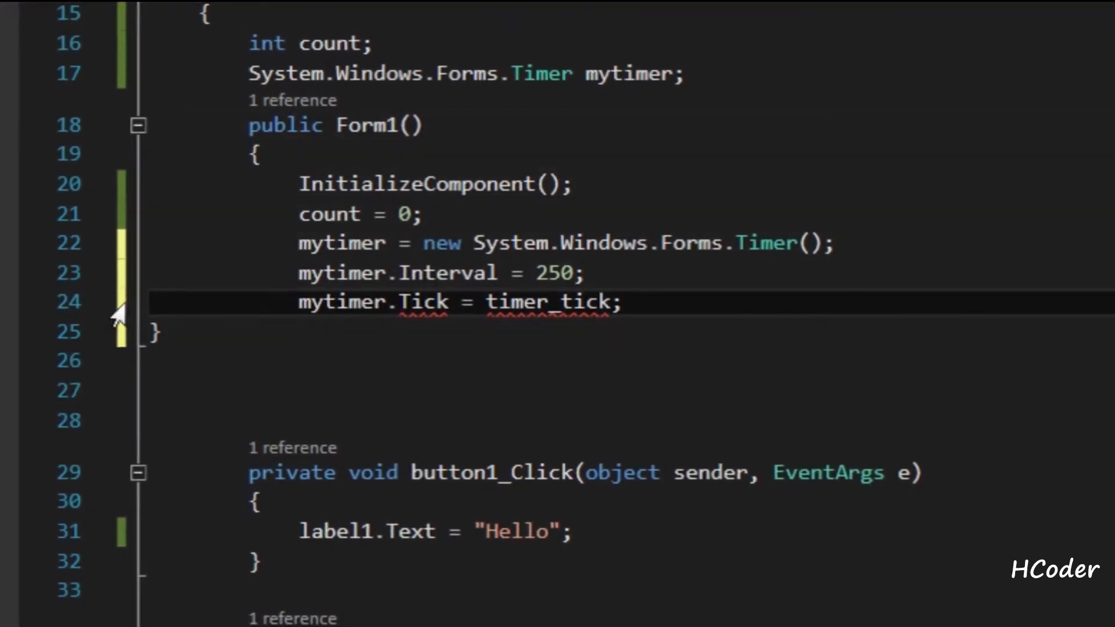
# - Generate the Form1.timer_tick method and remove its NotImplementedException placeholder
pyautogui.click(93, 295)
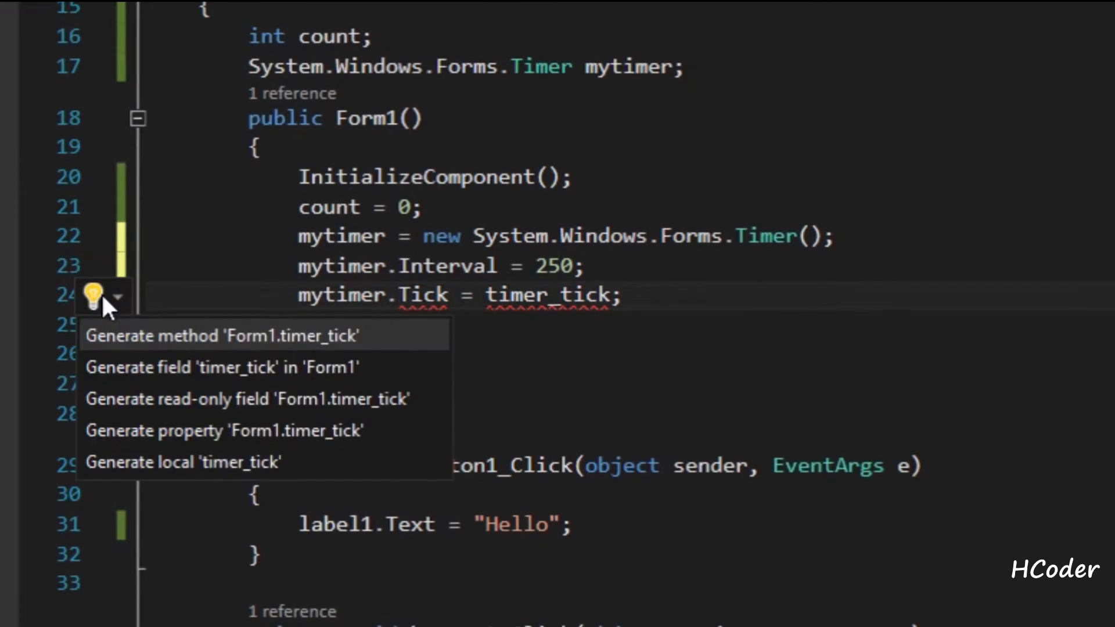
pyautogui.click(222, 336)
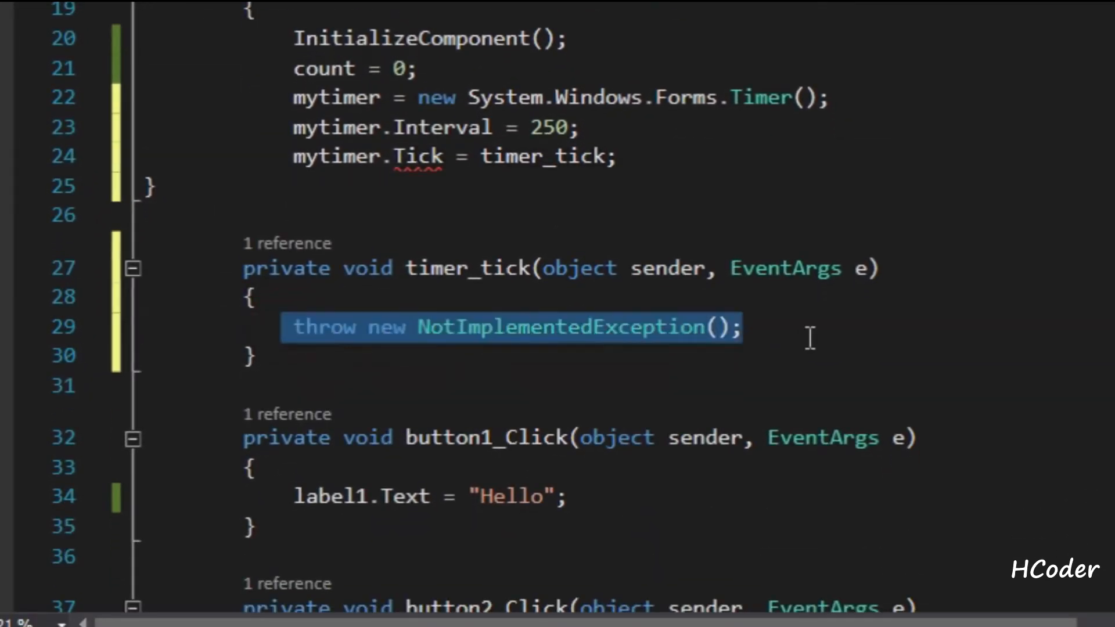
pyautogui.press('Delete')
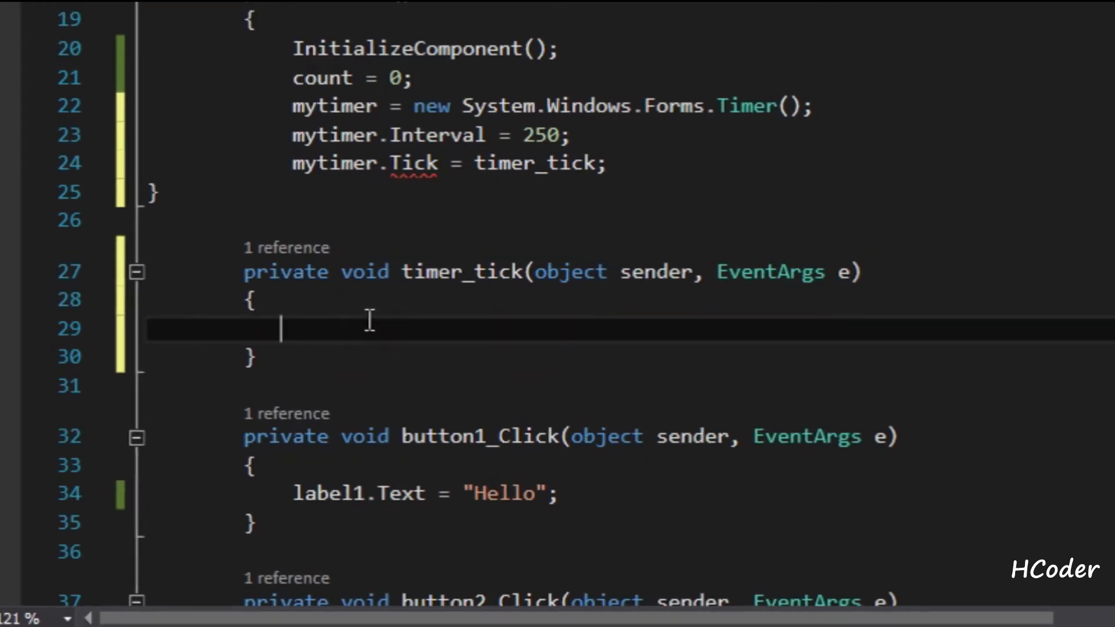
# - Make timer_tick do count++; and label2.Text = "Number"+count.ToString();
pyautogui.write('count')
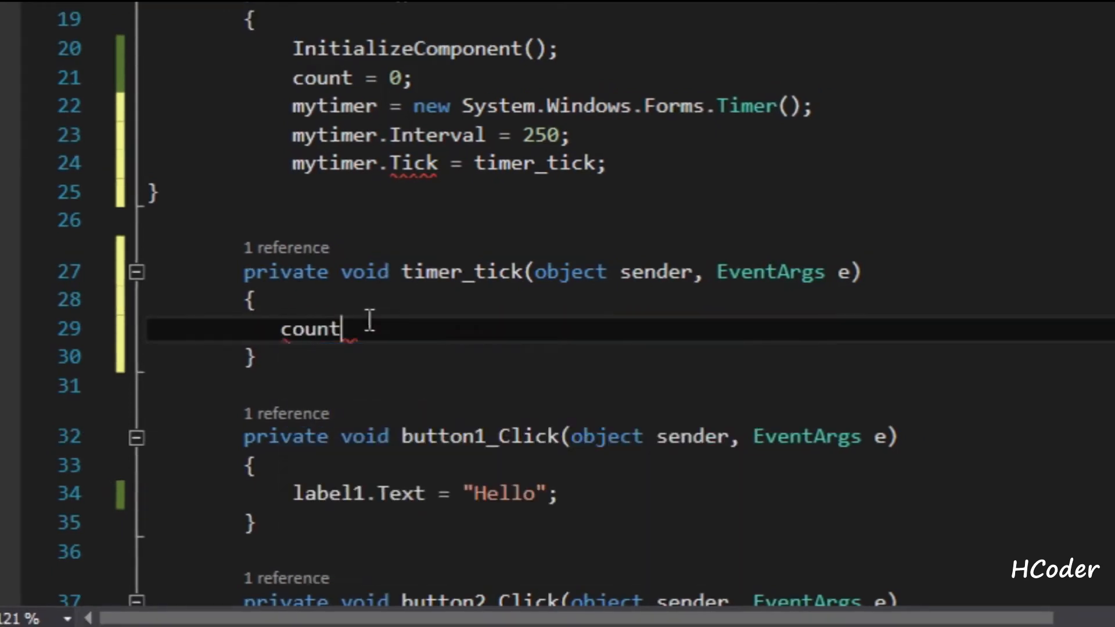
pyautogui.write('++;')
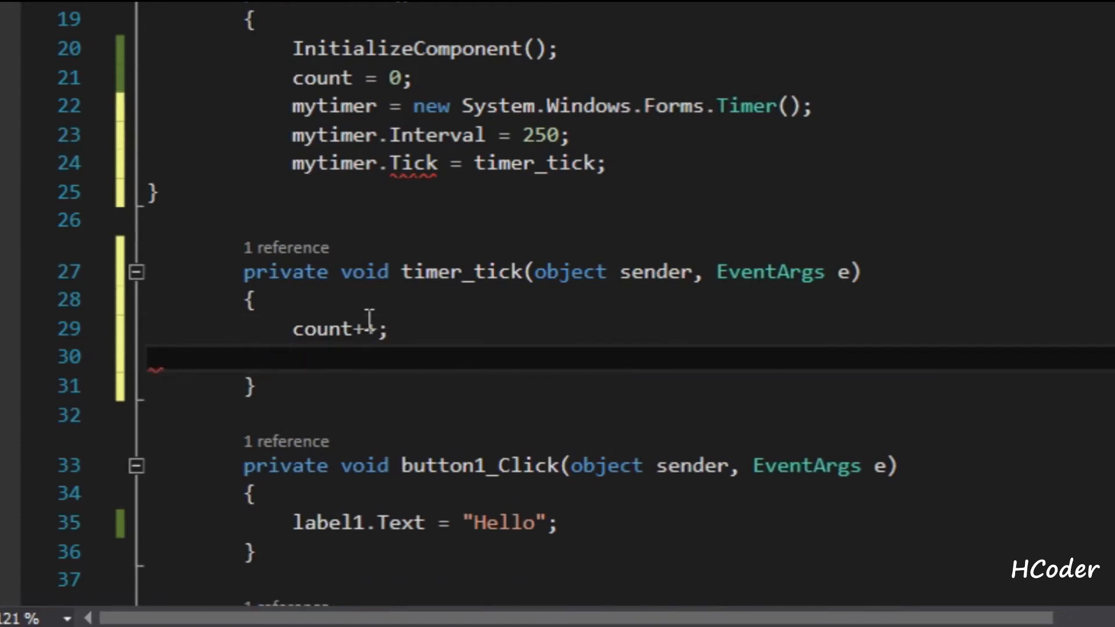
pyautogui.write('la')
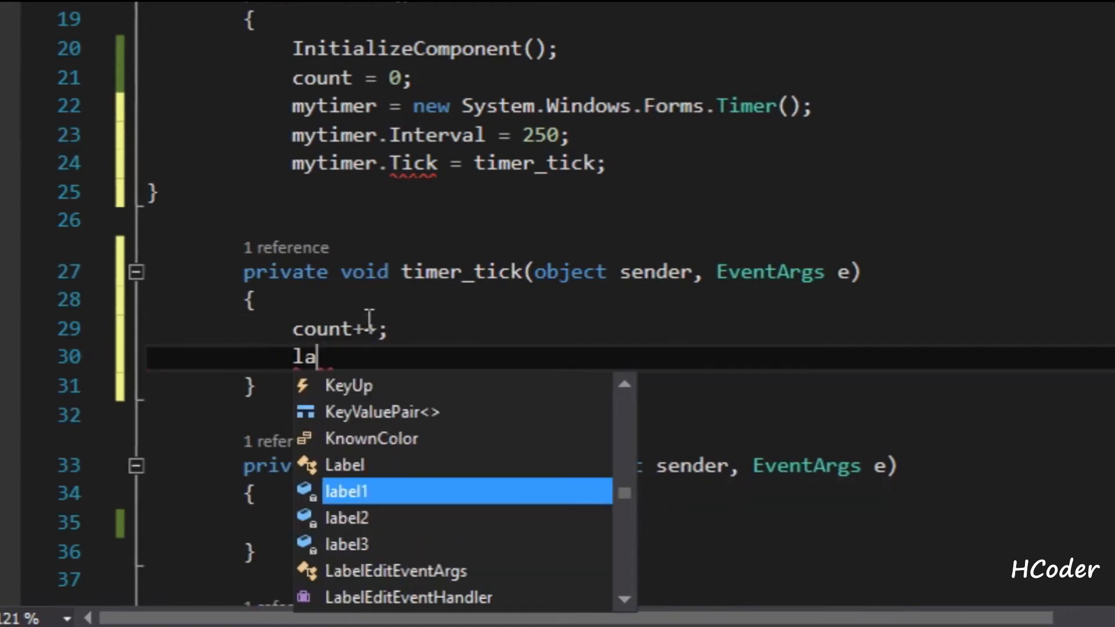
pyautogui.write('bel2')
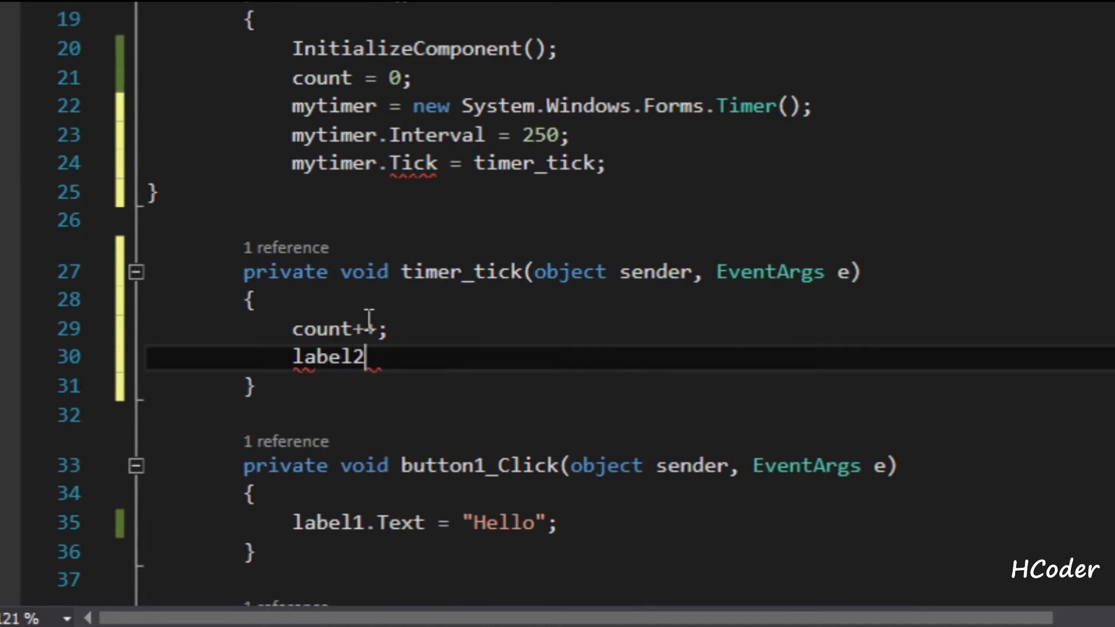
pyautogui.write('.Text = count.ToString();')
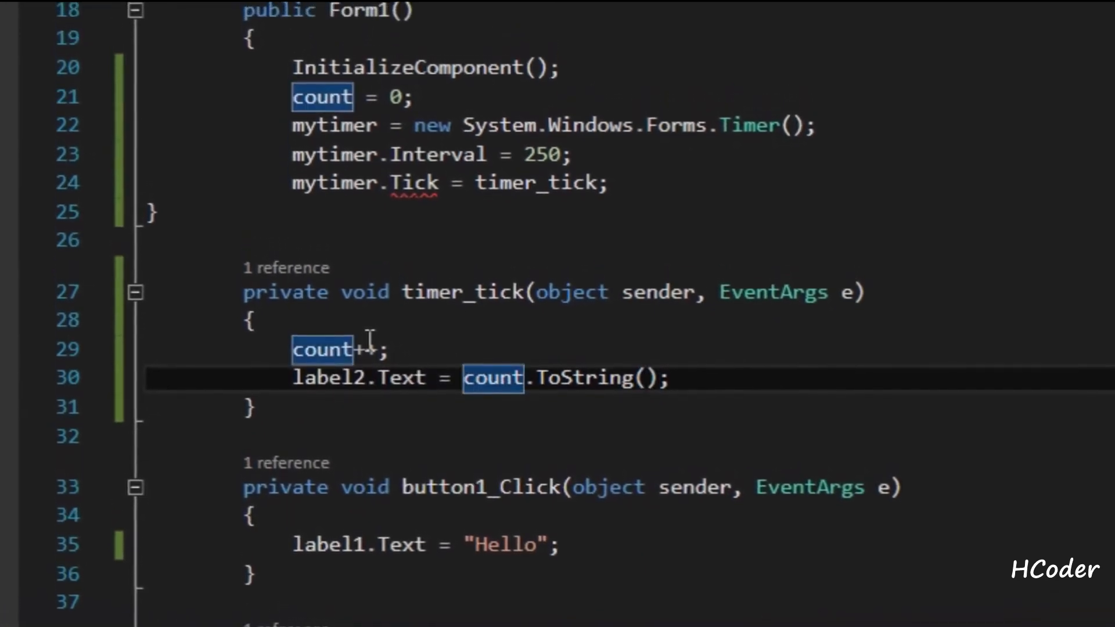
pyautogui.write('""')
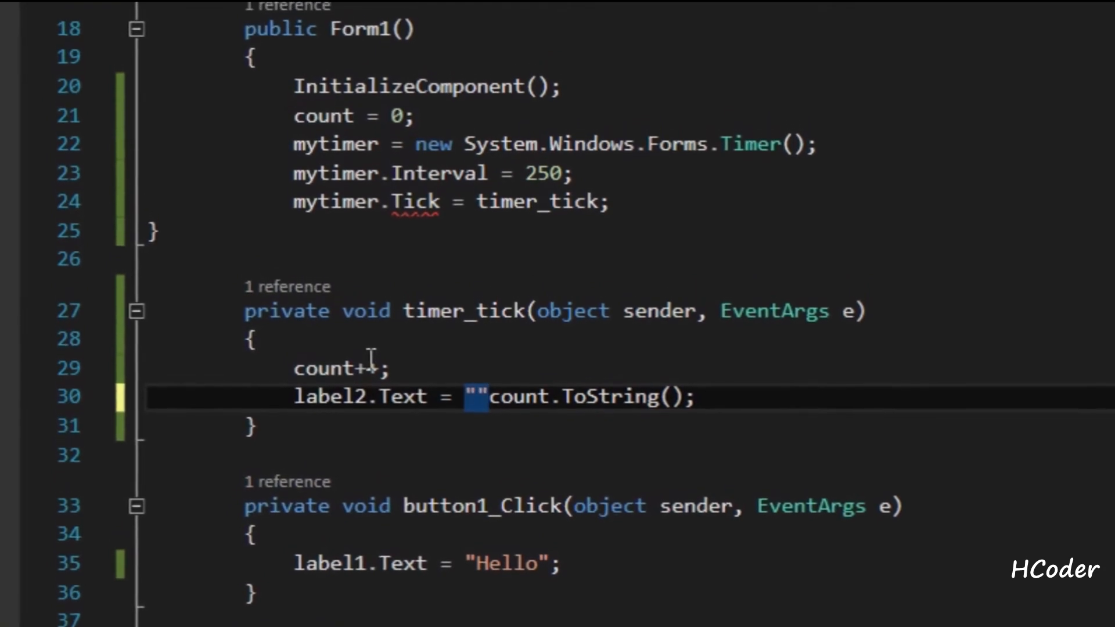
pyautogui.write('Number')
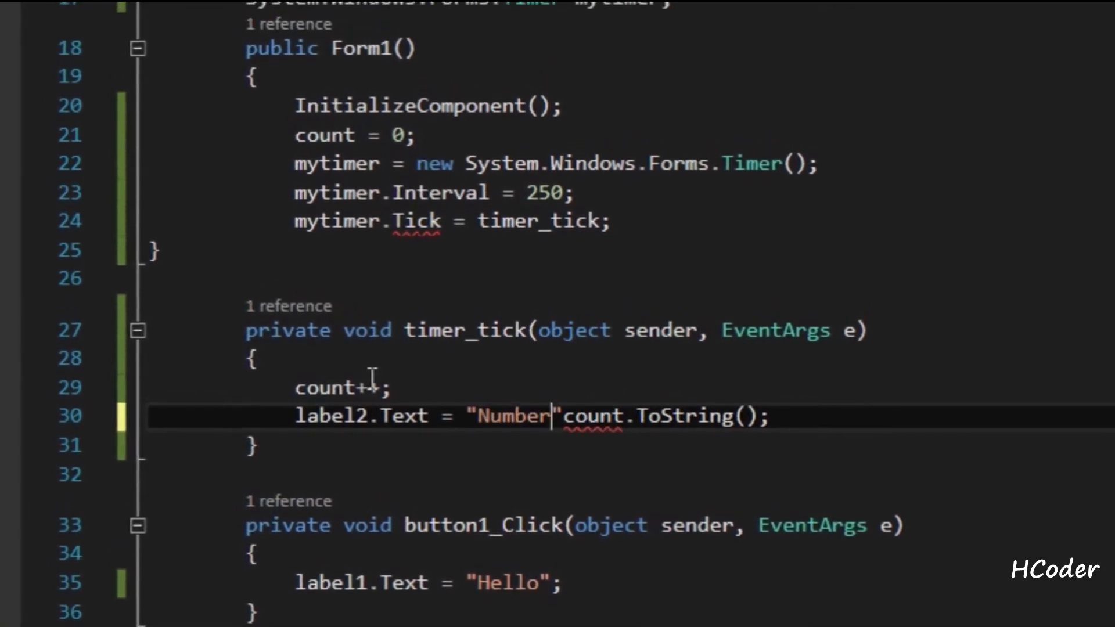
pyautogui.write('+')
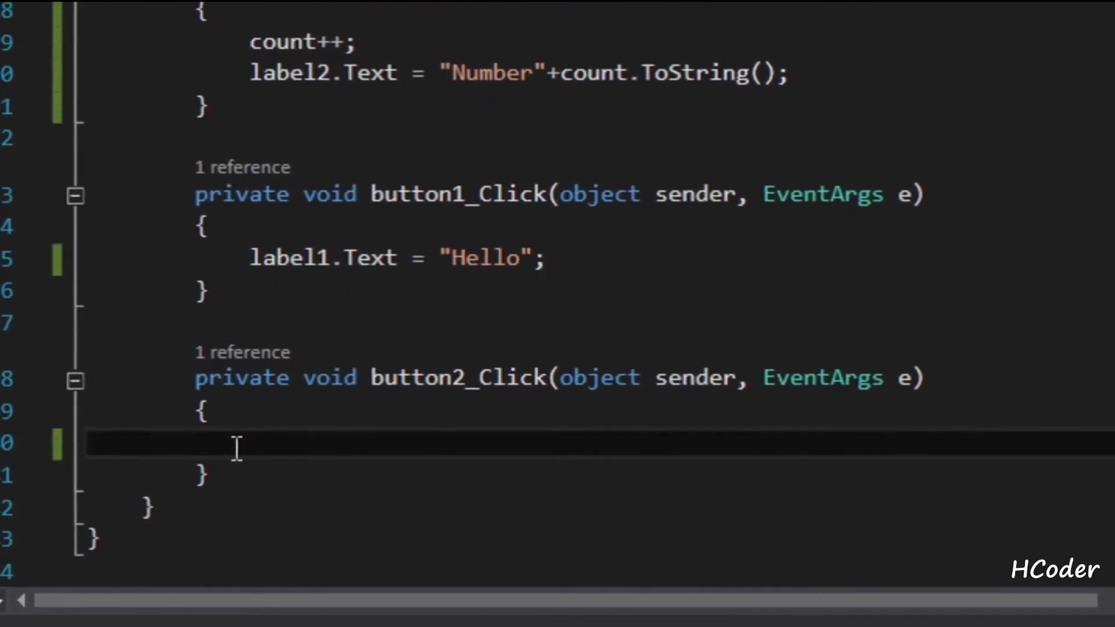
# - In button2_Click declare Thread newthread = new Thread(()=> { }); with an empty lambda body
pyautogui.write('T')
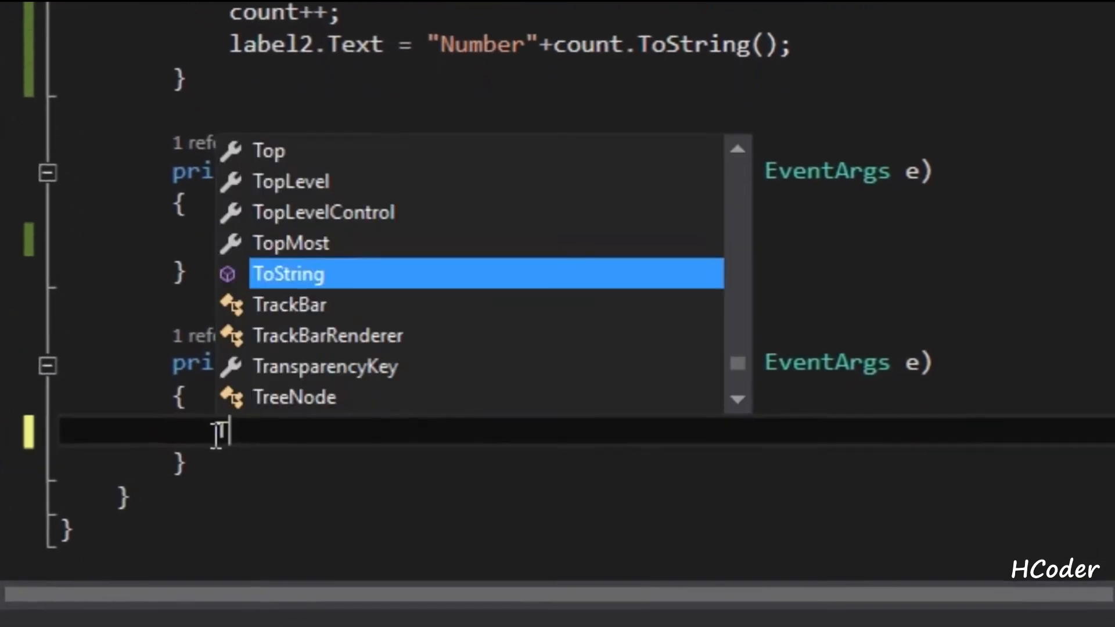
pyautogui.write('Thread n')
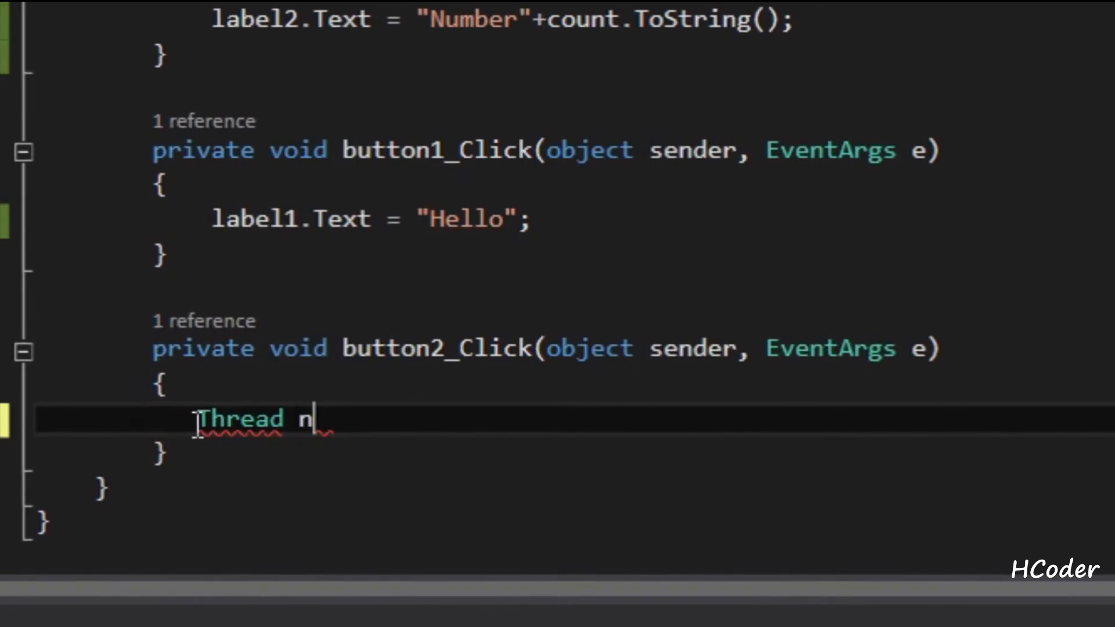
pyautogui.write('ewthr')
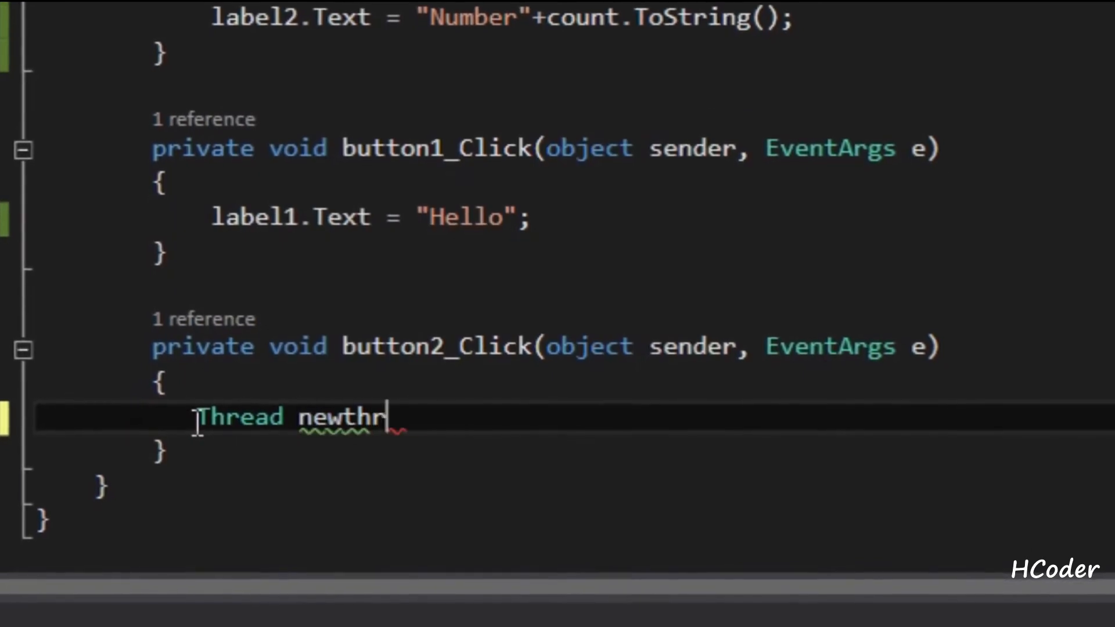
pyautogui.write('ead=')
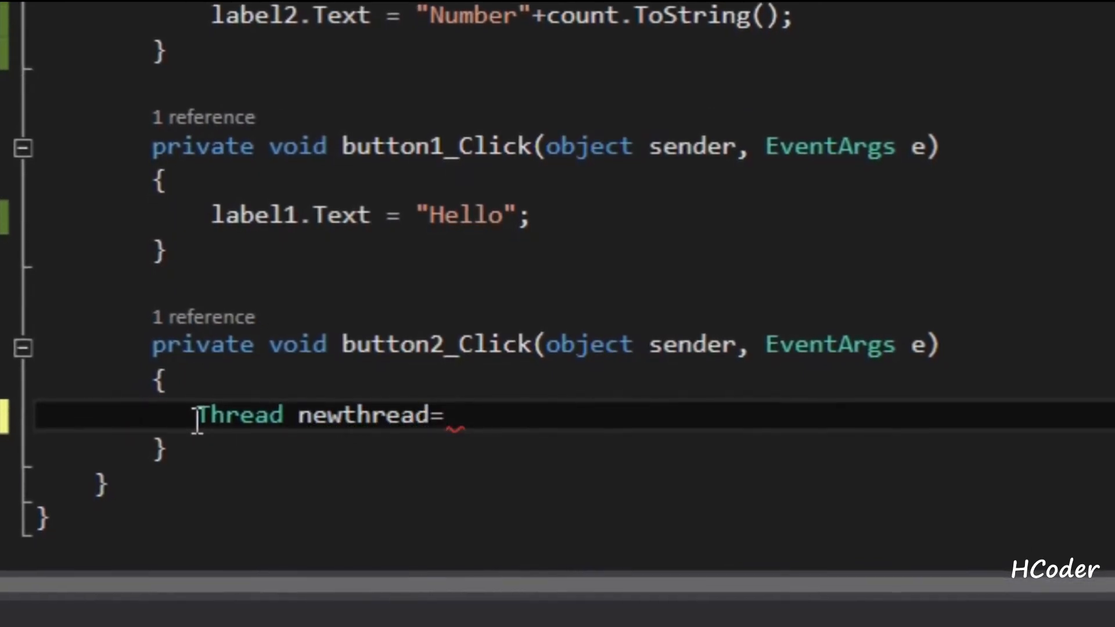
pyautogui.write('new Threa')
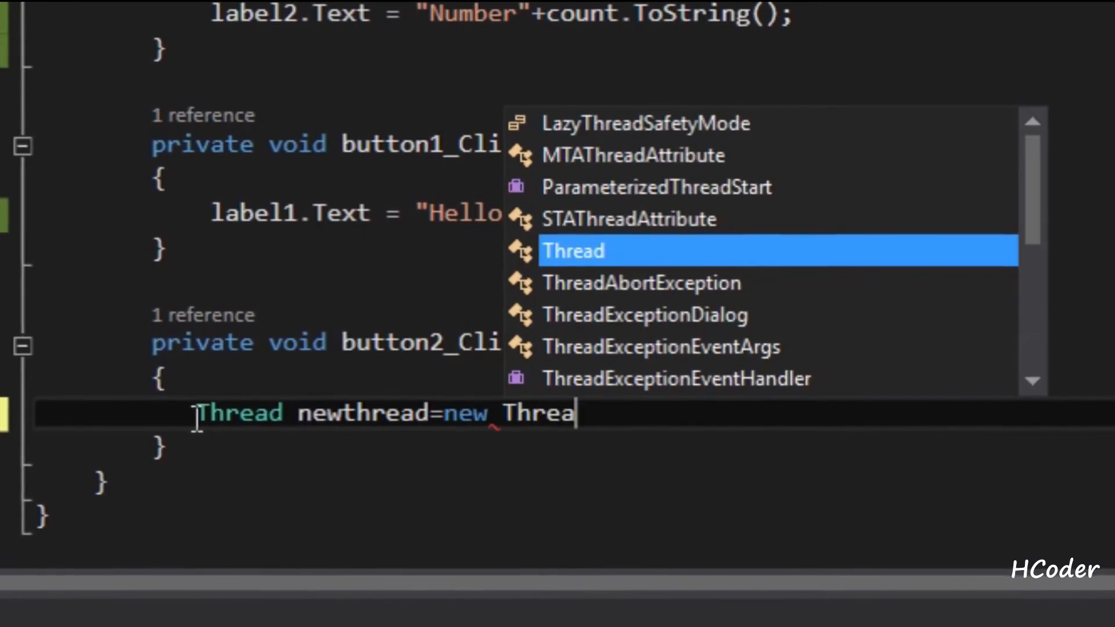
pyautogui.write('();')
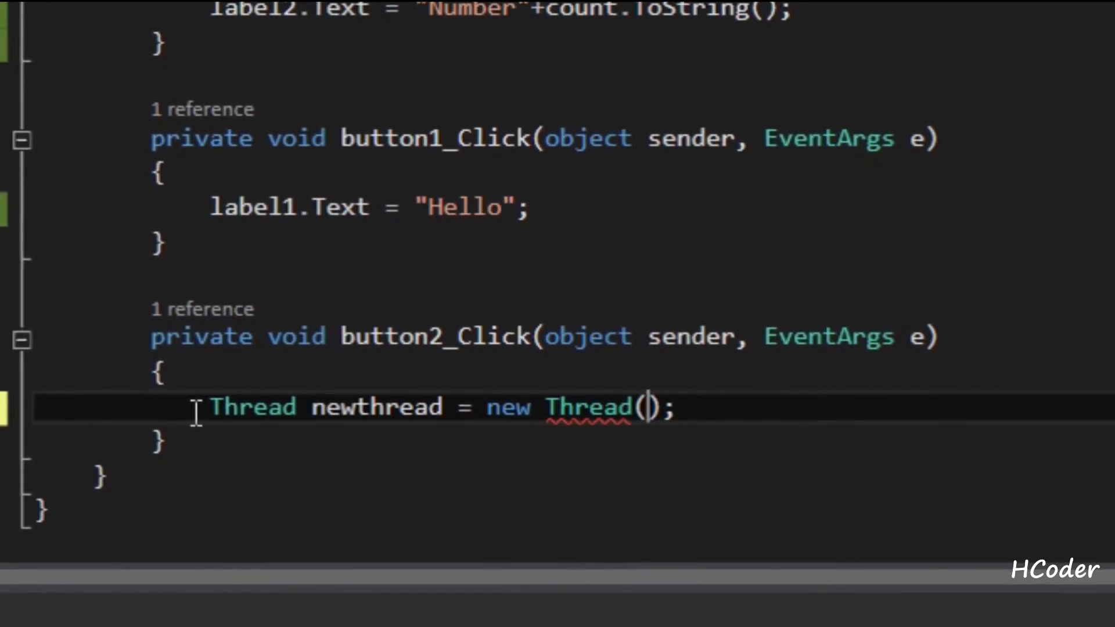
pyautogui.write('()=')
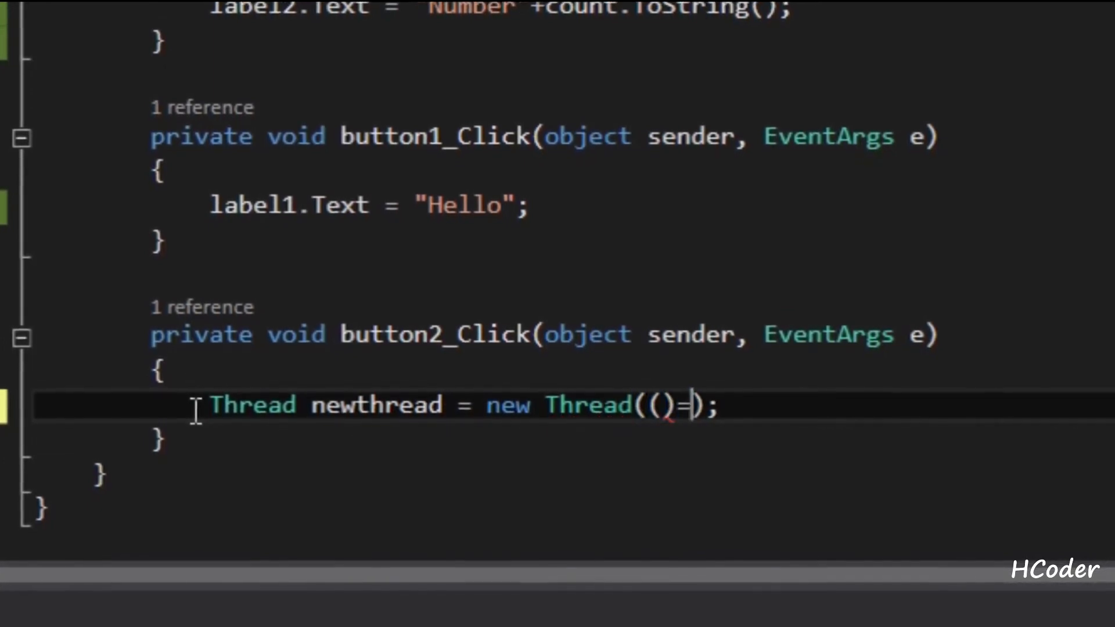
pyautogui.write('> {')
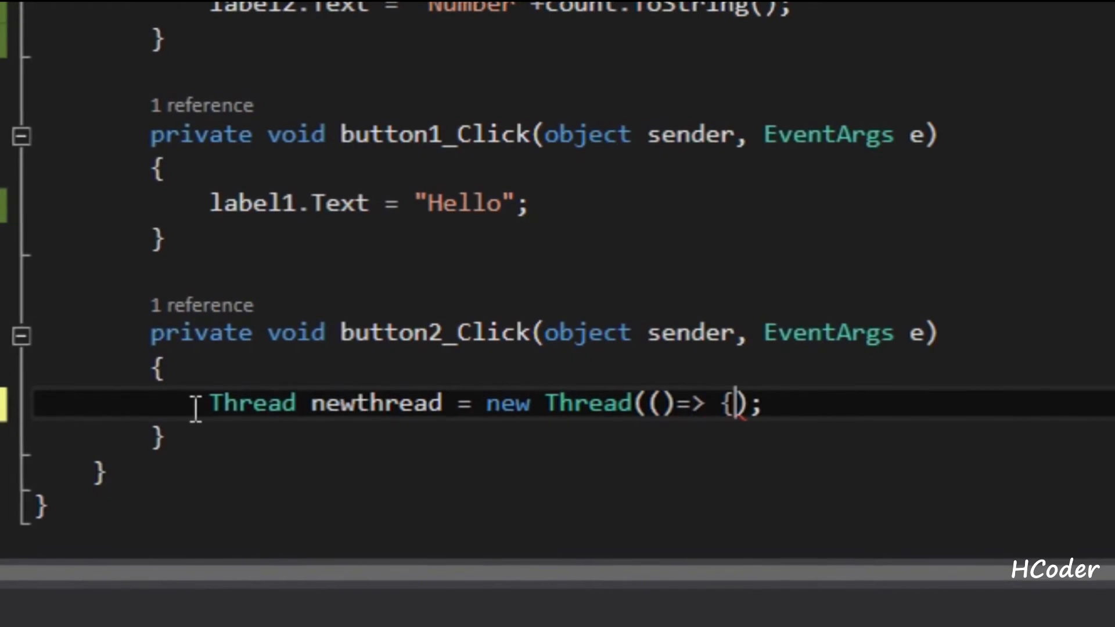
pyautogui.press('Enter')
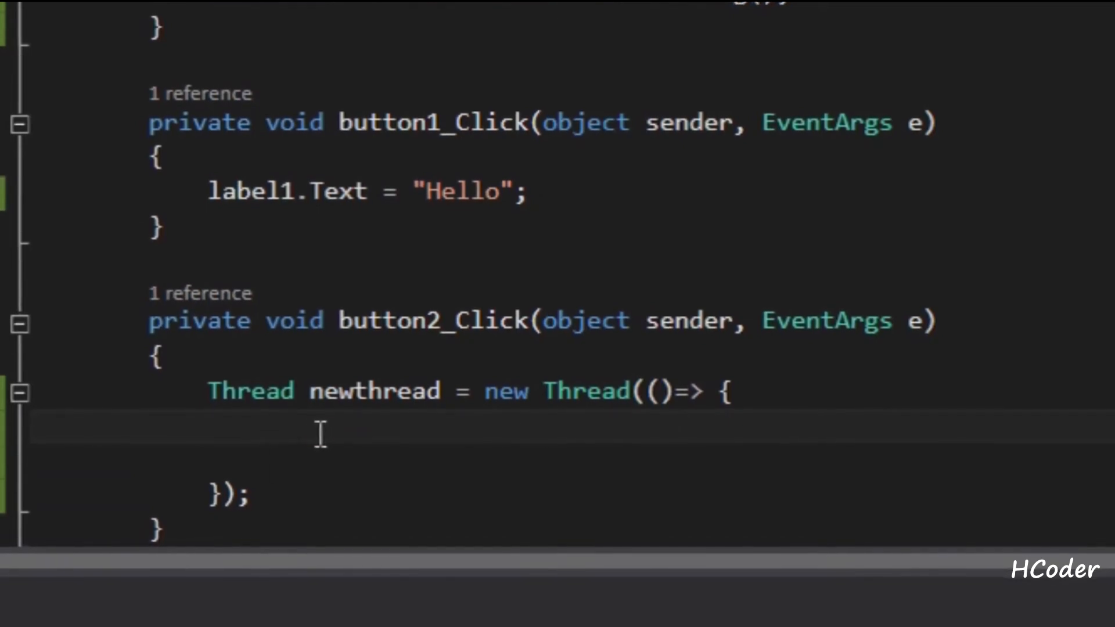
# - Fill the lambda with mytimer.Start(); button1_Click(sender, e); textBox1.Text = "New thread";
pyautogui.write('mytimer.Start(')
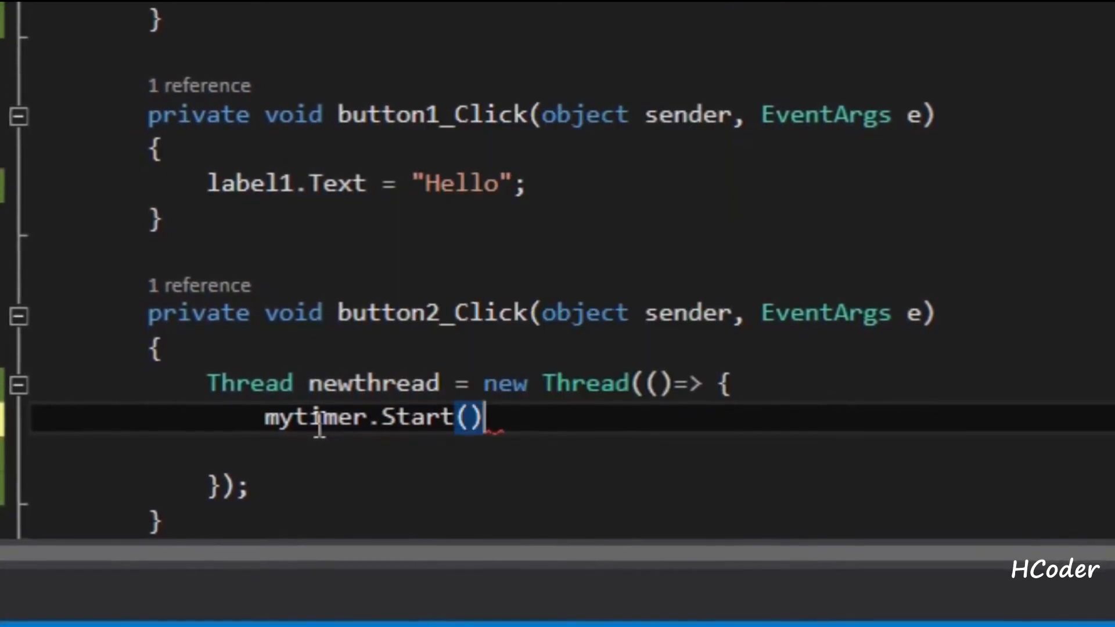
pyautogui.write(';')
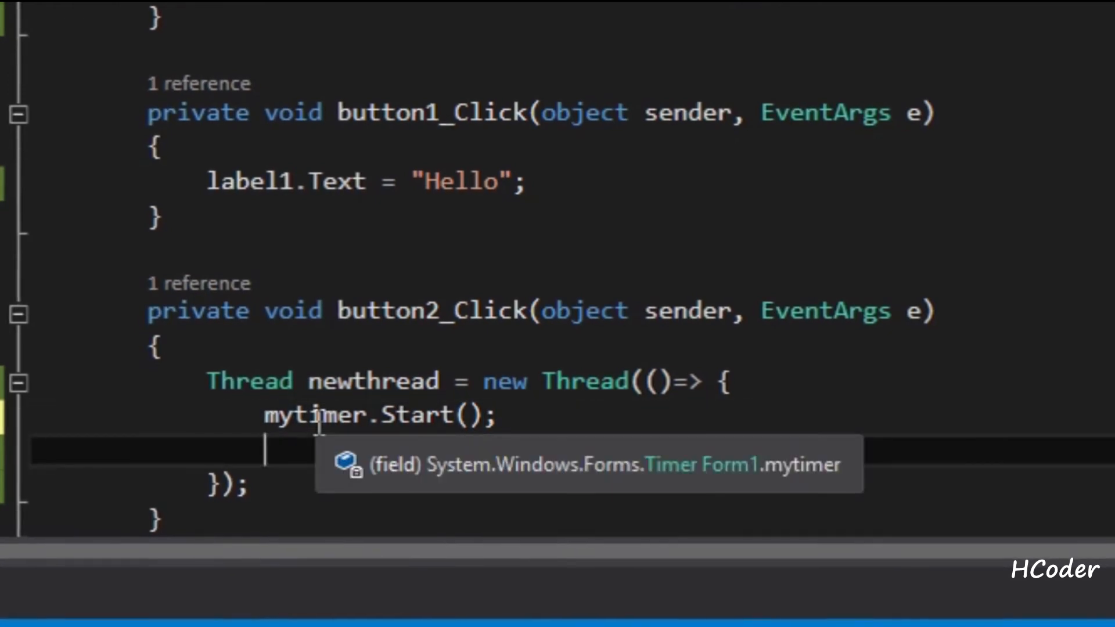
pyautogui.write('Bu')
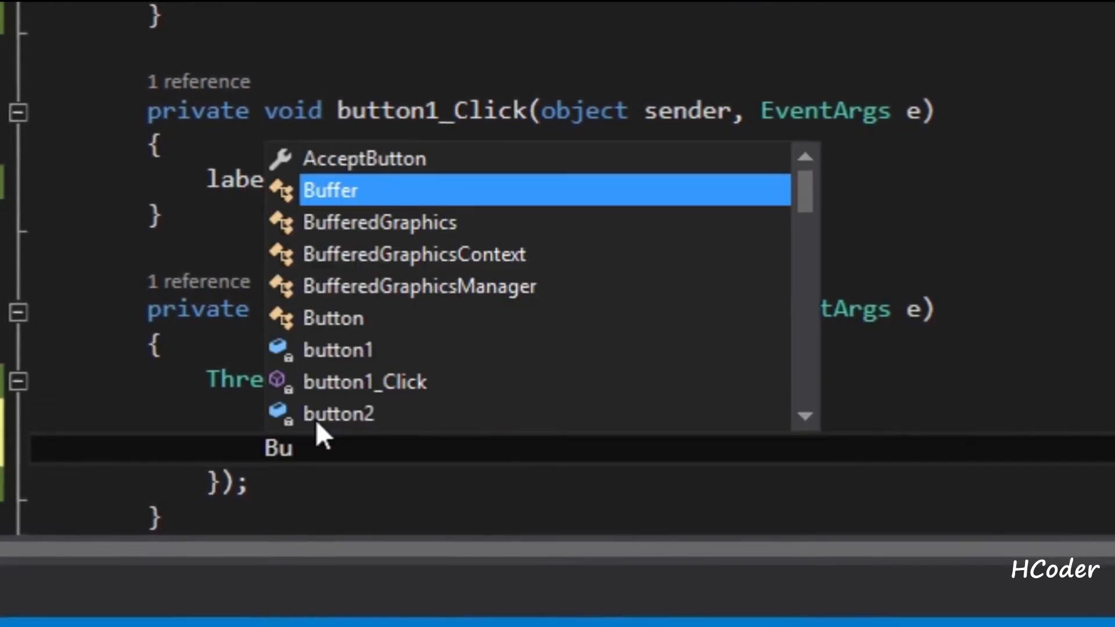
pyautogui.write('tton1_Click(')
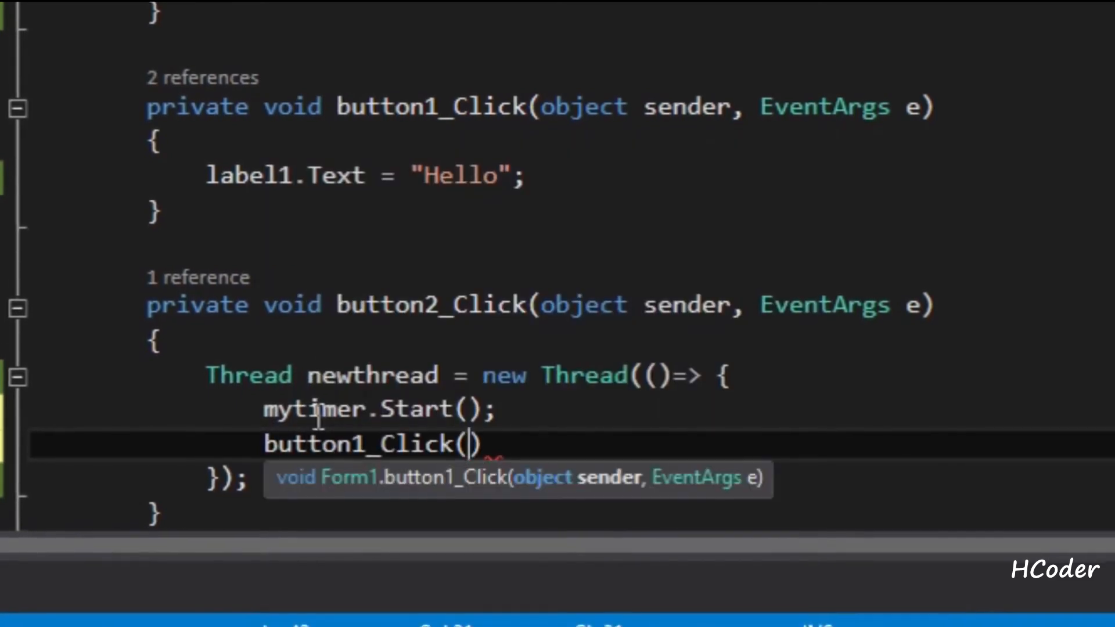
pyautogui.write('send')
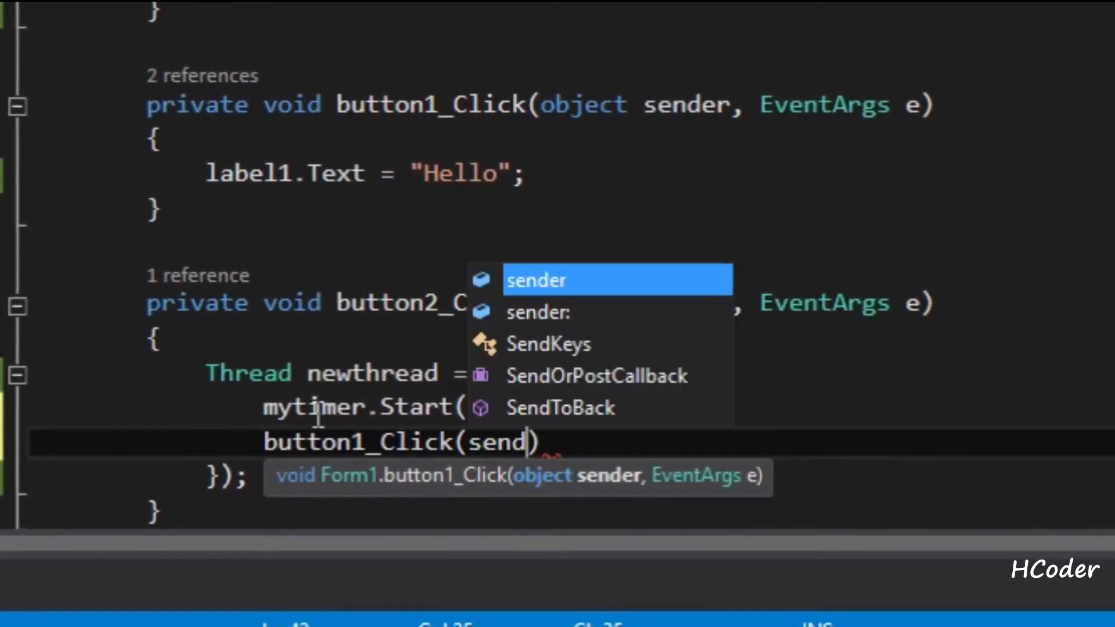
pyautogui.write(',e')
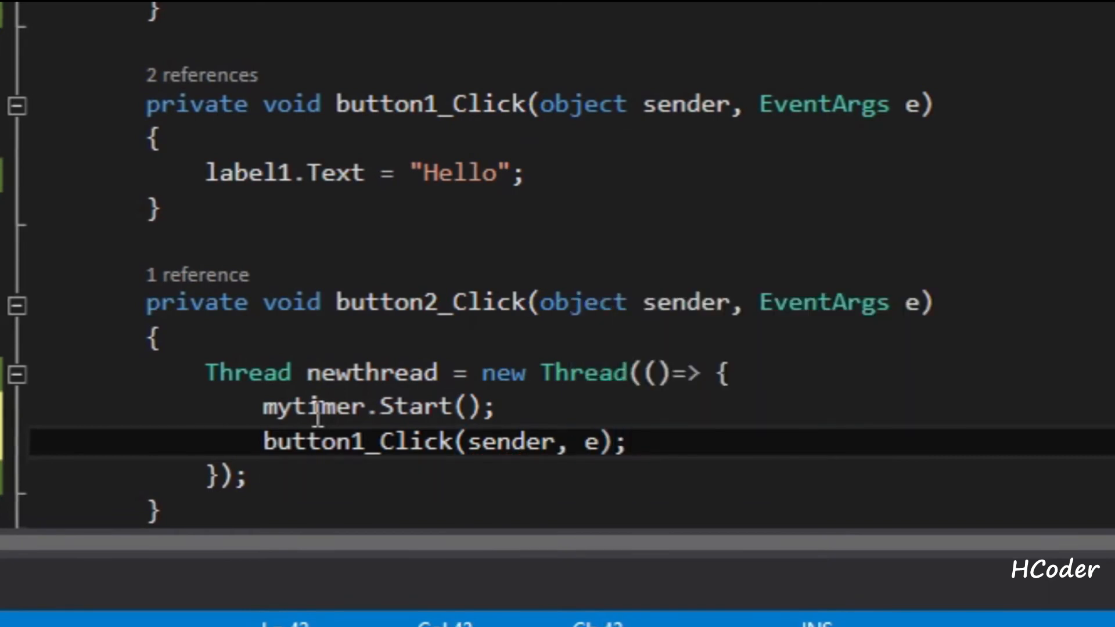
pyautogui.write('te')
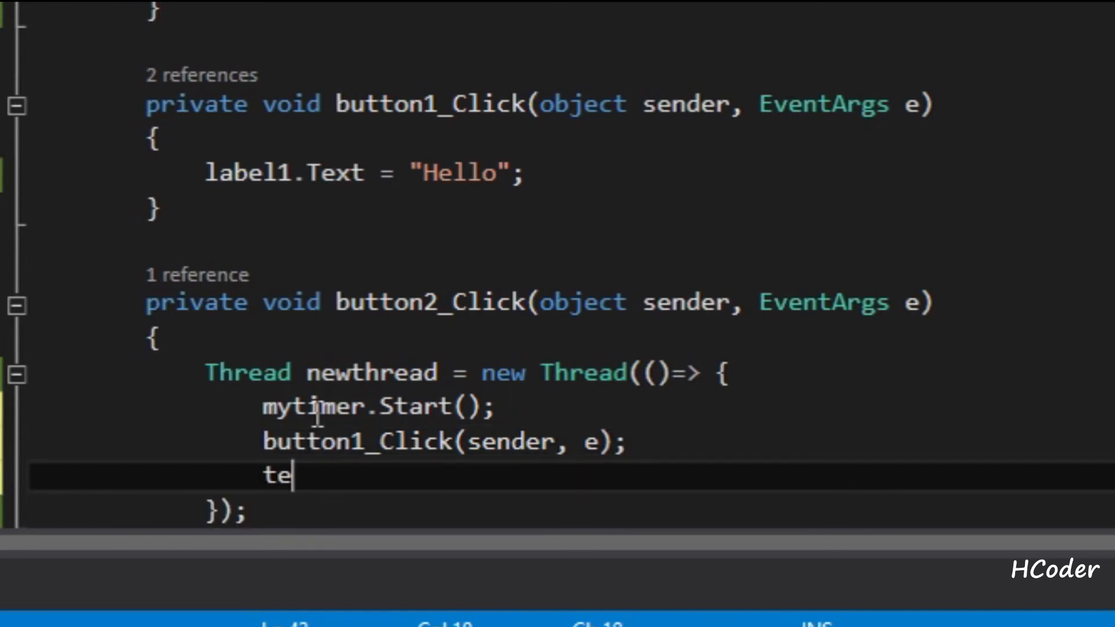
pyautogui.write('xtBox1')
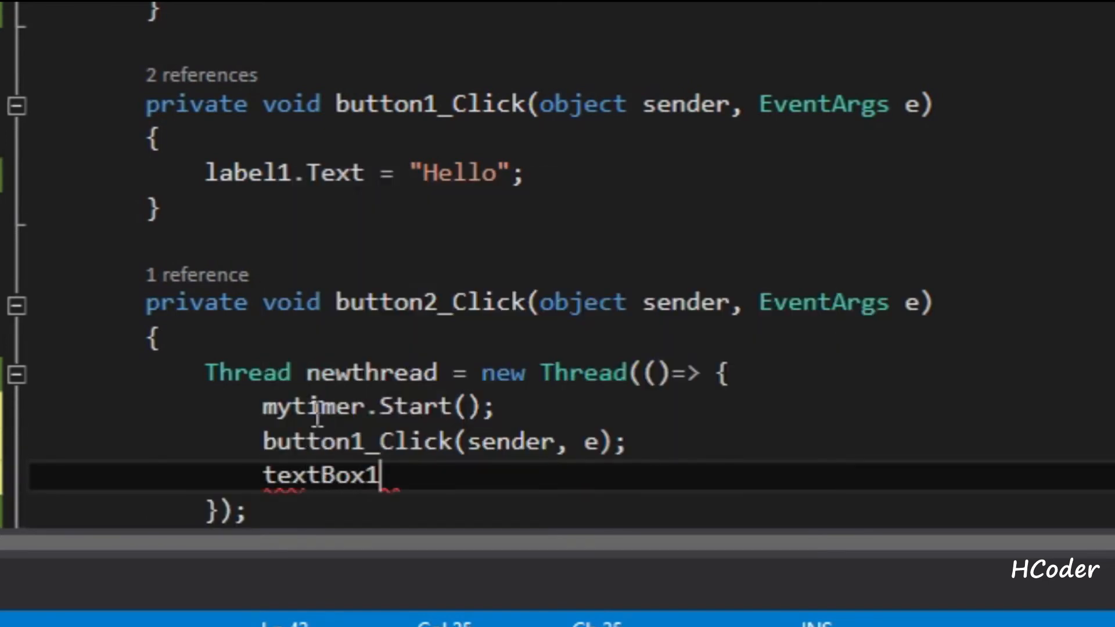
pyautogui.write('.Text="')
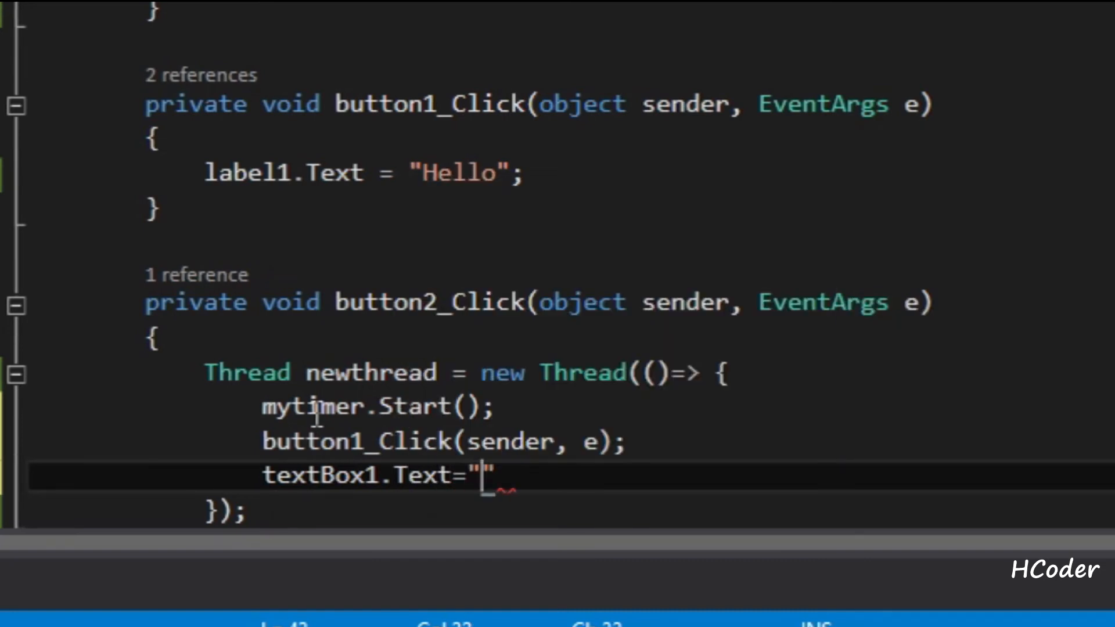
pyautogui.write('New thread')
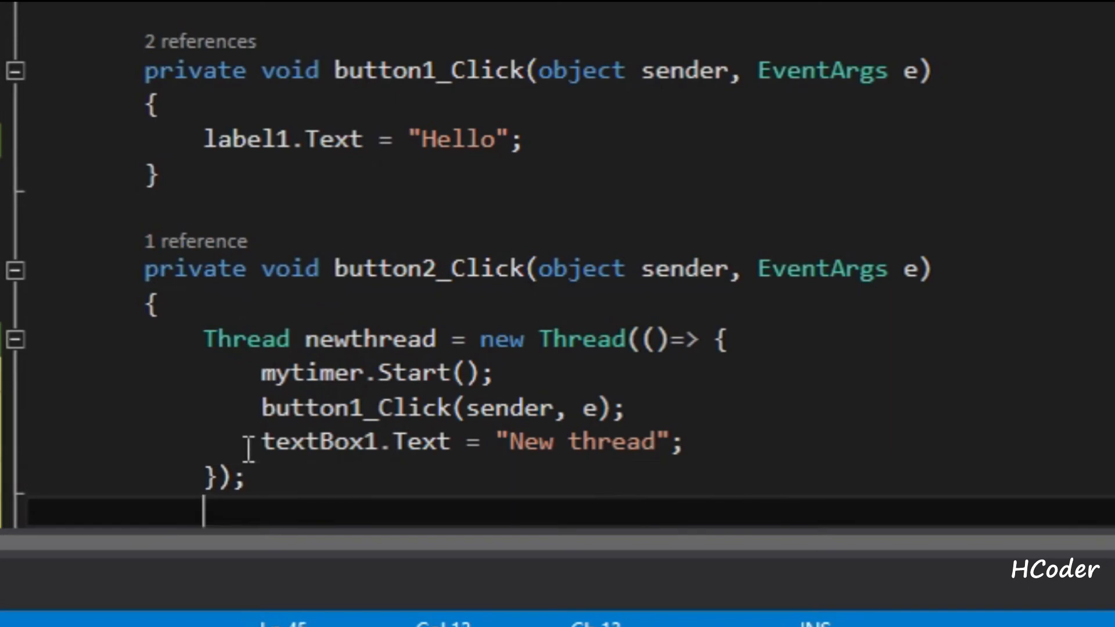
# - Add newthread.Start(); after the thread declaration
pyautogui.write('newthread')
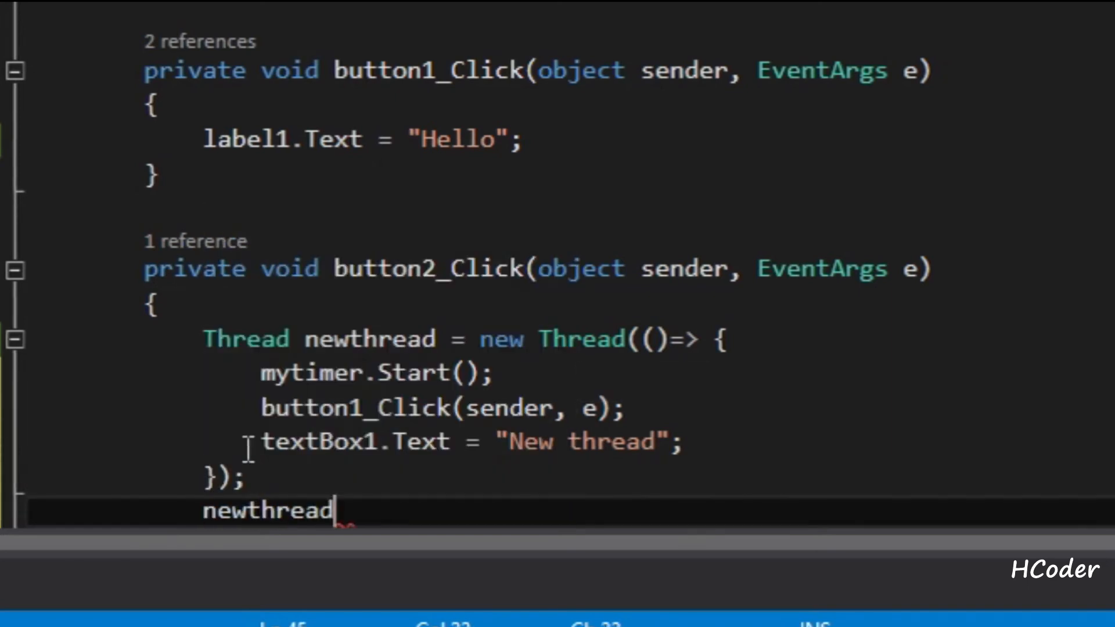
pyautogui.write('.T')
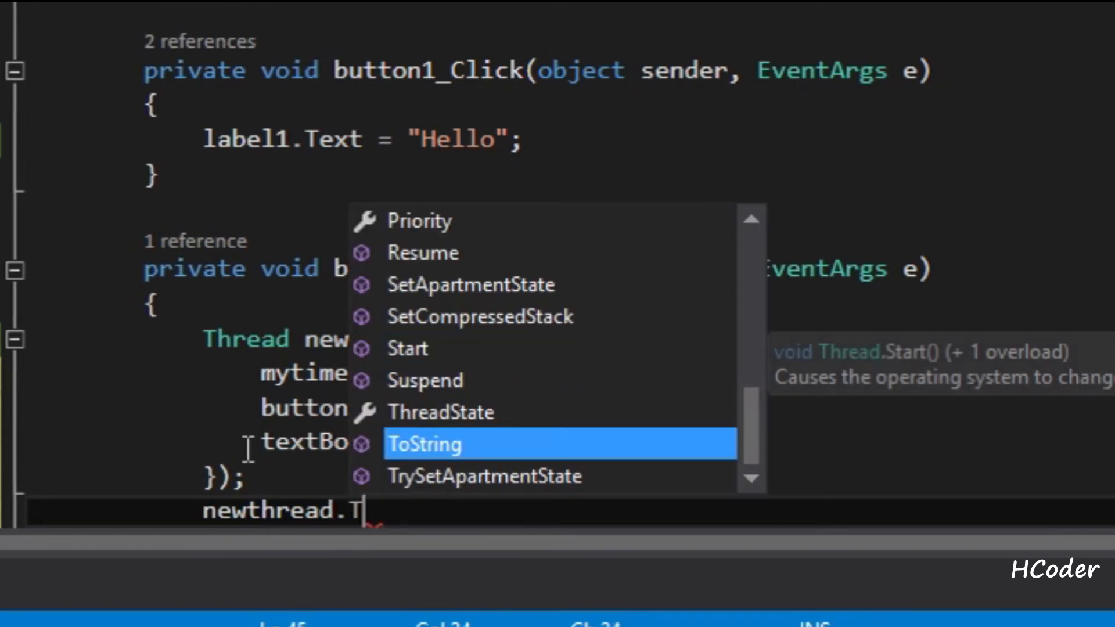
pyautogui.press('backspace')
pyautogui.write('Start')
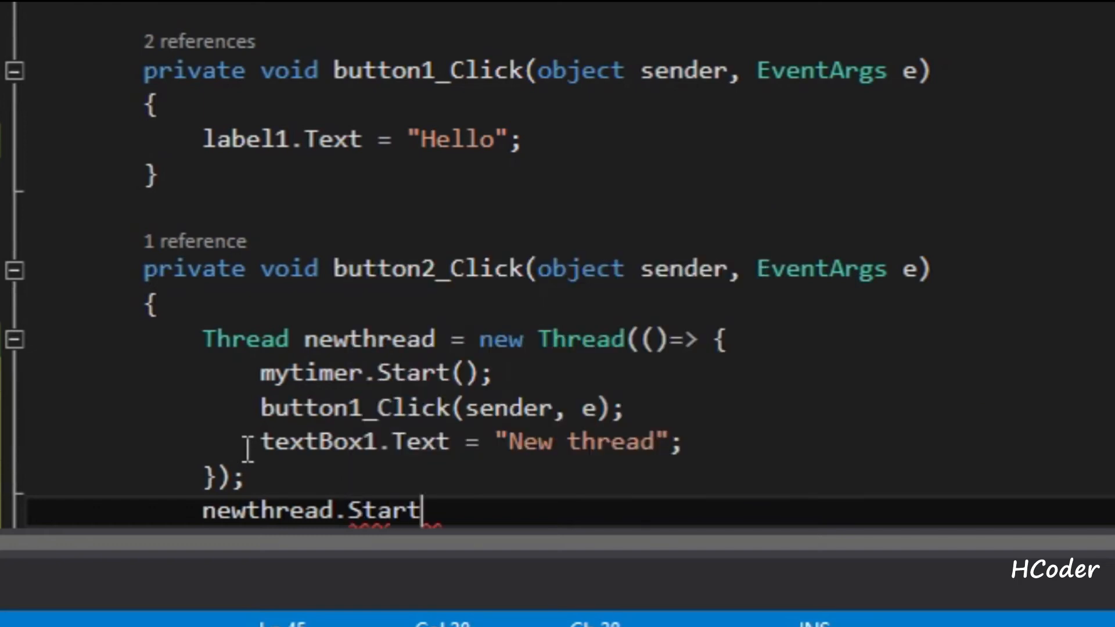
pyautogui.write('();')
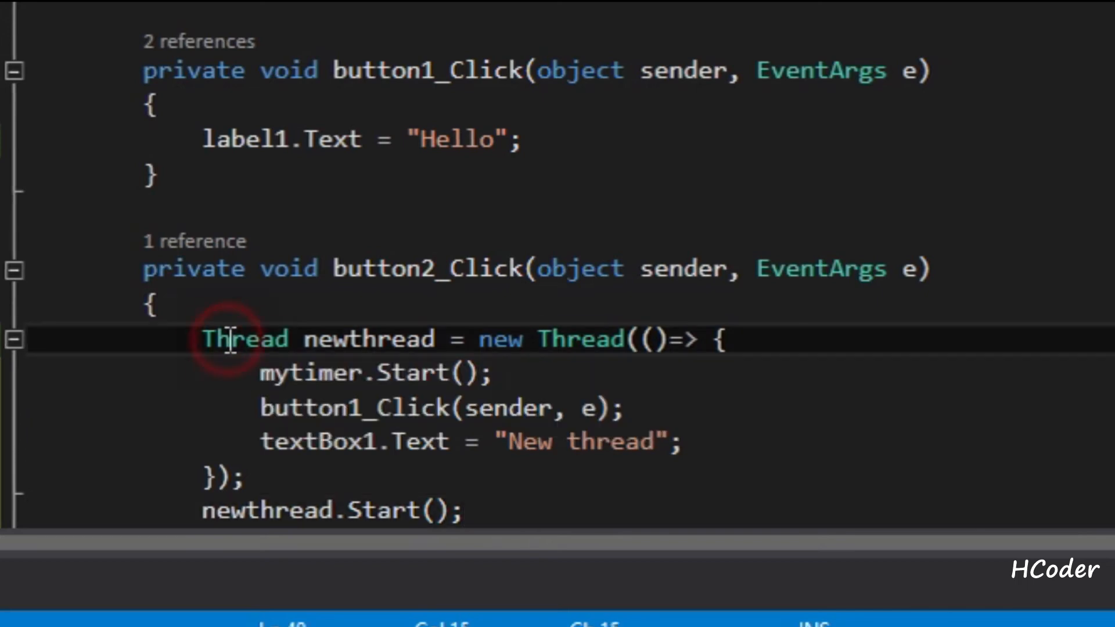
pyautogui.doubleClick(245, 338)
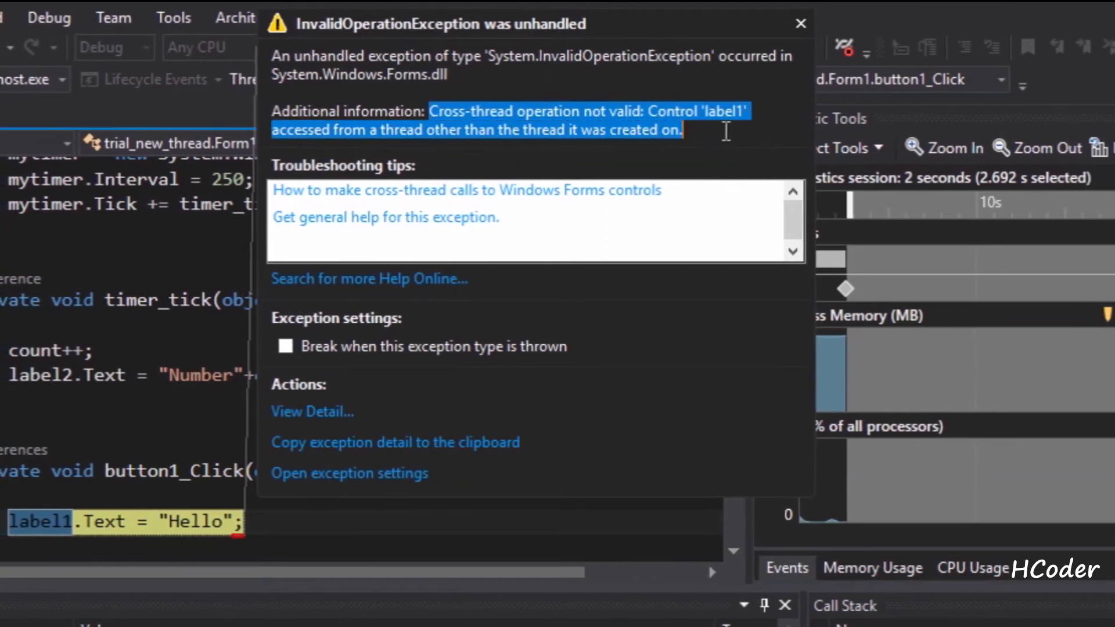
pyautogui.click(800, 23)
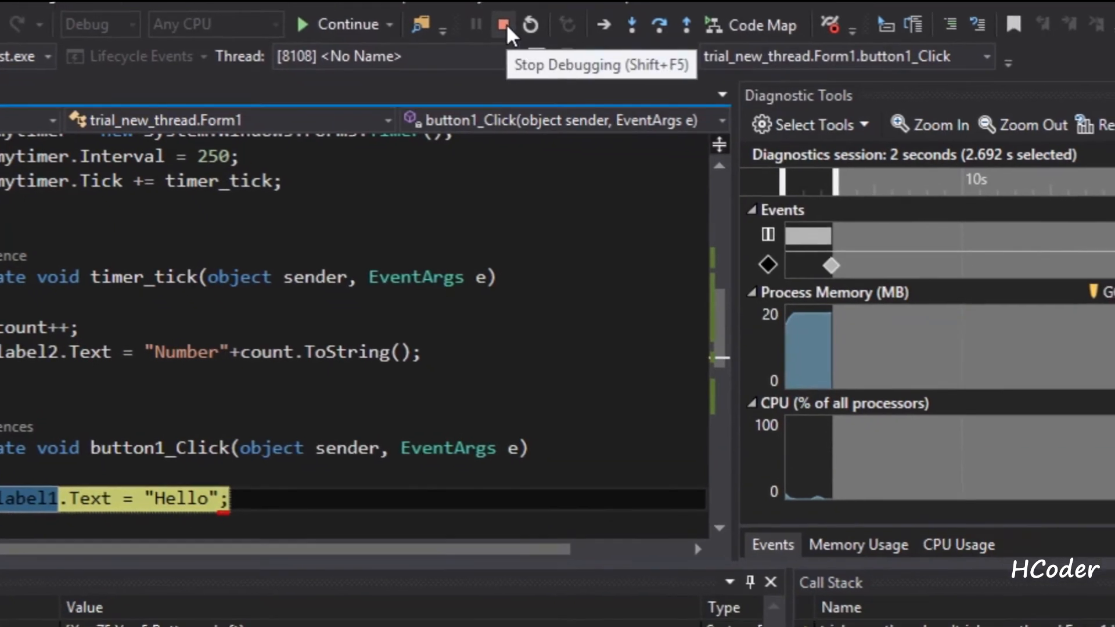
pyautogui.click(505, 23)
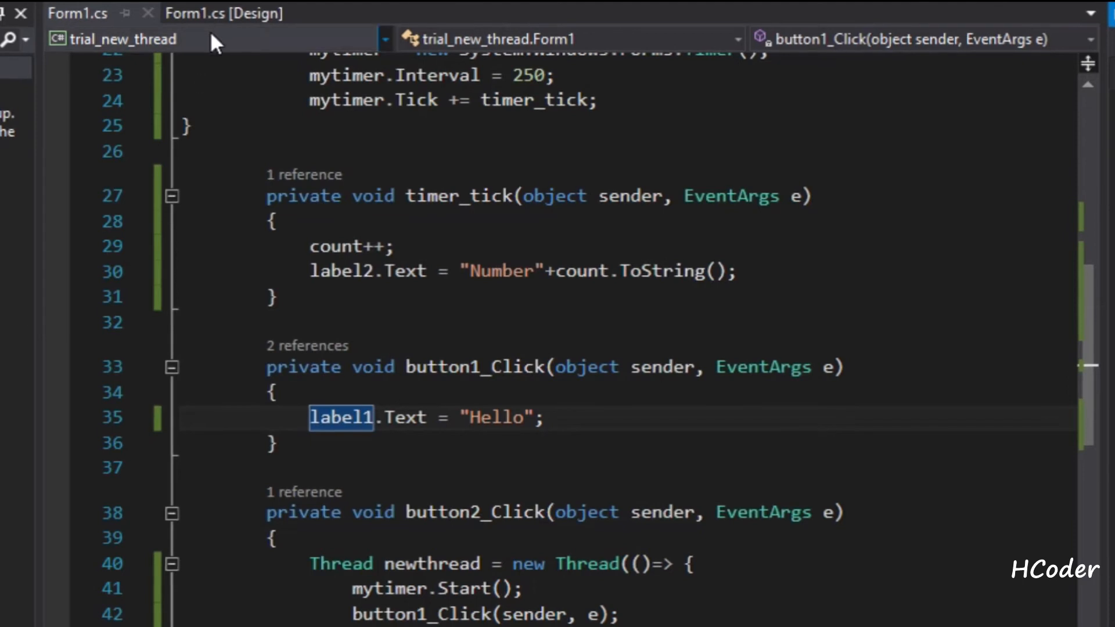
pyautogui.click(223, 13)
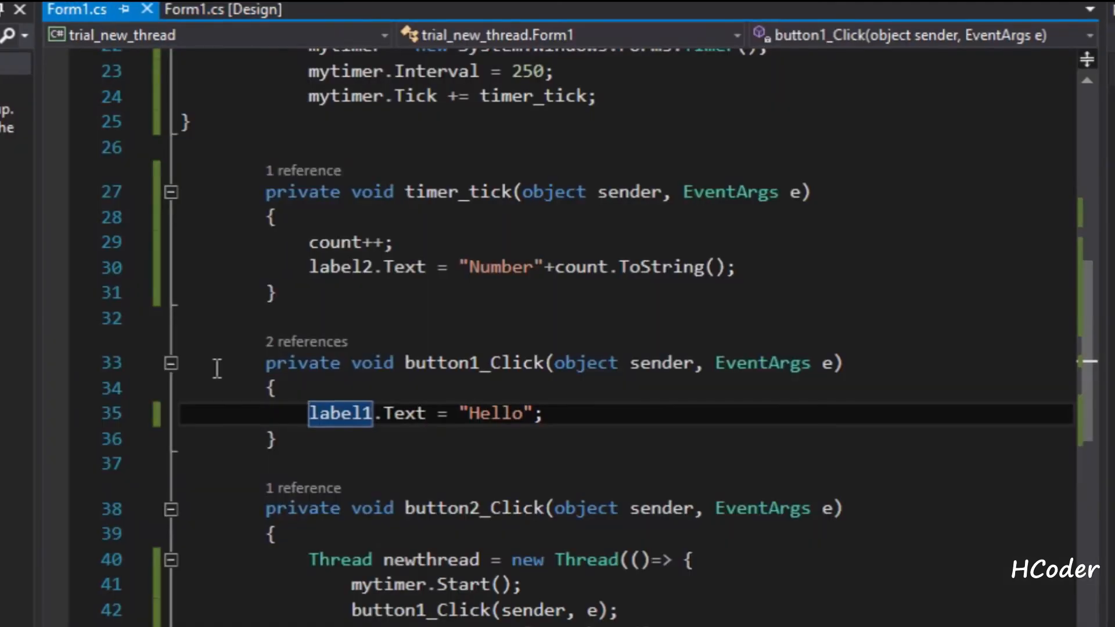
# - Add this.BeginInvoke(delegate() { }); with an empty body at the top of the lambda
pyautogui.scroll(-3)
pyautogui.write('t')
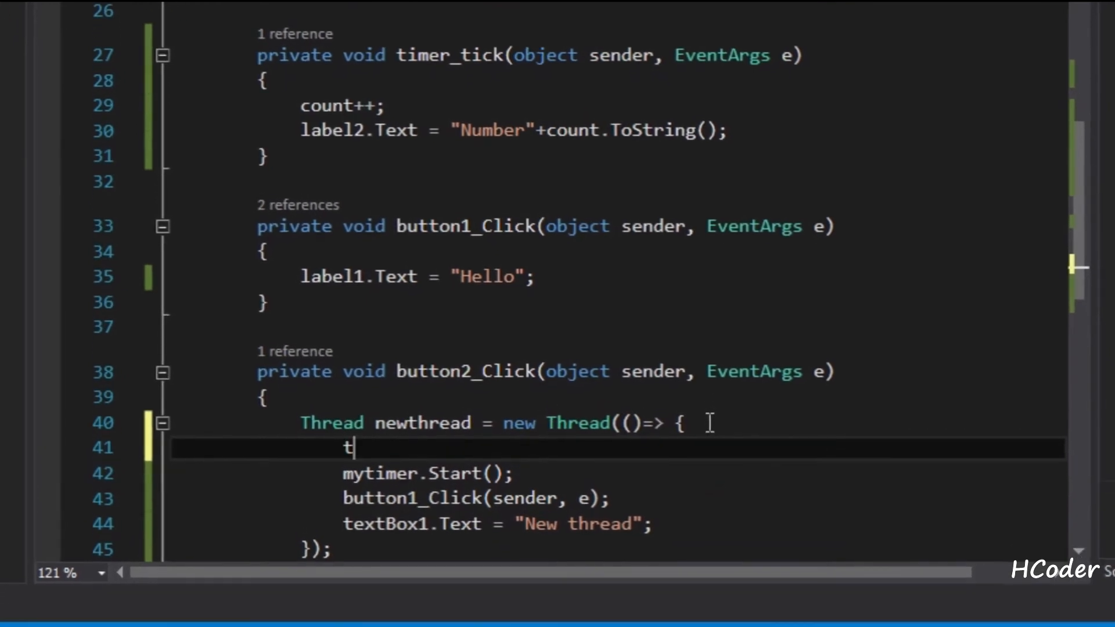
pyautogui.write('his.BeginInvoke(')
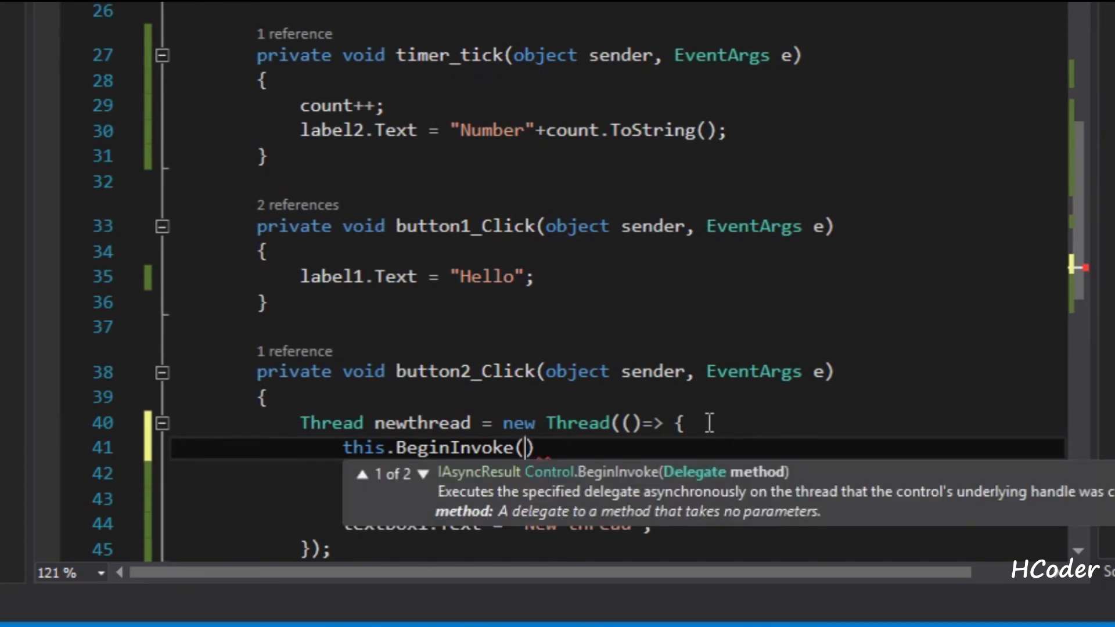
pyautogui.write(');')
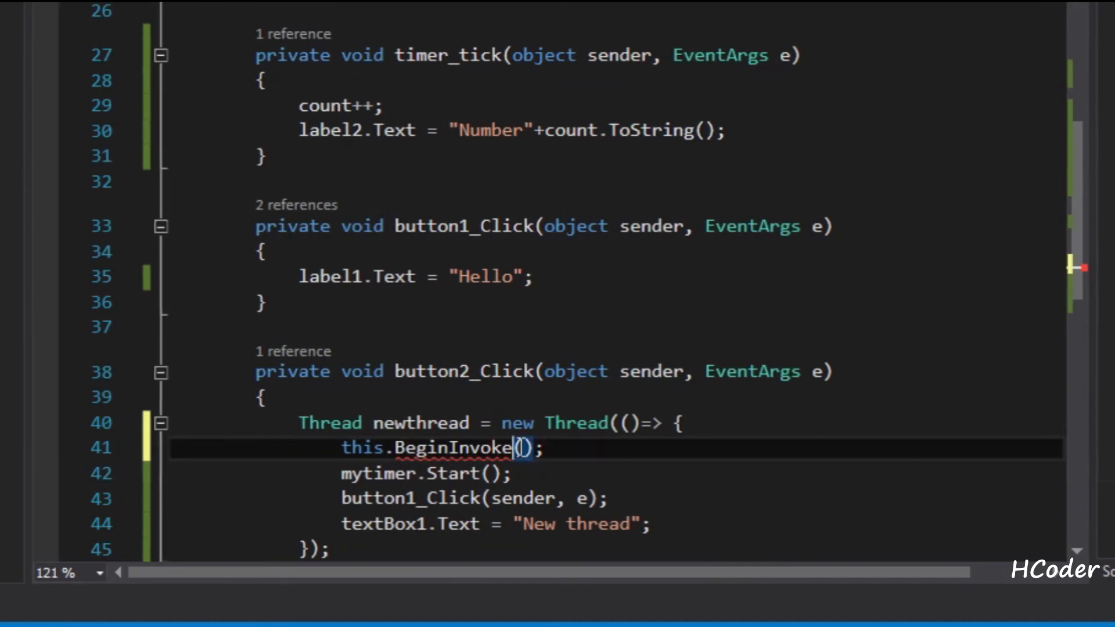
pyautogui.write('de')
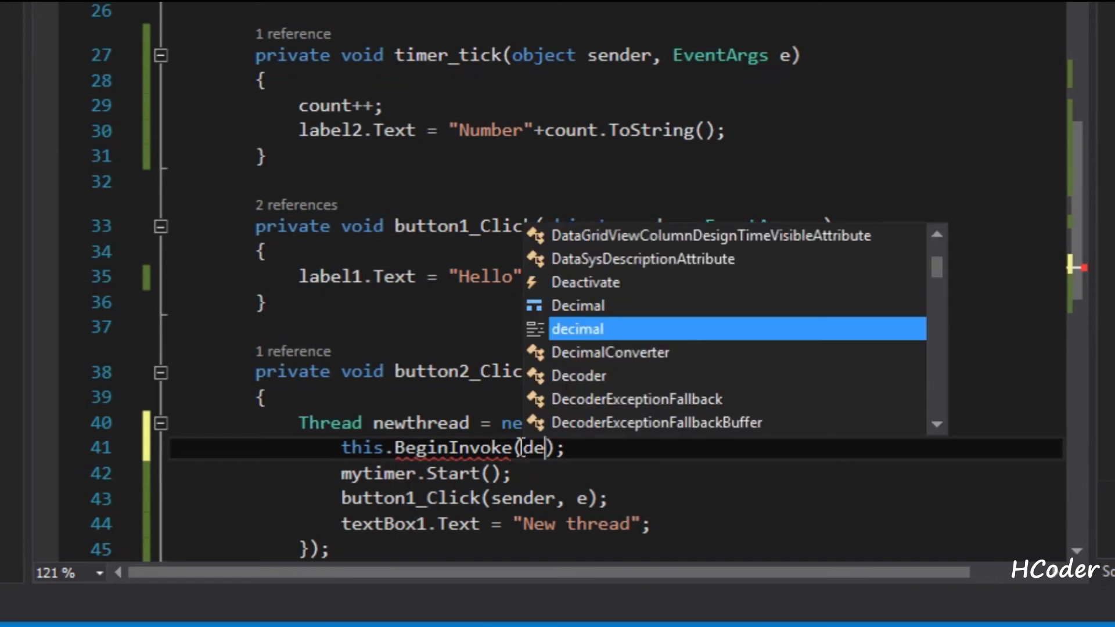
pyautogui.write('legate')
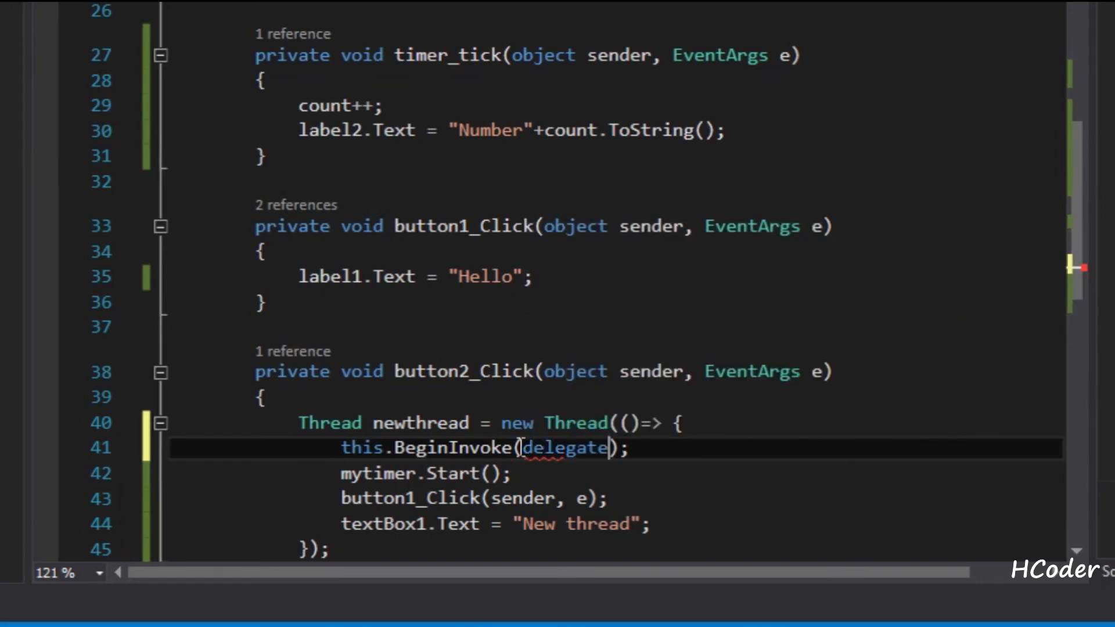
pyautogui.write('() {')
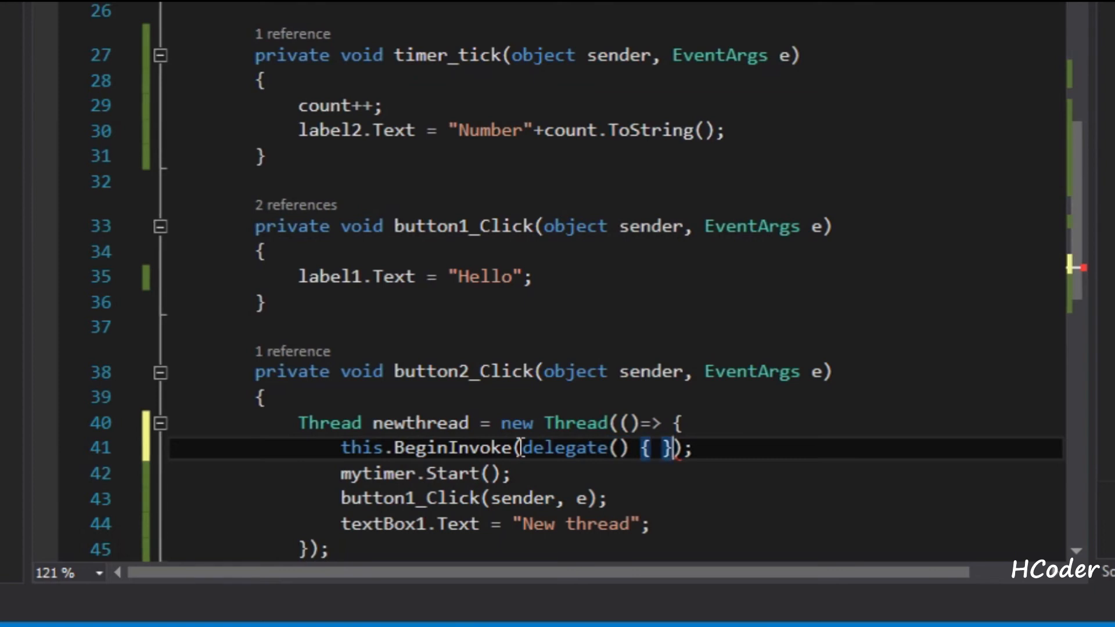
pyautogui.press('Enter')
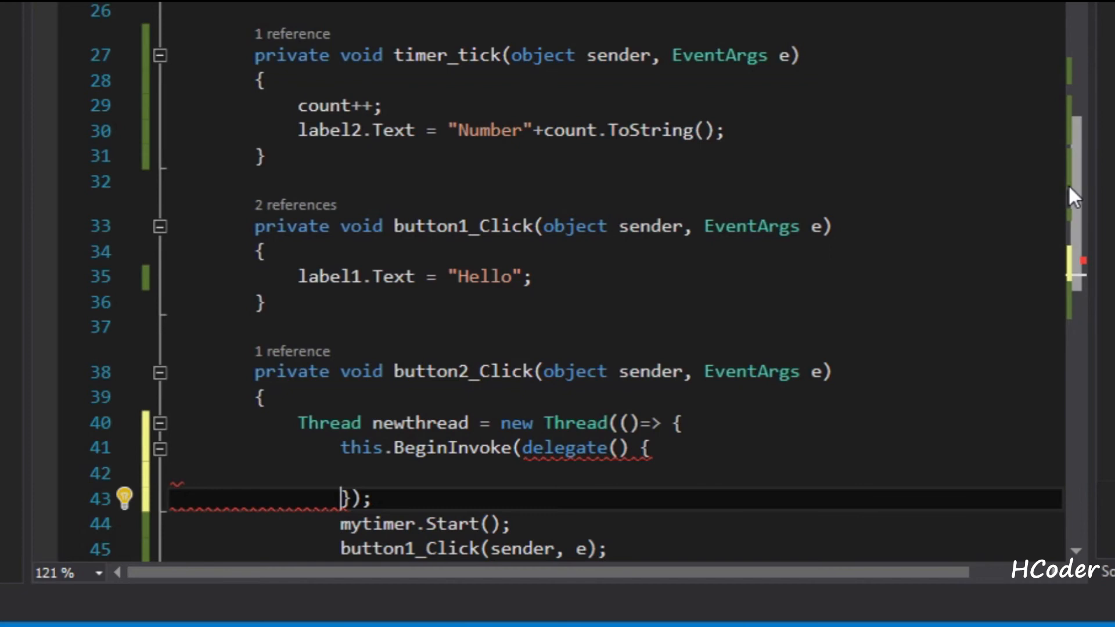
# - Move the three statements into the delegate body and cast it as (Action)delegate()
pyautogui.scroll(-3)
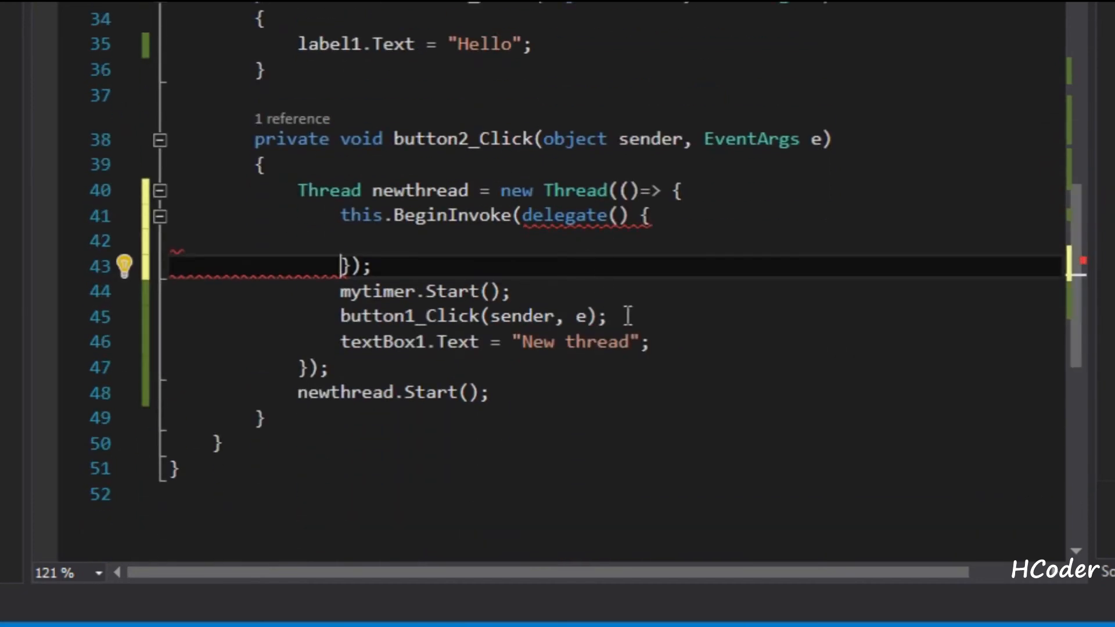
pyautogui.moveTo(340, 291); pyautogui.dragTo(647, 342)
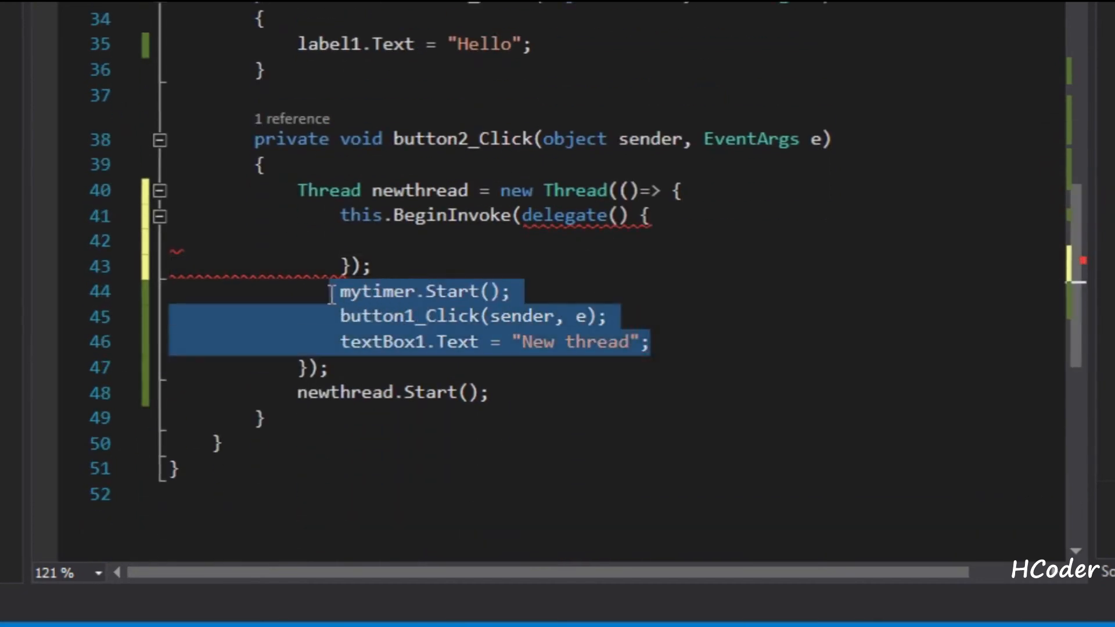
pyautogui.press('Delete')
pyautogui.write('(')
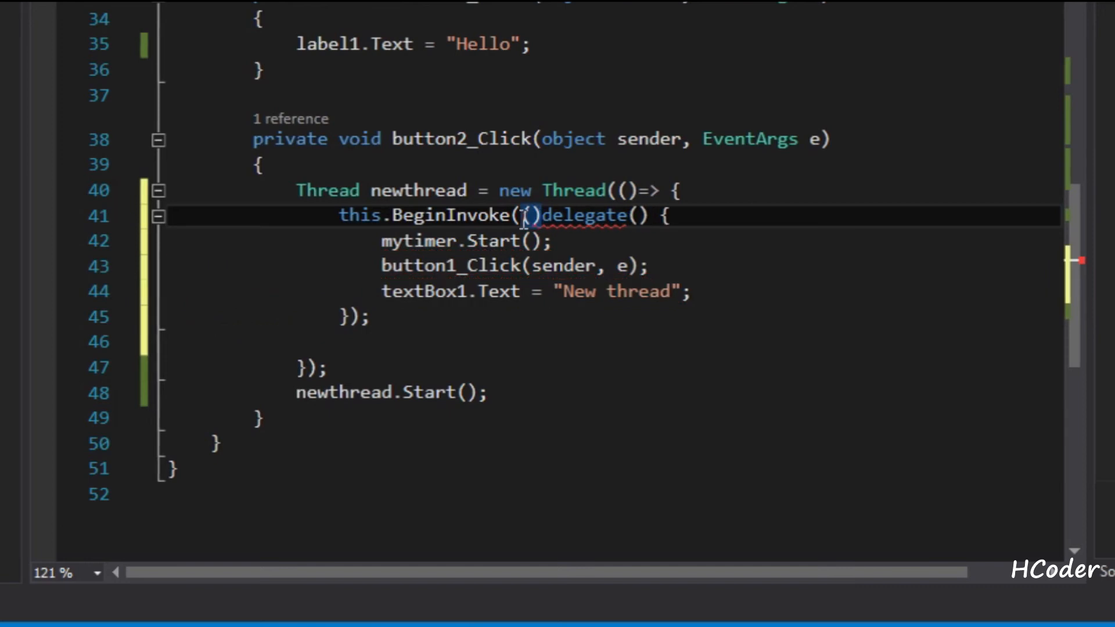
pyautogui.write('A')
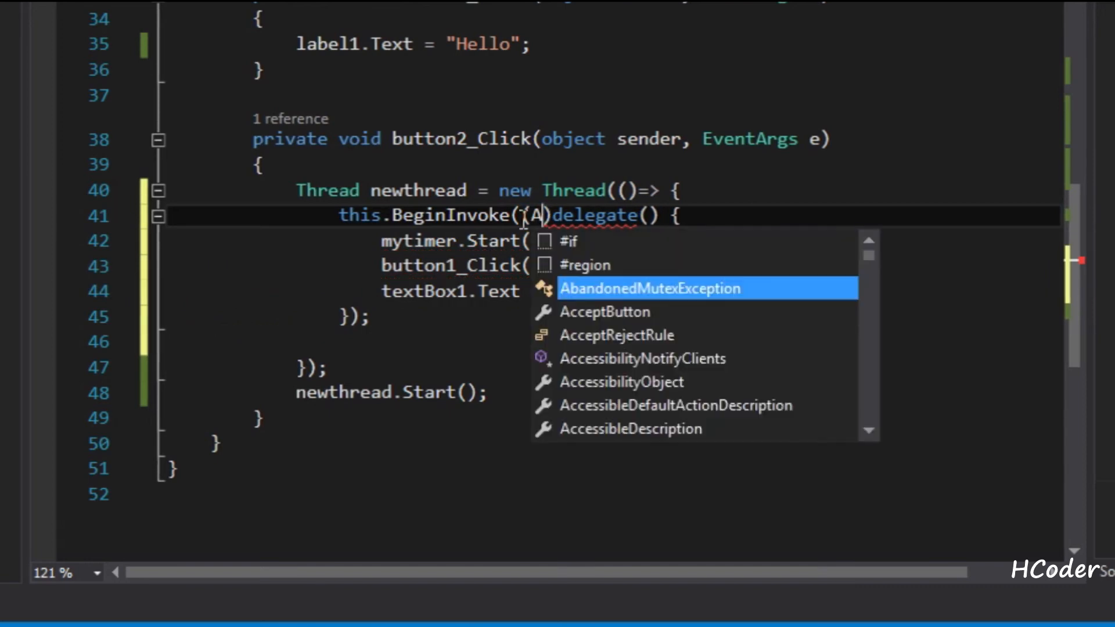
pyautogui.write('ction')
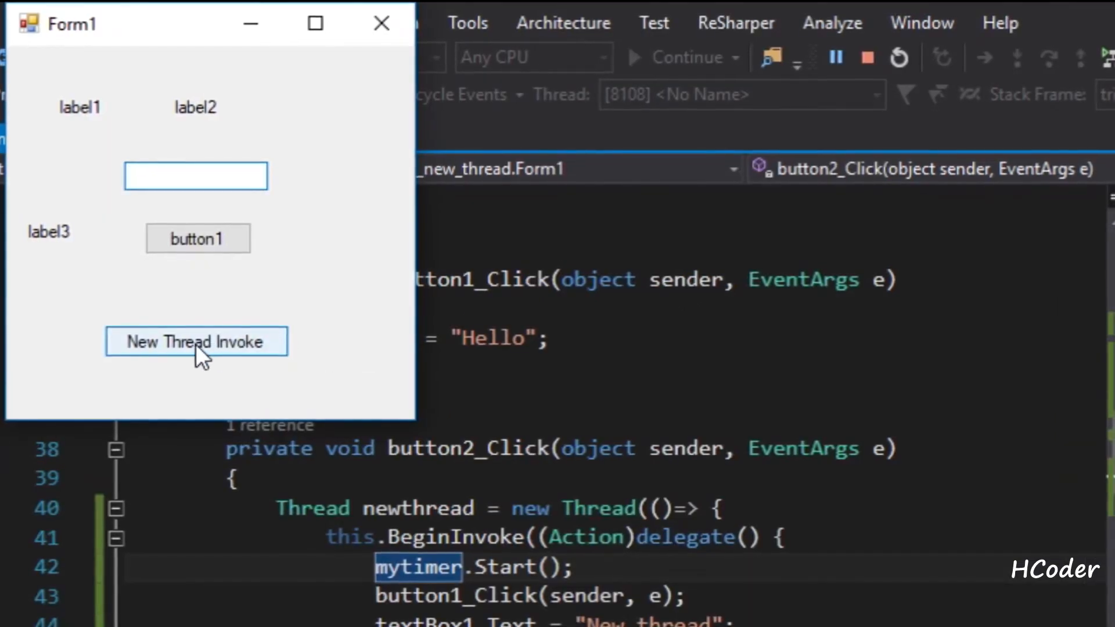
# - Click New Thread Invoke to see Hello, Number42 and "New thread", then close Form1
pyautogui.click(196, 342)
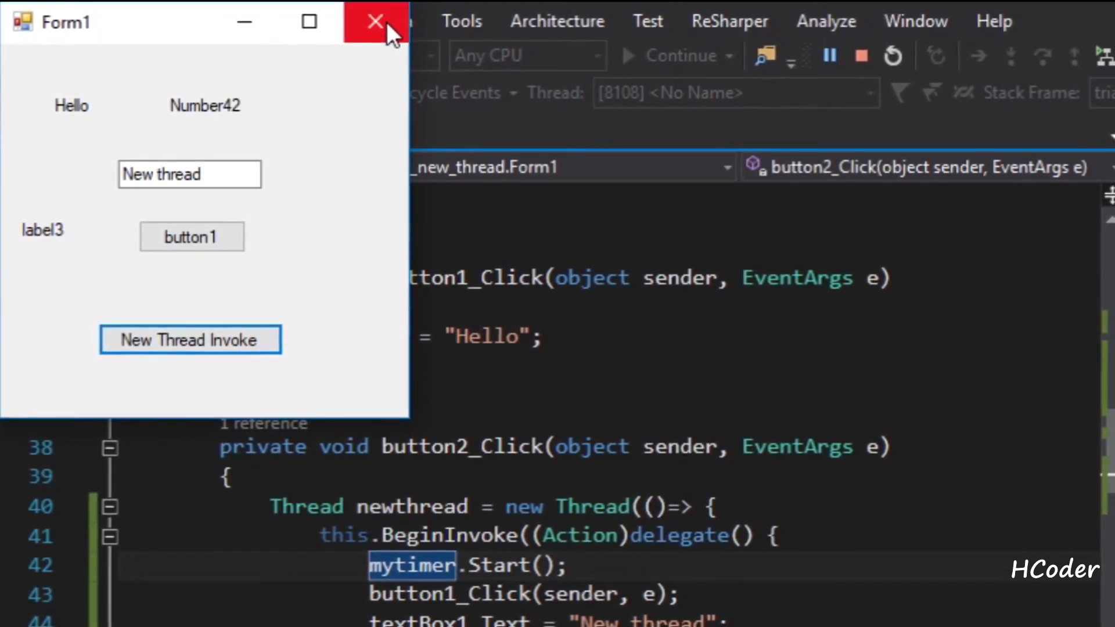
pyautogui.click(371, 21)
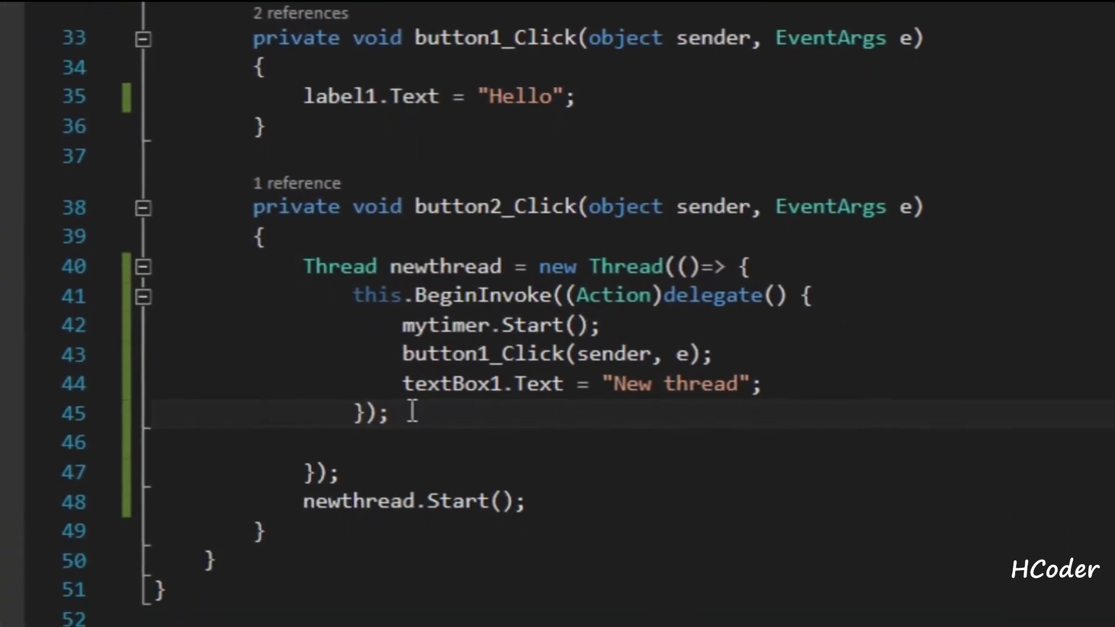
# - Add Thread.Sleep(10000); inside the new thread after the first invoked block
pyautogui.scroll(-3)
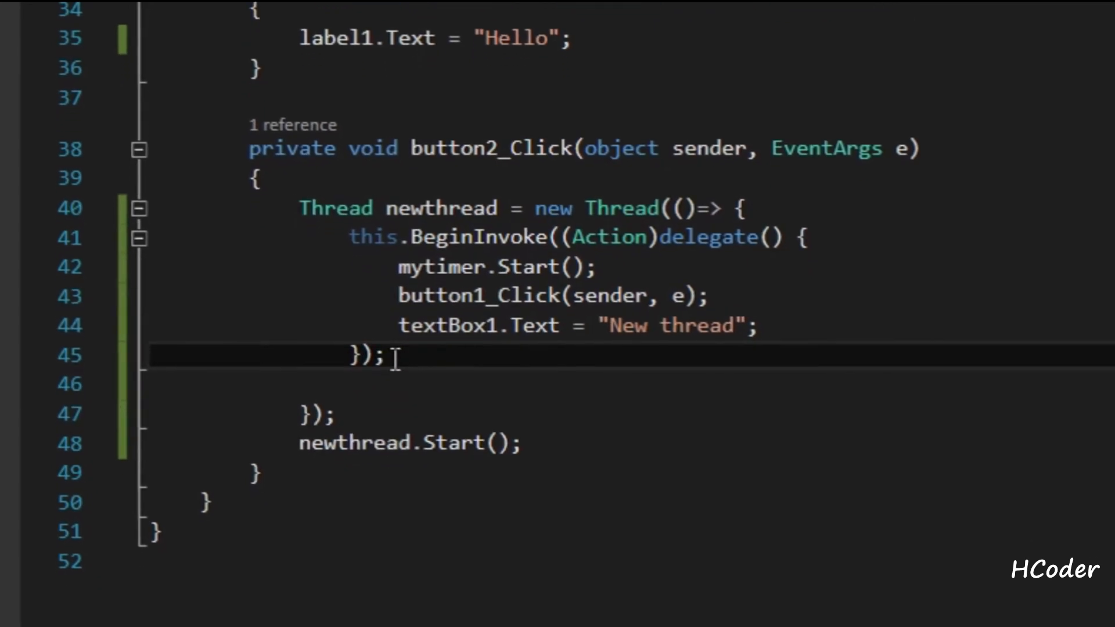
pyautogui.write('Thread.')
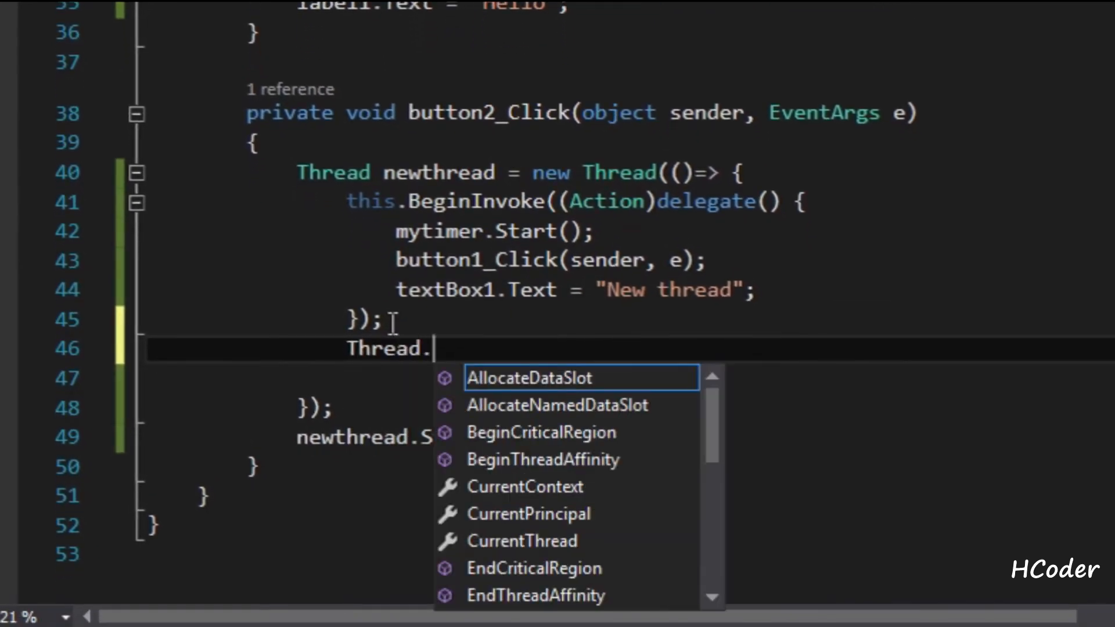
pyautogui.write('Sleep')
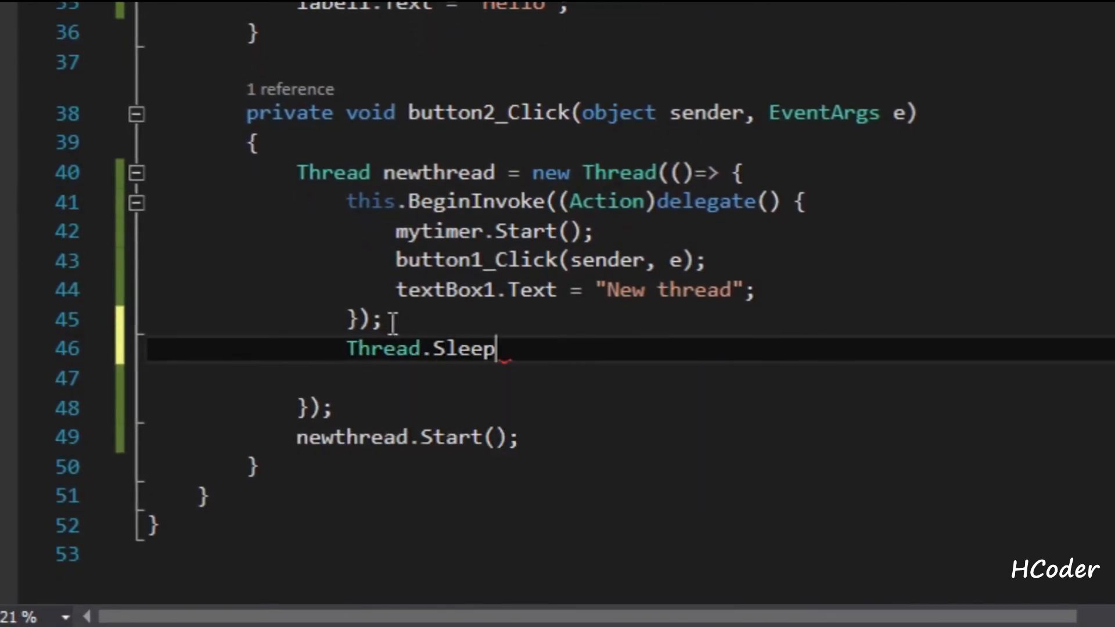
pyautogui.write('()')
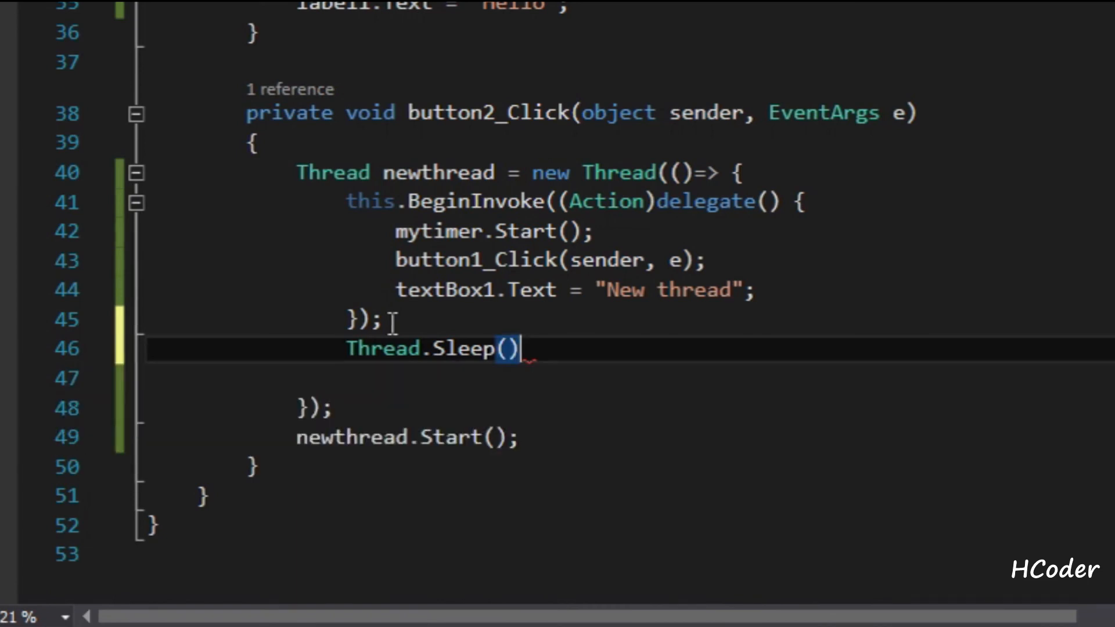
pyautogui.write(';')
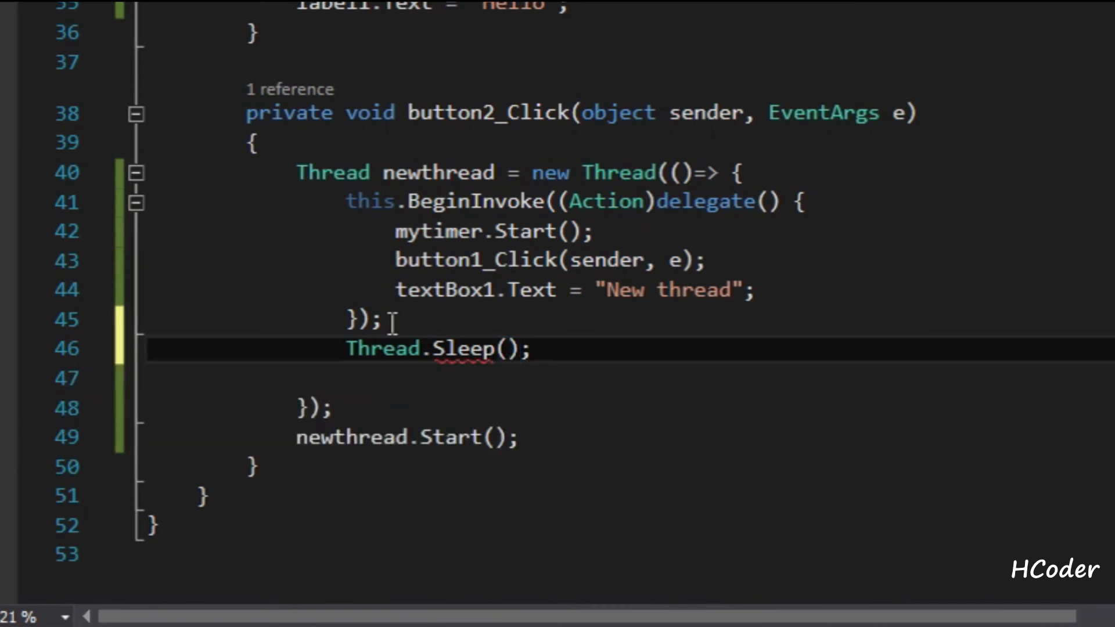
pyautogui.write('10000')
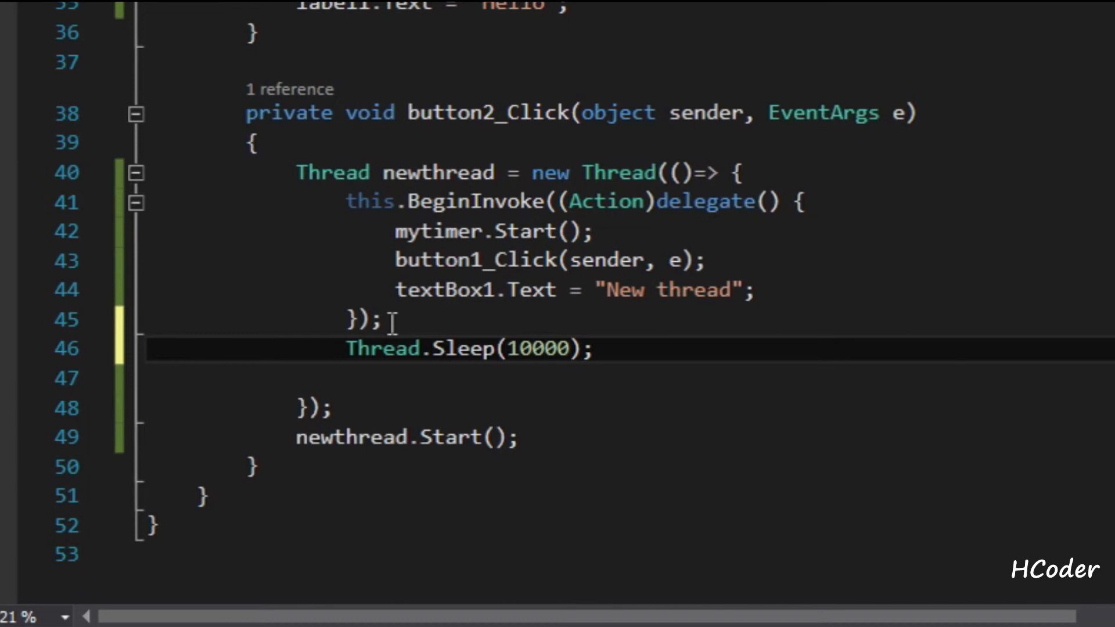
pyautogui.press('enter')
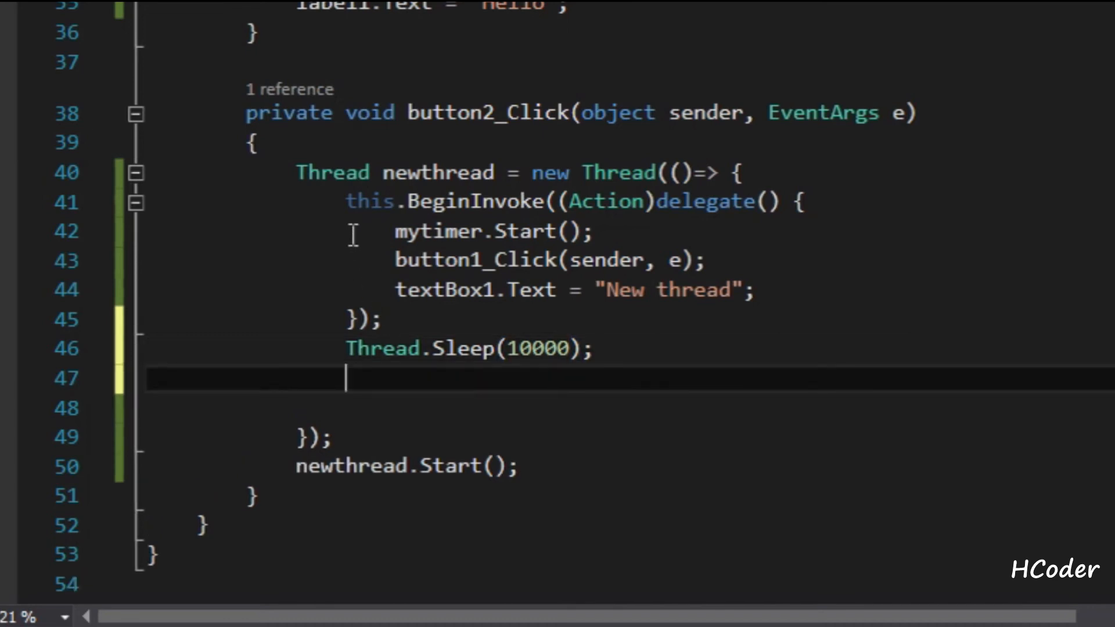
# - Copy the BeginInvoke delegate block below the sleep call
pyautogui.moveTo(345, 200); pyautogui.dragTo(381, 320)
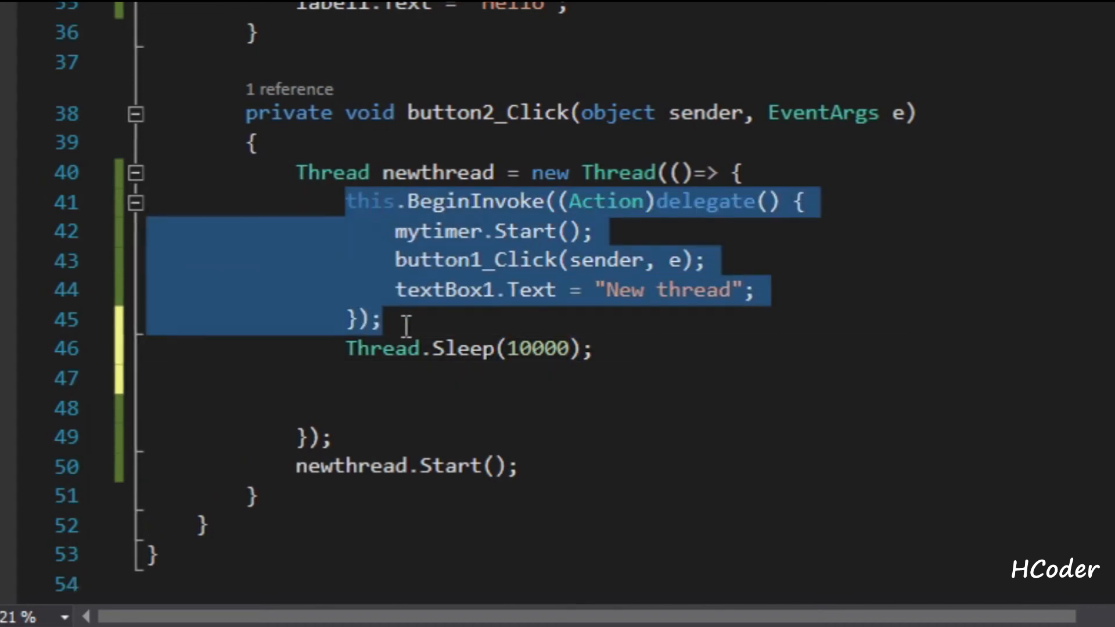
pyautogui.click(369, 381)
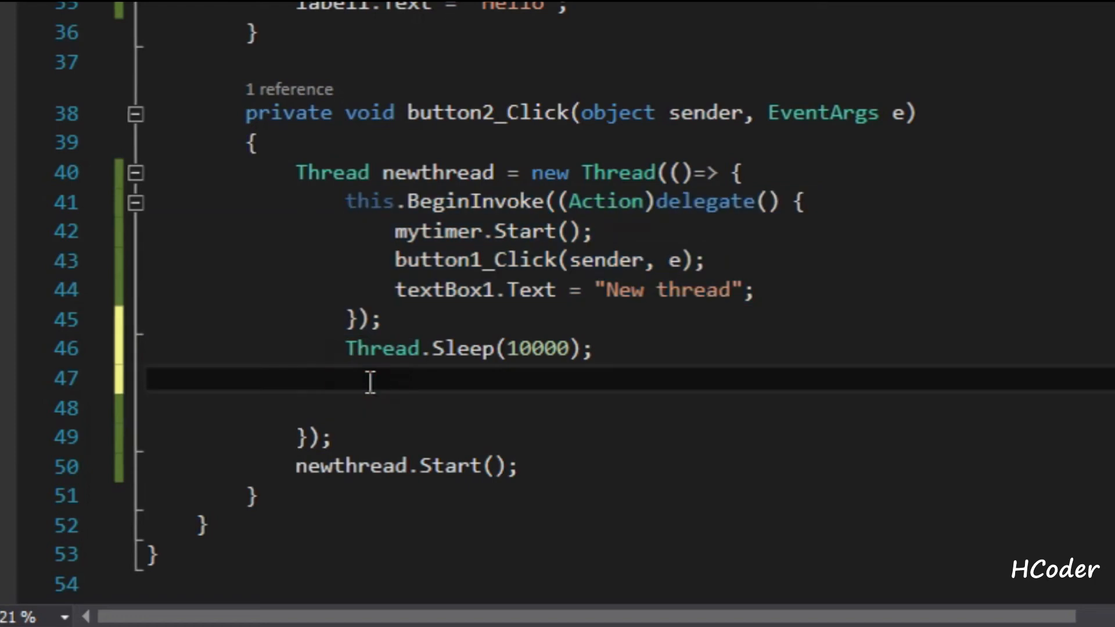
pyautogui.write('this.BeginInvoke((Action)delegate () {')
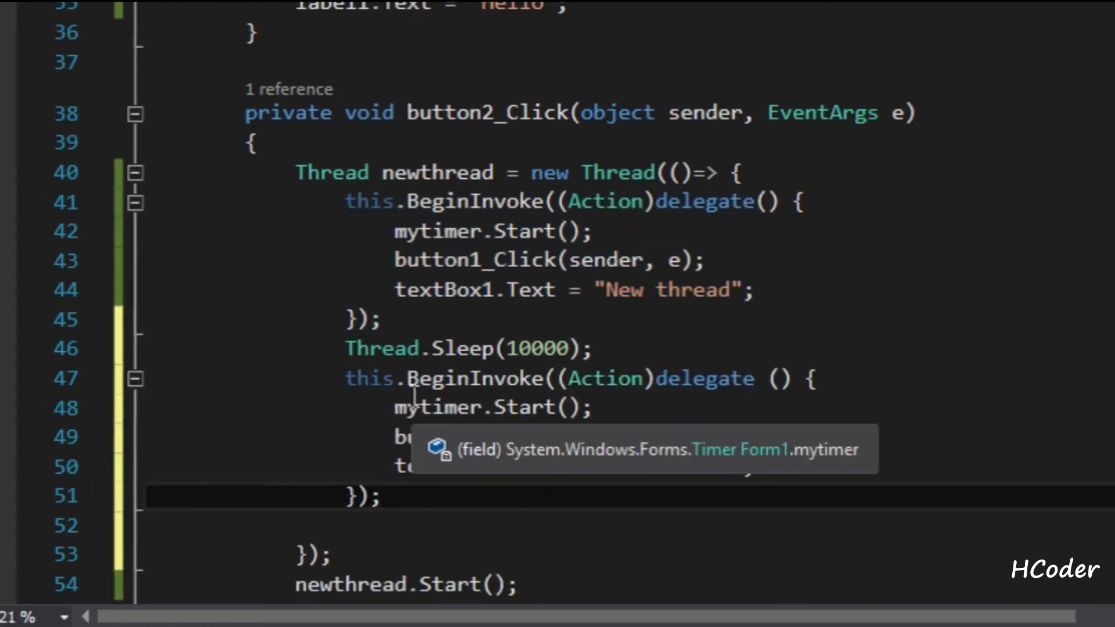
# - Replace mytimer.Start() in the copied block with label3.Text = "Slept enough";
pyautogui.doubleClick(438, 407)
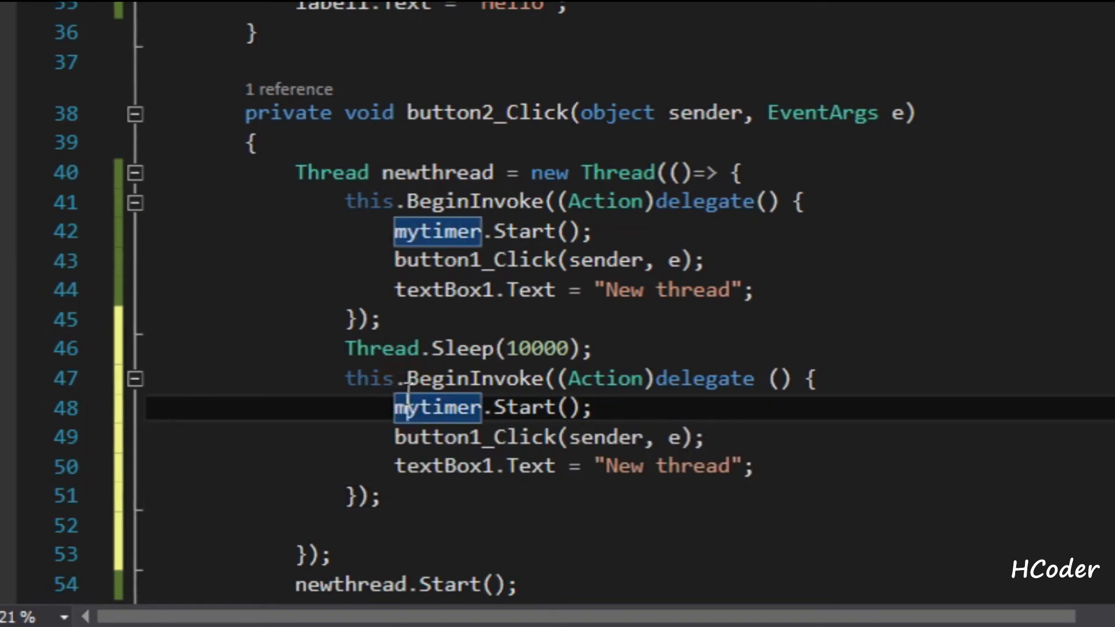
pyautogui.moveTo(458, 505)
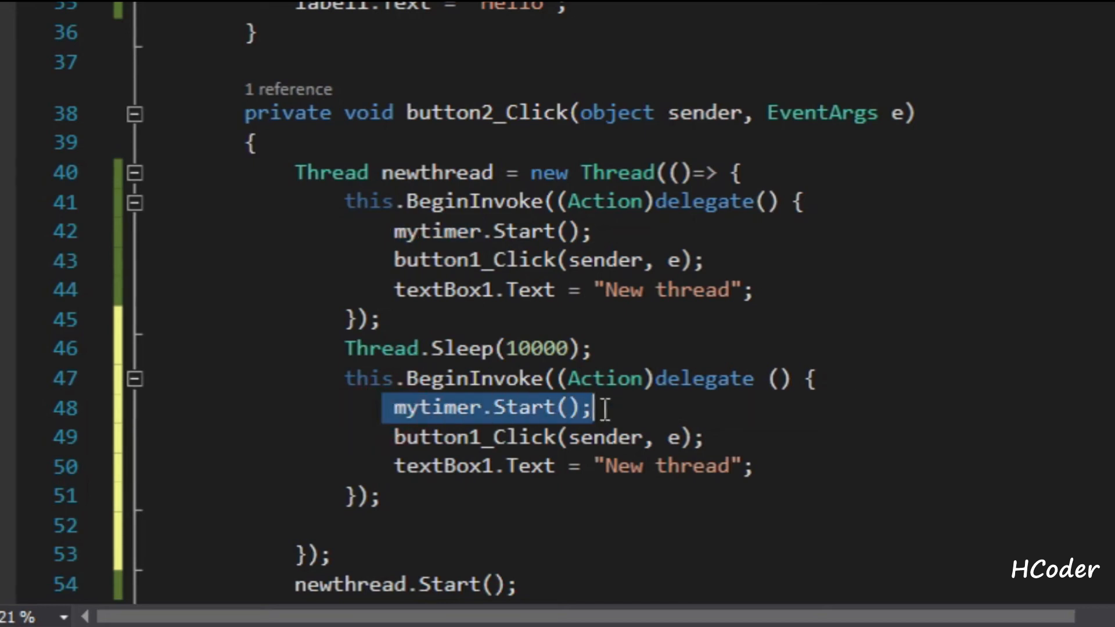
pyautogui.write('label3')
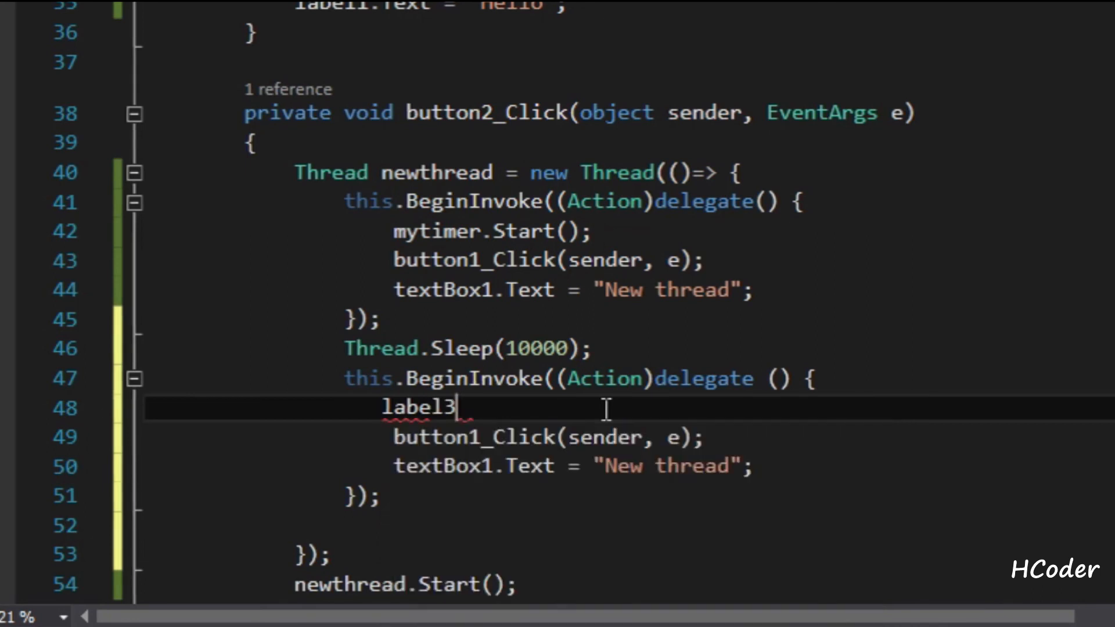
pyautogui.write('.Text')
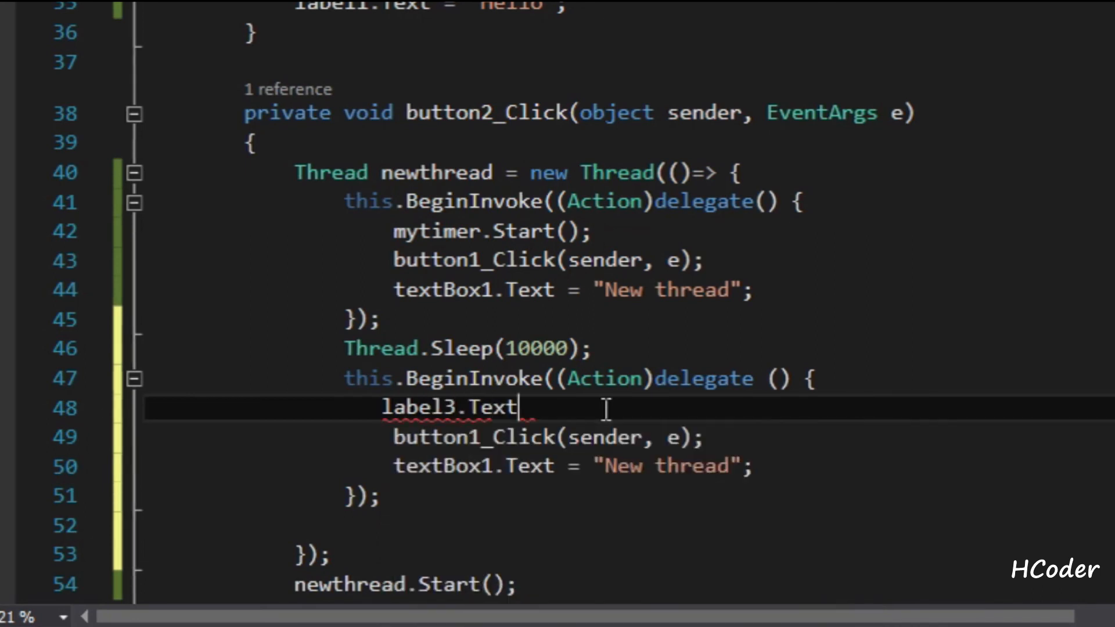
pyautogui.write('="Slept en')
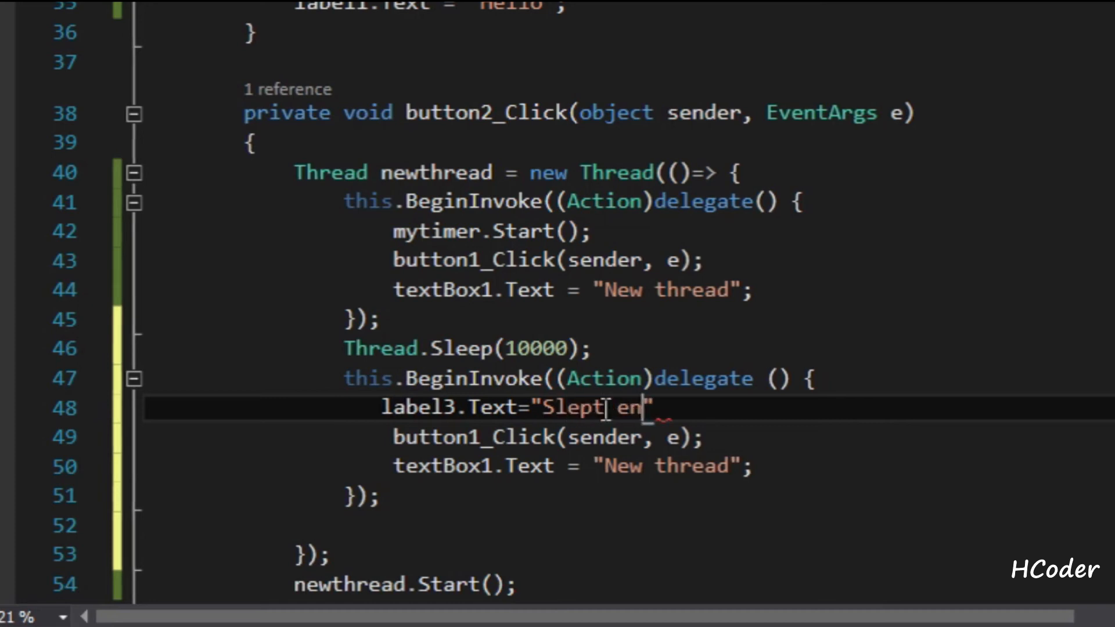
pyautogui.write('o')
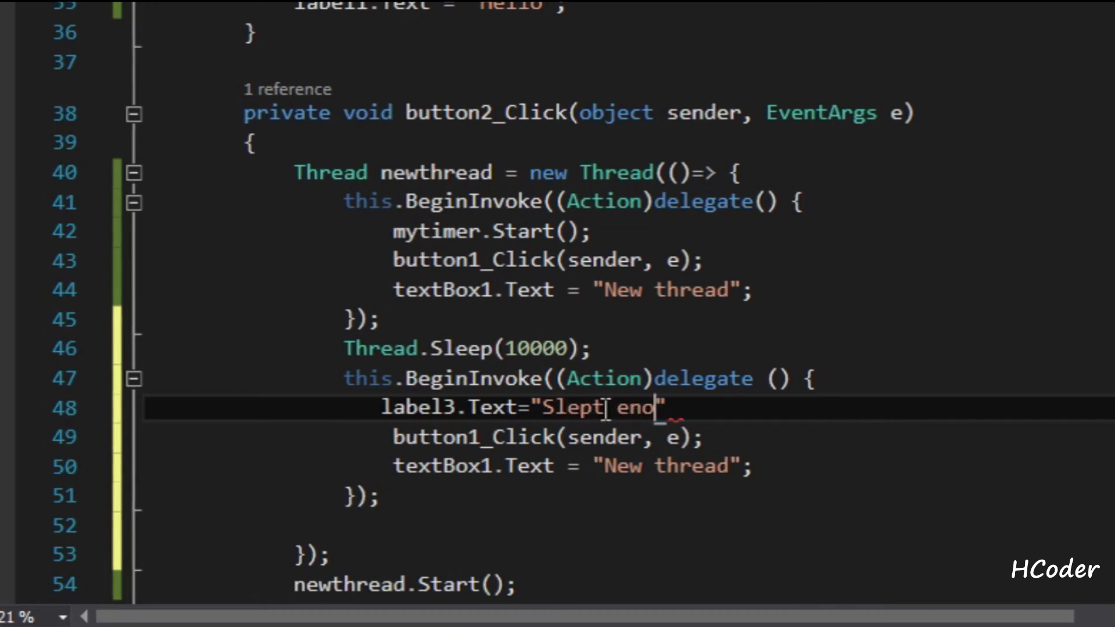
pyautogui.write('ugh')
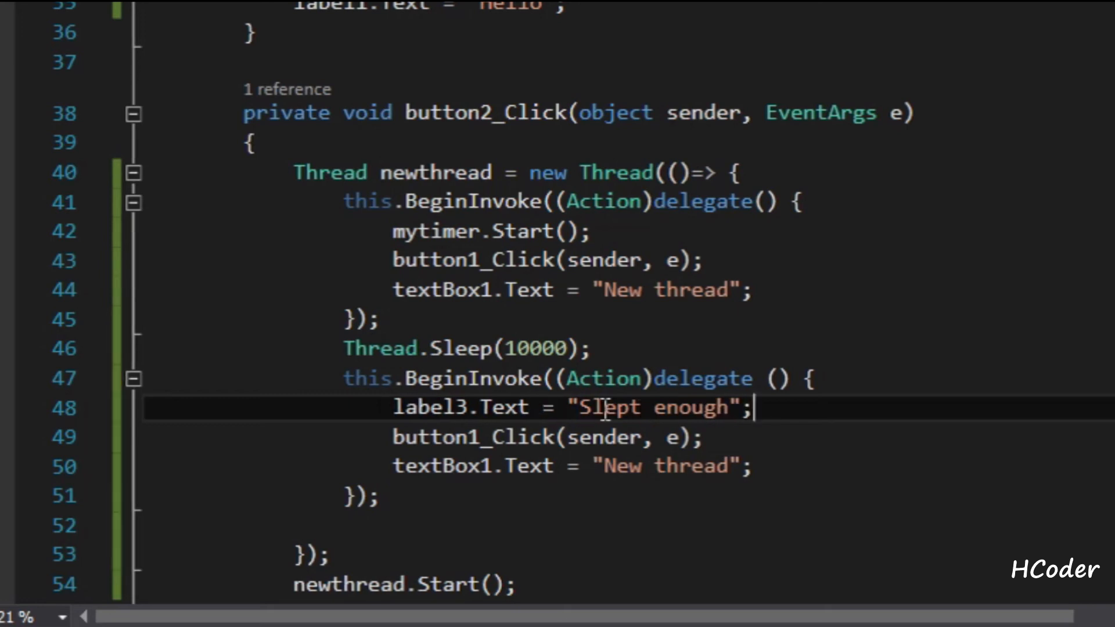
pyautogui.doubleClick(547, 438)
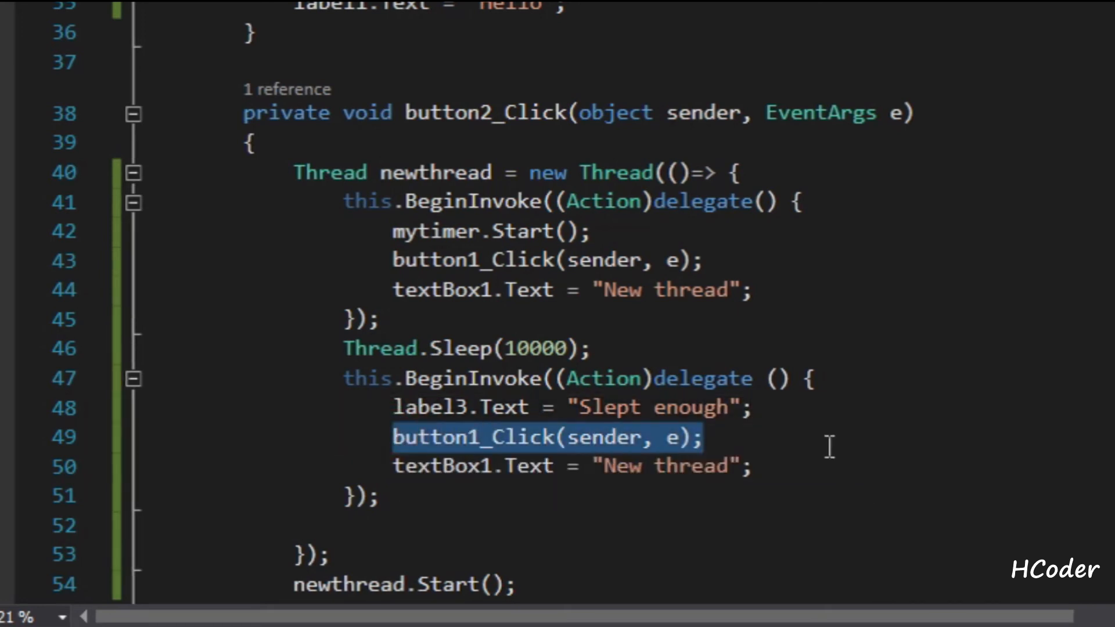
# - Write the condition if (Convert.ToInt32(label2.Text) > 40) in the delayed delegate
pyautogui.write('if(')
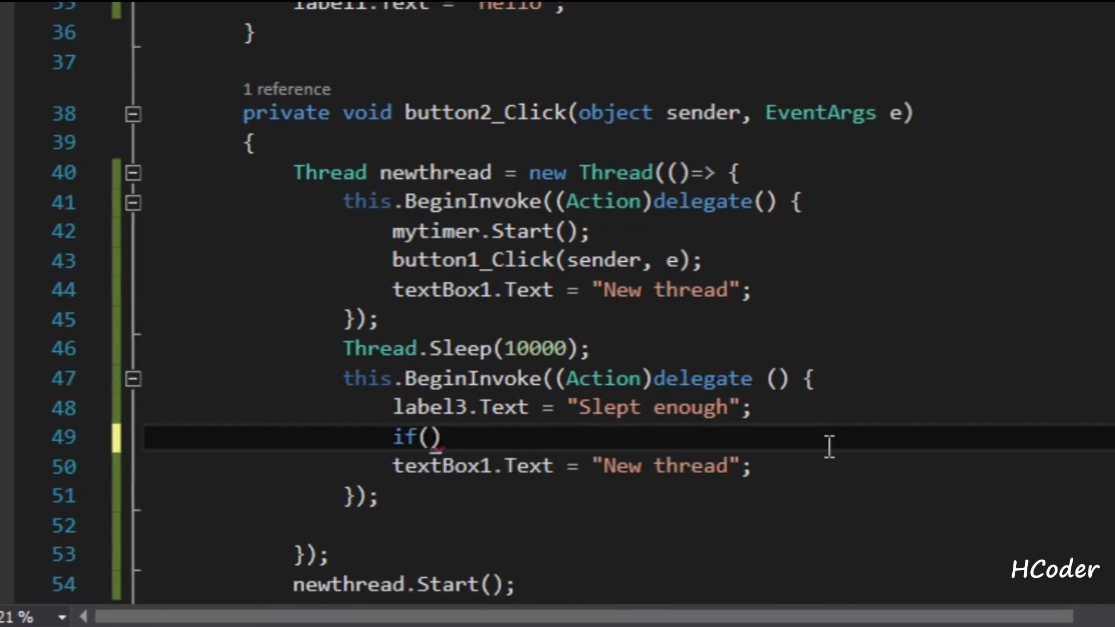
pyautogui.write('Conver')
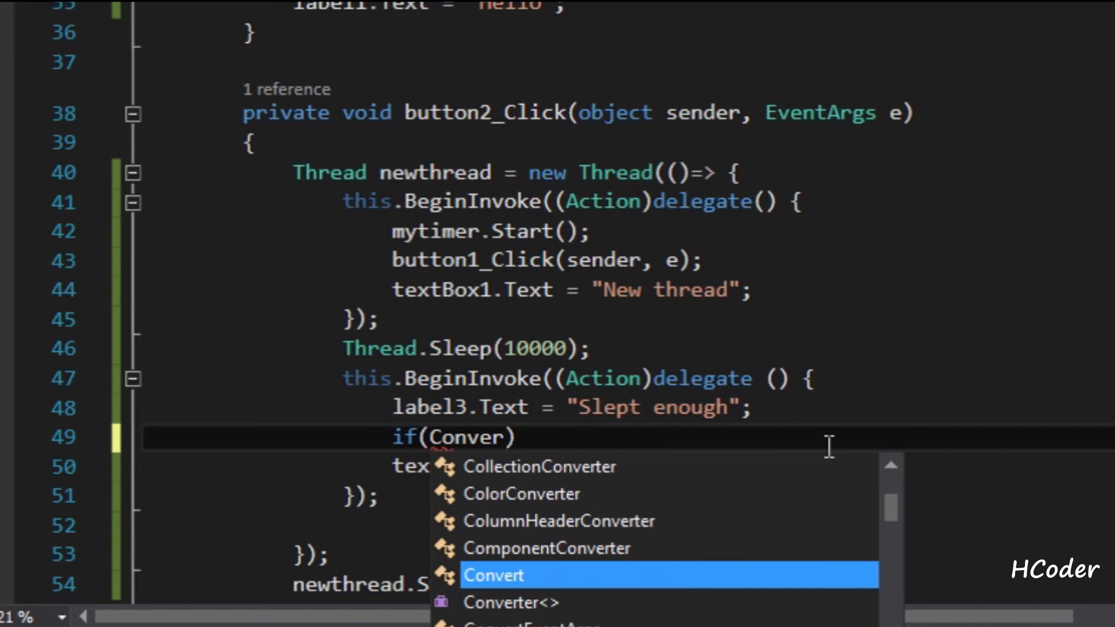
pyautogui.write('t.to')
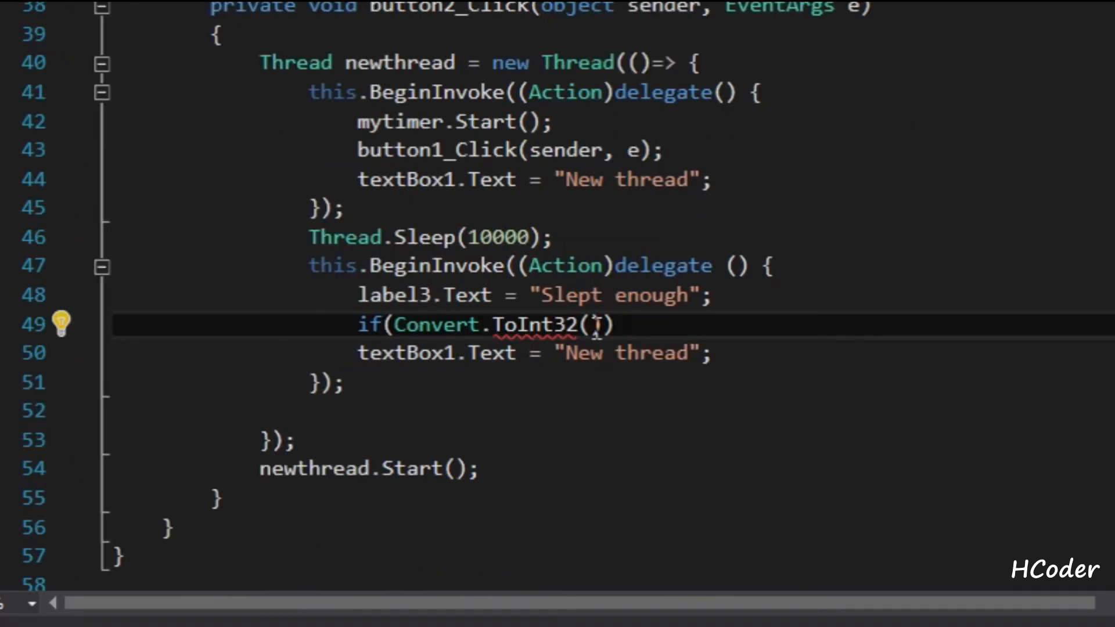
pyautogui.write('Label2')
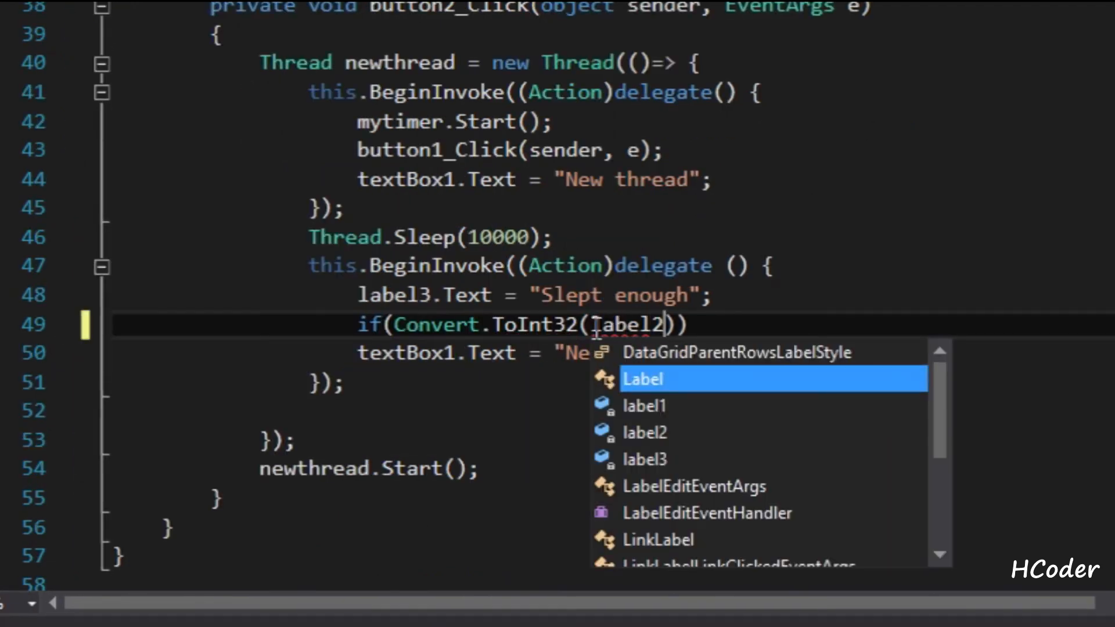
pyautogui.write('.Text')
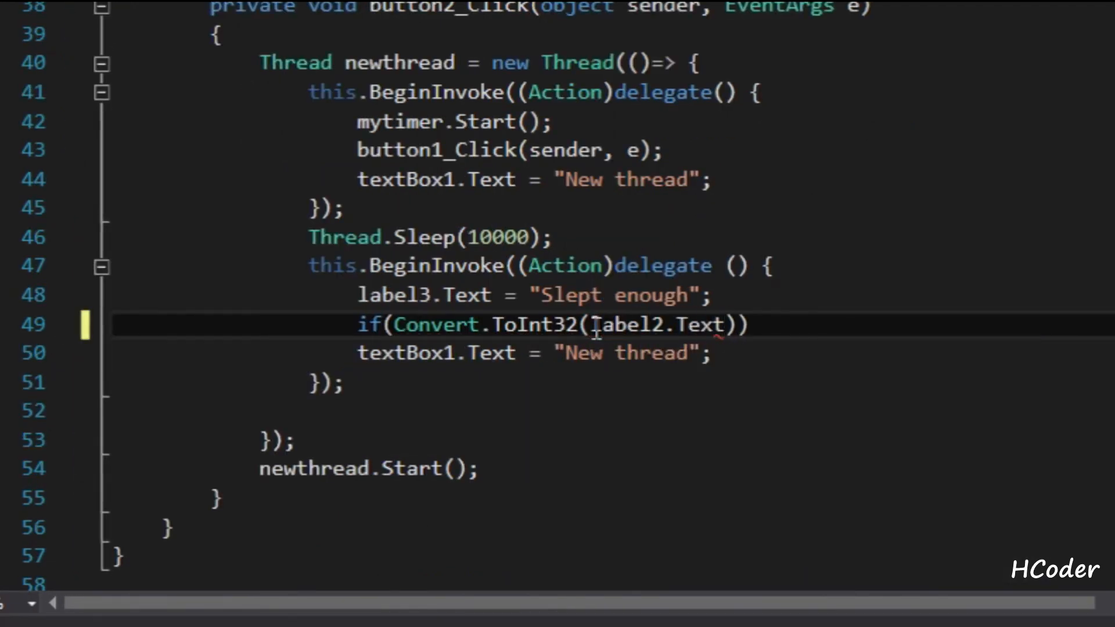
pyautogui.write('>40')
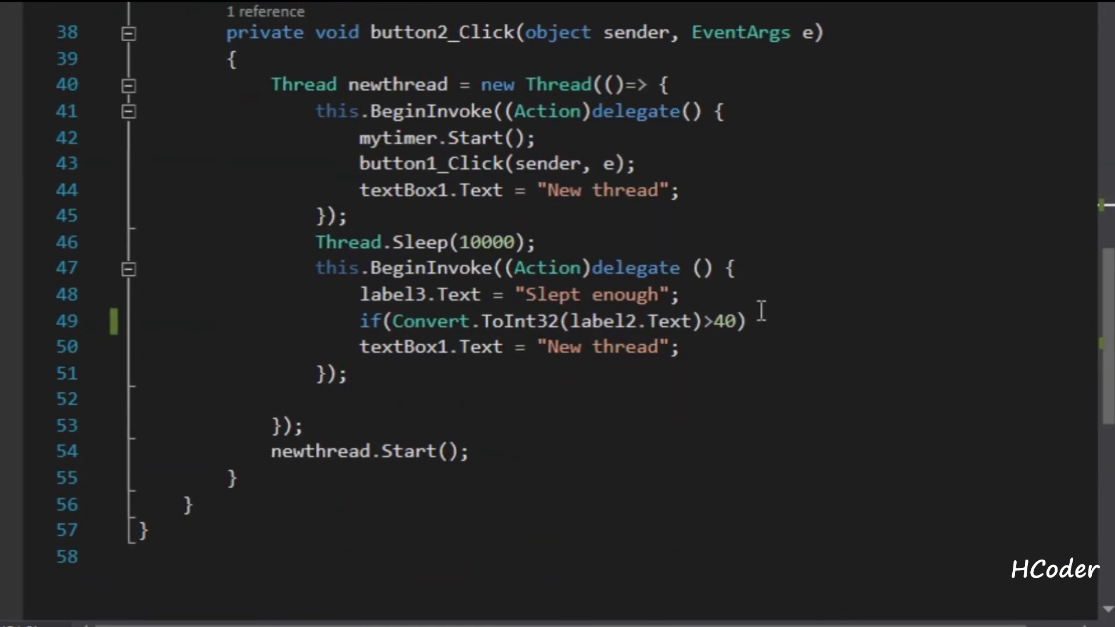
# - Add MessageBox.Show("Success"); under the if and replace the textBox1 line with mytimer.Stop();
pyautogui.doubleClick(727, 320)
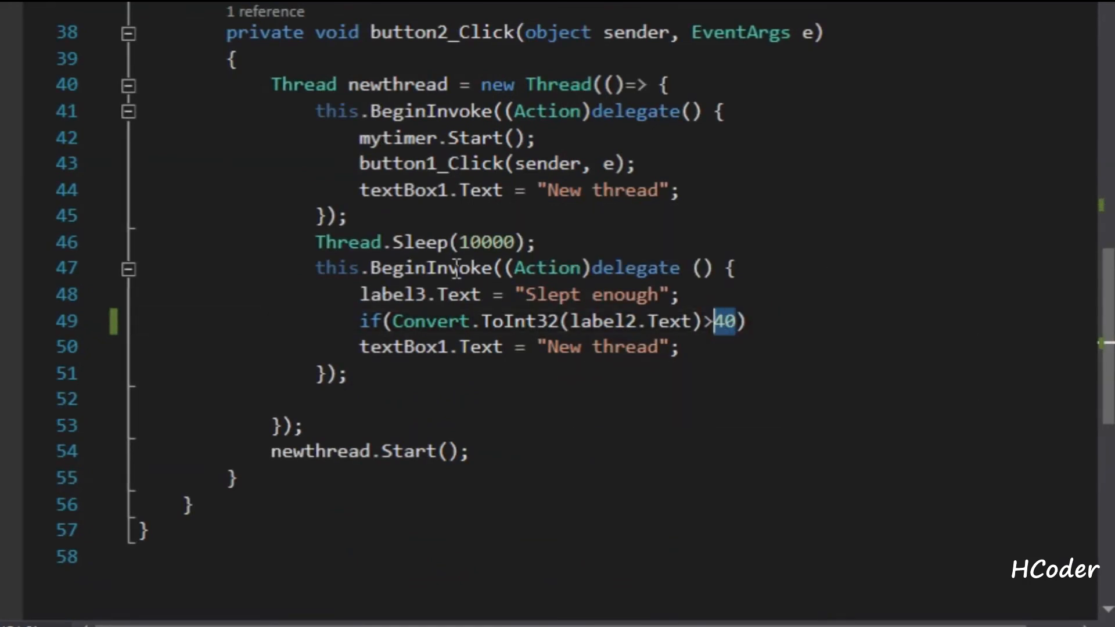
pyautogui.moveTo(1072, 294)
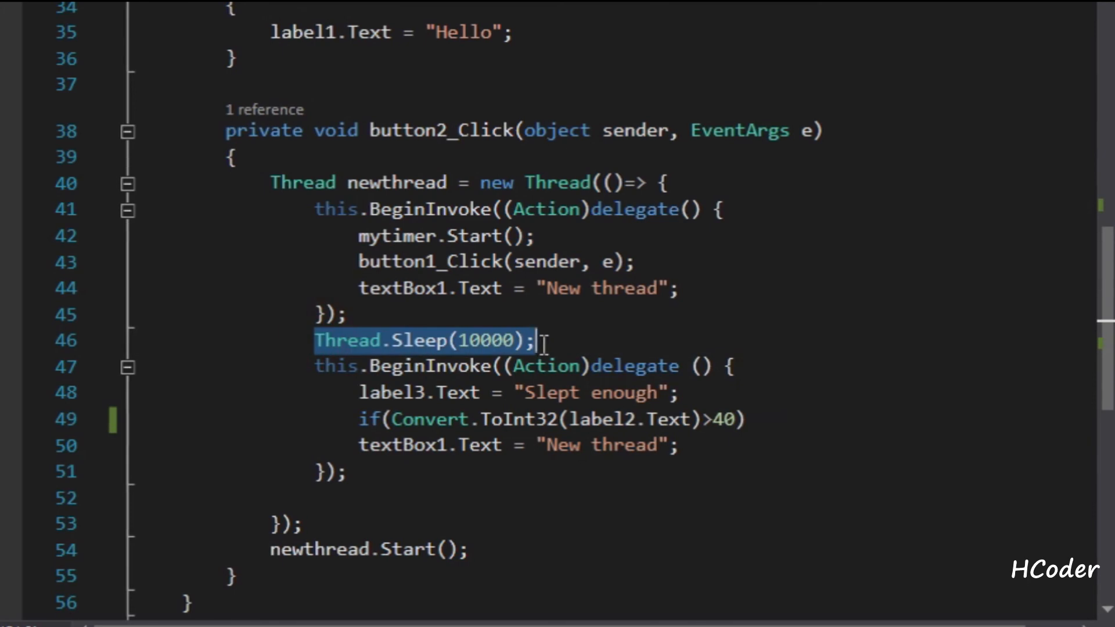
pyautogui.click(733, 419)
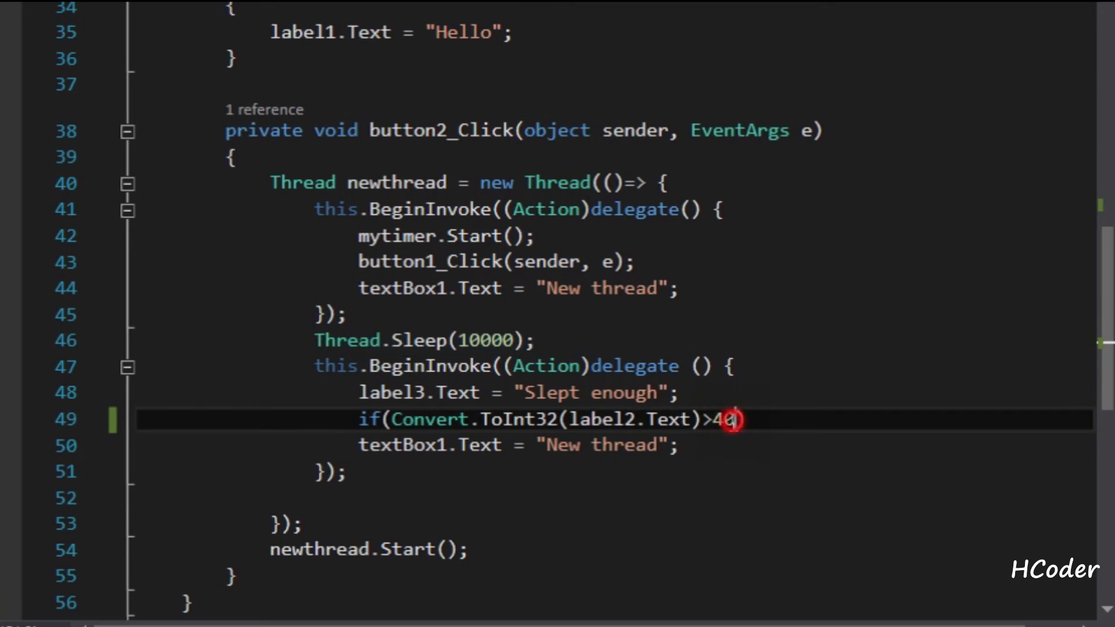
pyautogui.doubleClick(720, 419)
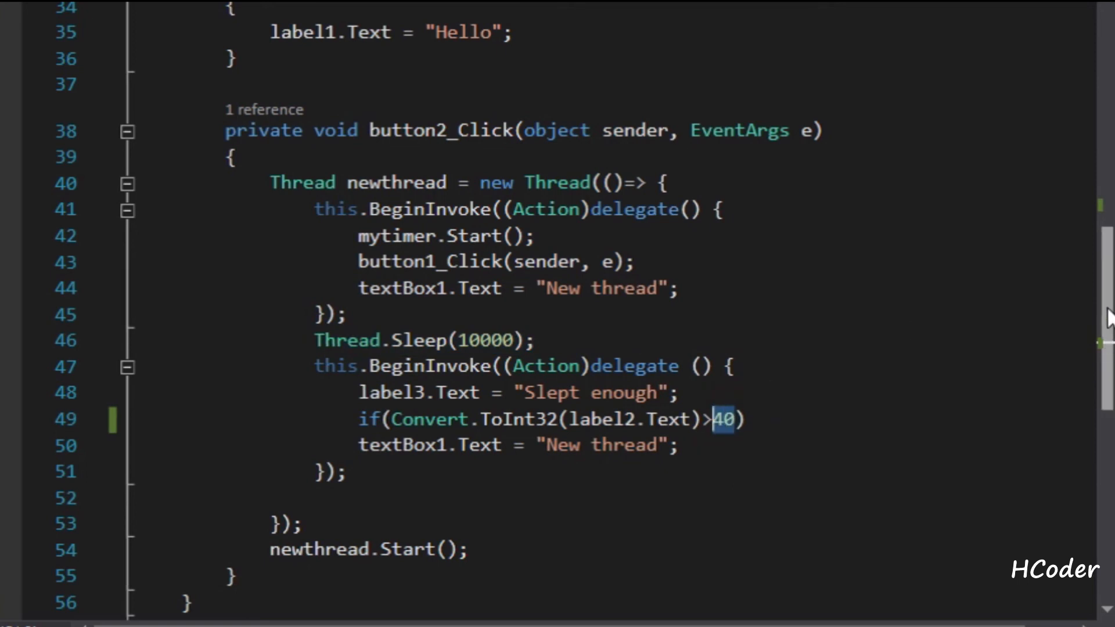
pyautogui.scroll(-3)
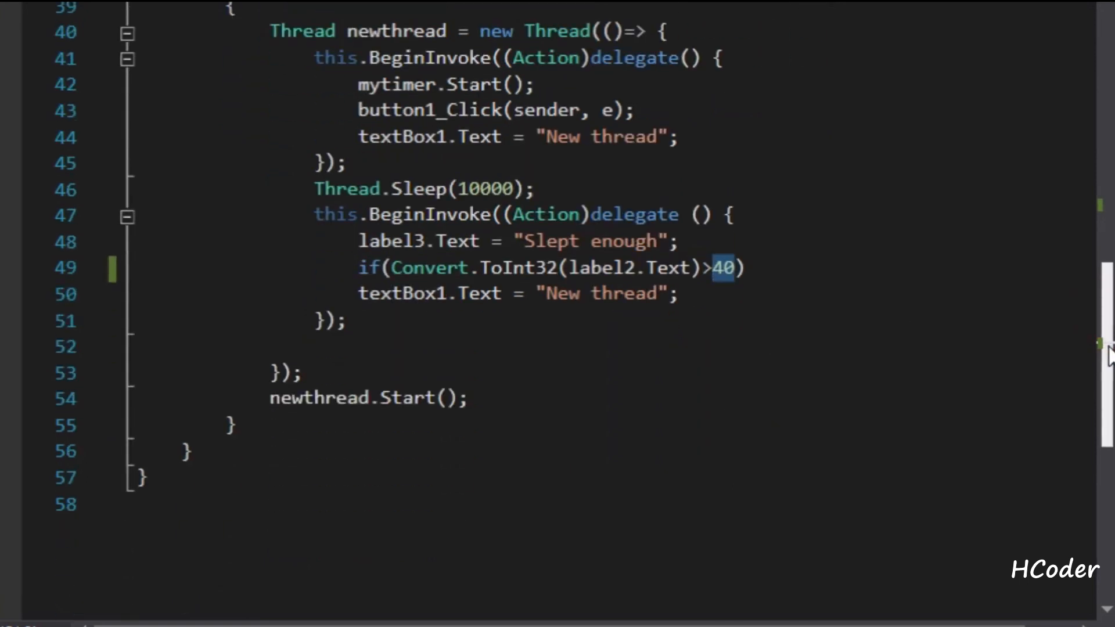
pyautogui.moveTo(640, 271)
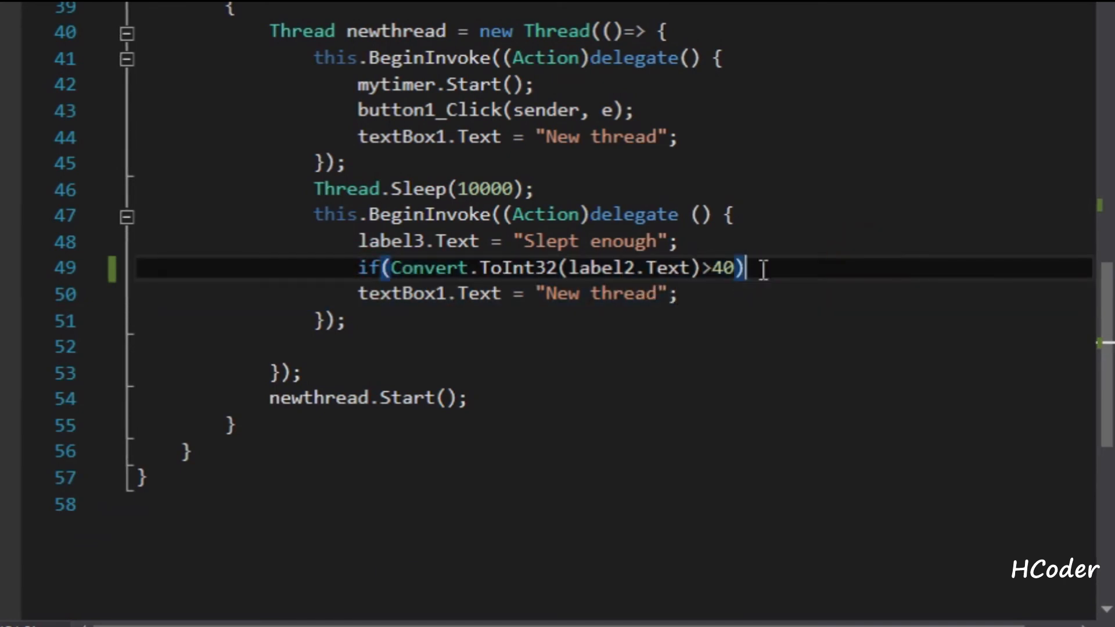
pyautogui.press('Enter')
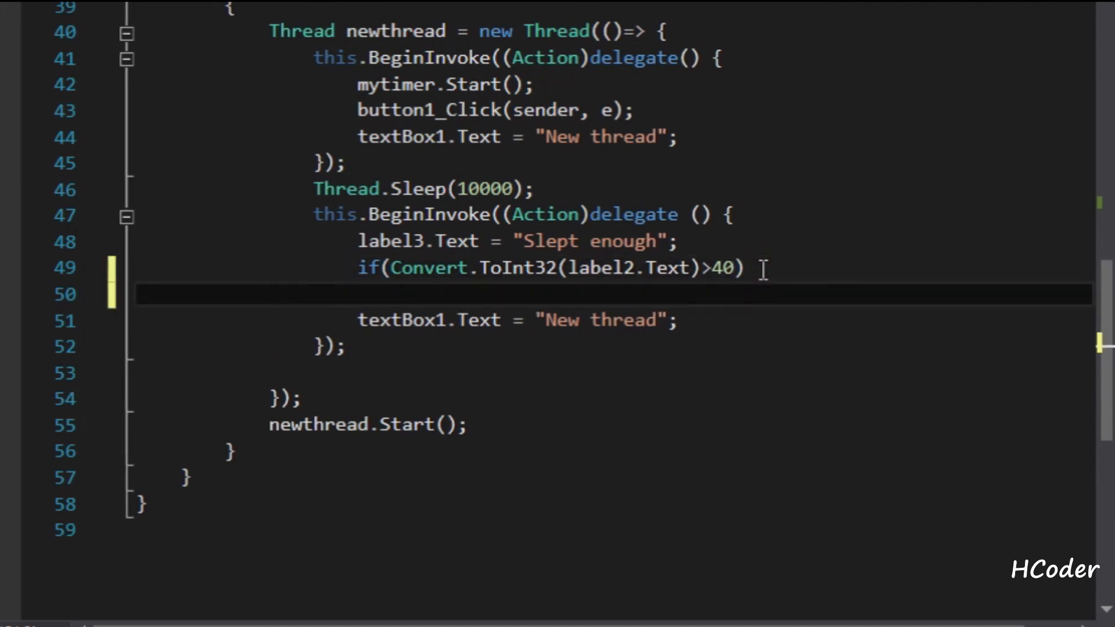
pyautogui.write('MessageBox.Show("Success");')
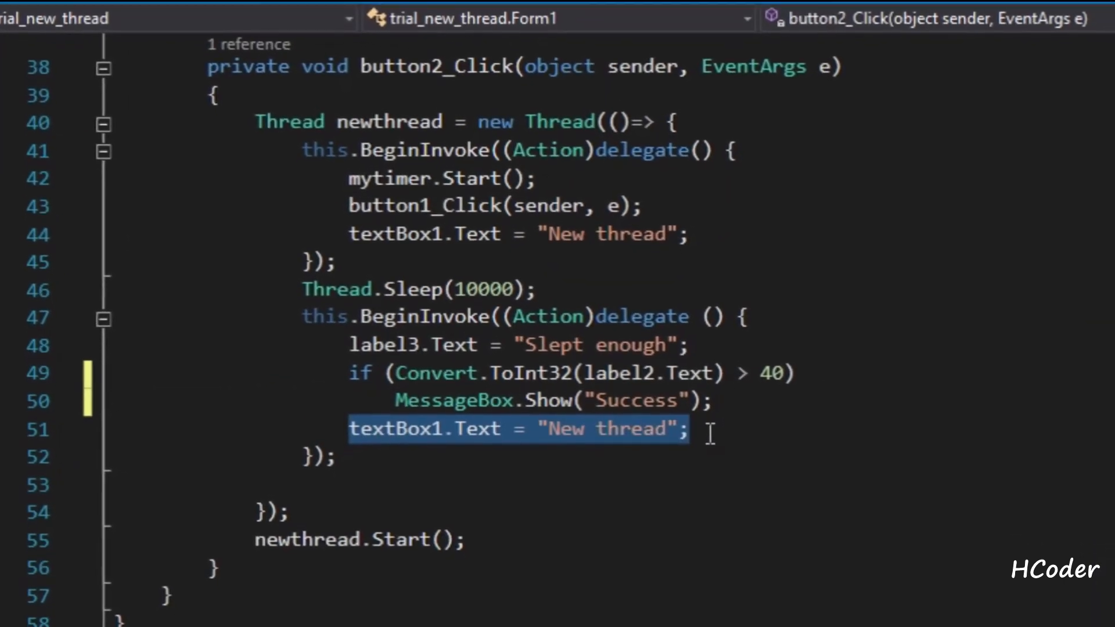
pyautogui.write('mytimer.Stop();')
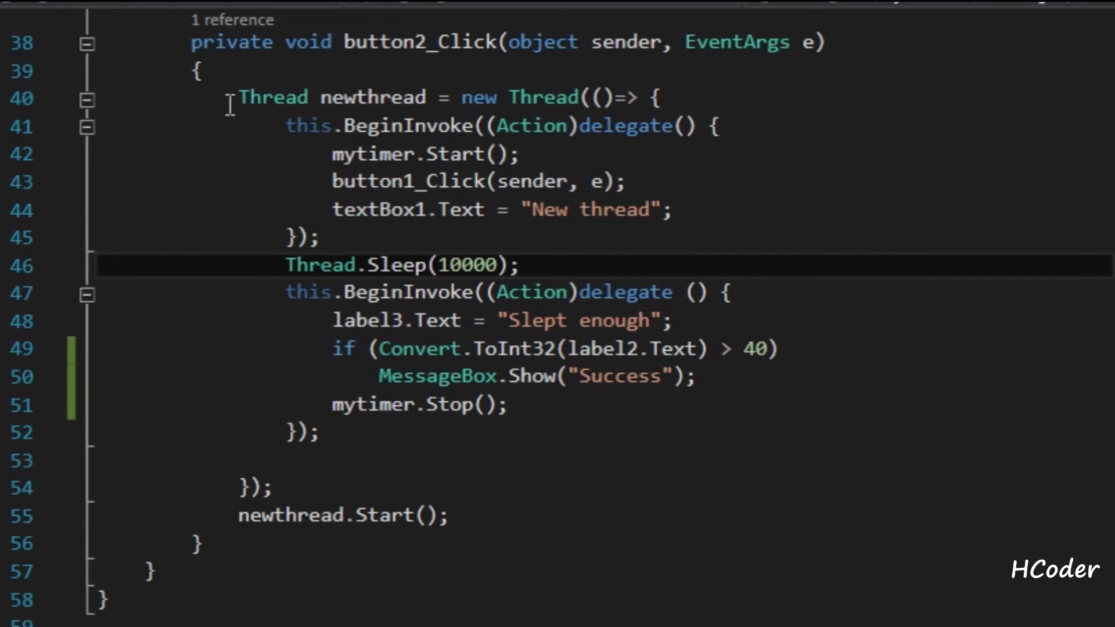
pyautogui.moveTo(237, 97); pyautogui.dragTo(348, 155)
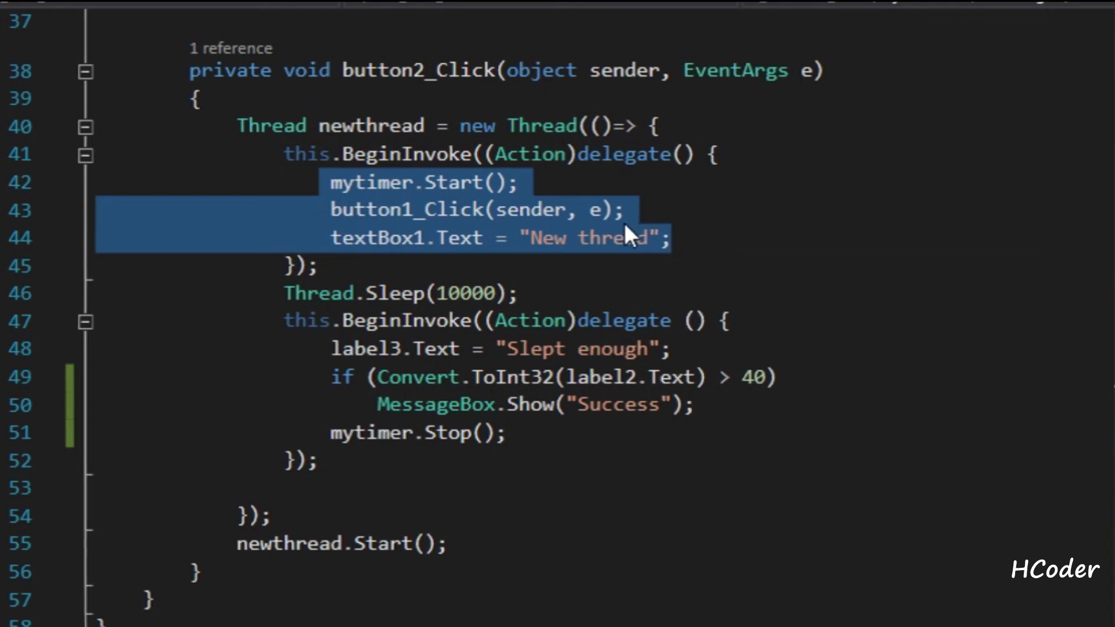
pyautogui.moveTo(272, 125)
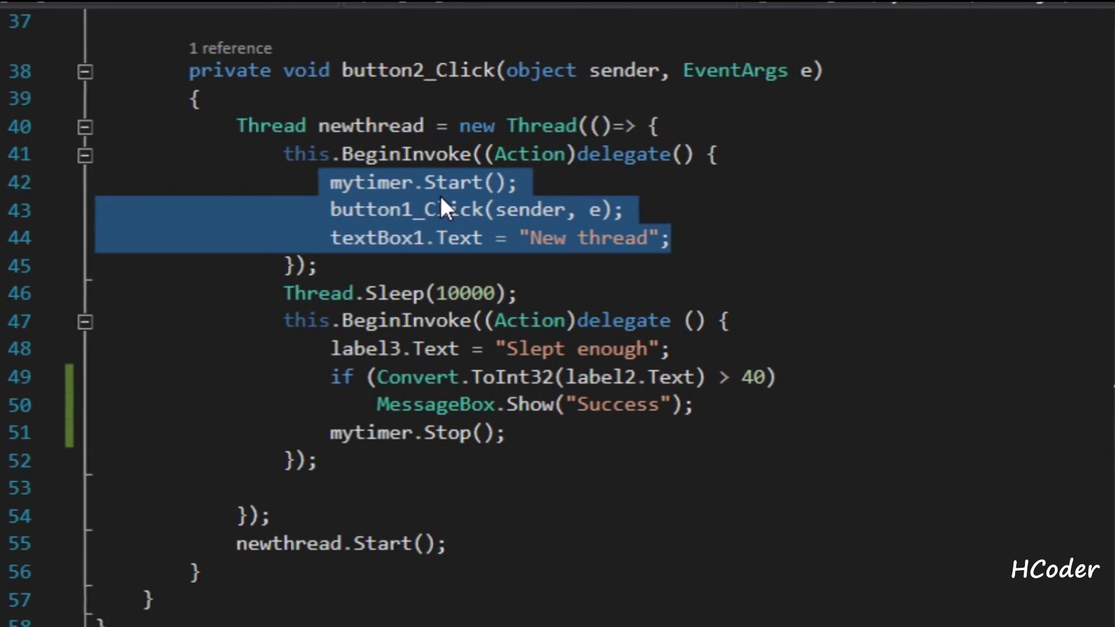
pyautogui.moveTo(445, 214)
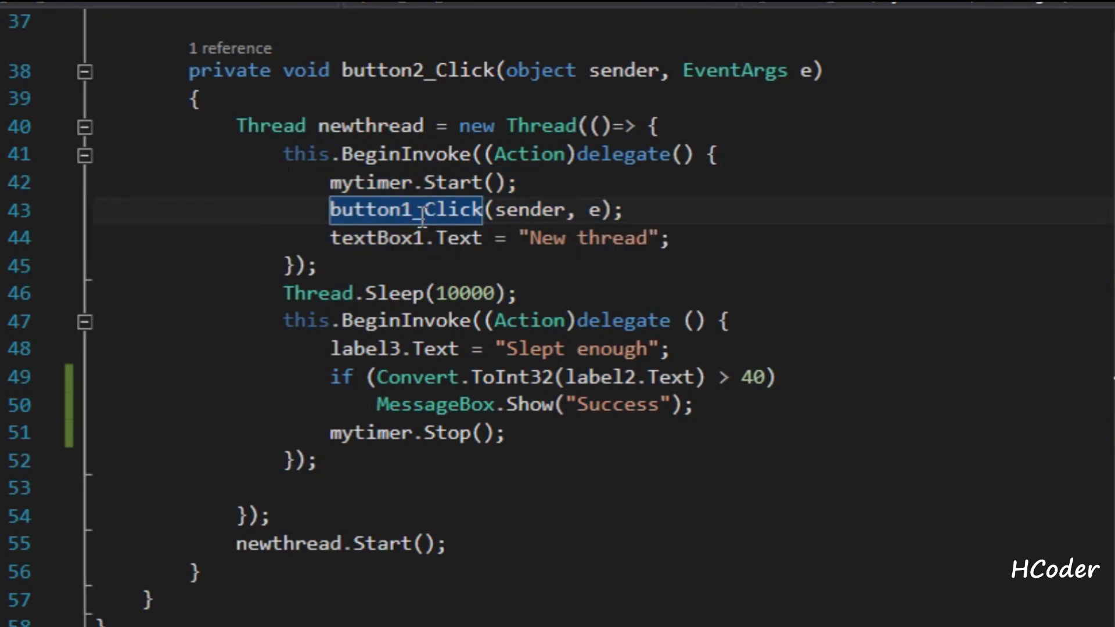
pyautogui.moveTo(349, 155)
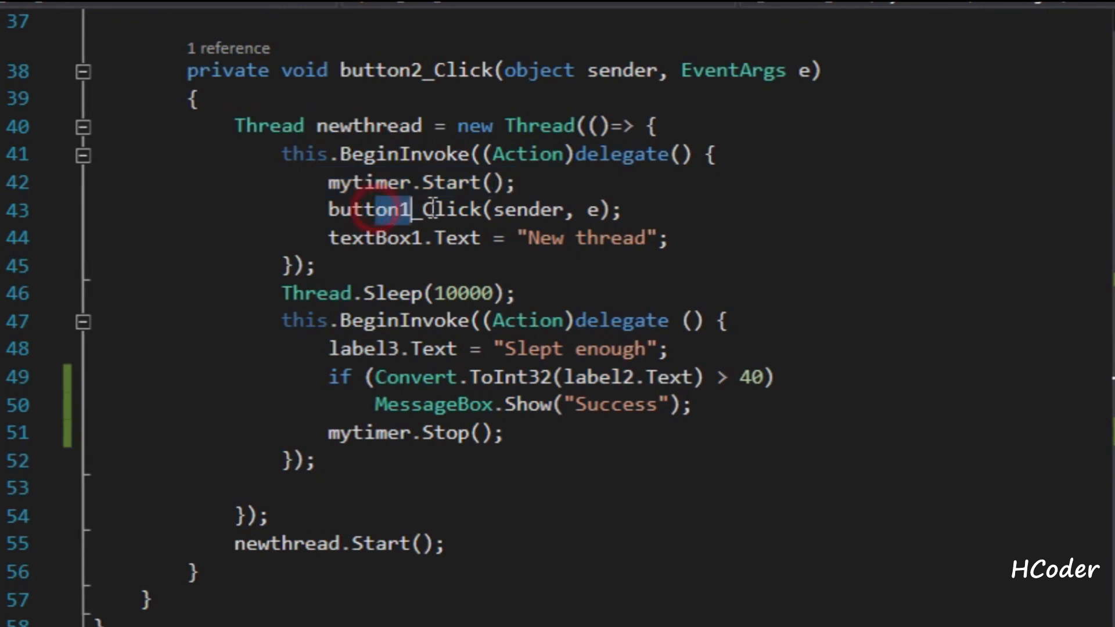
pyautogui.doubleClick(379, 210)
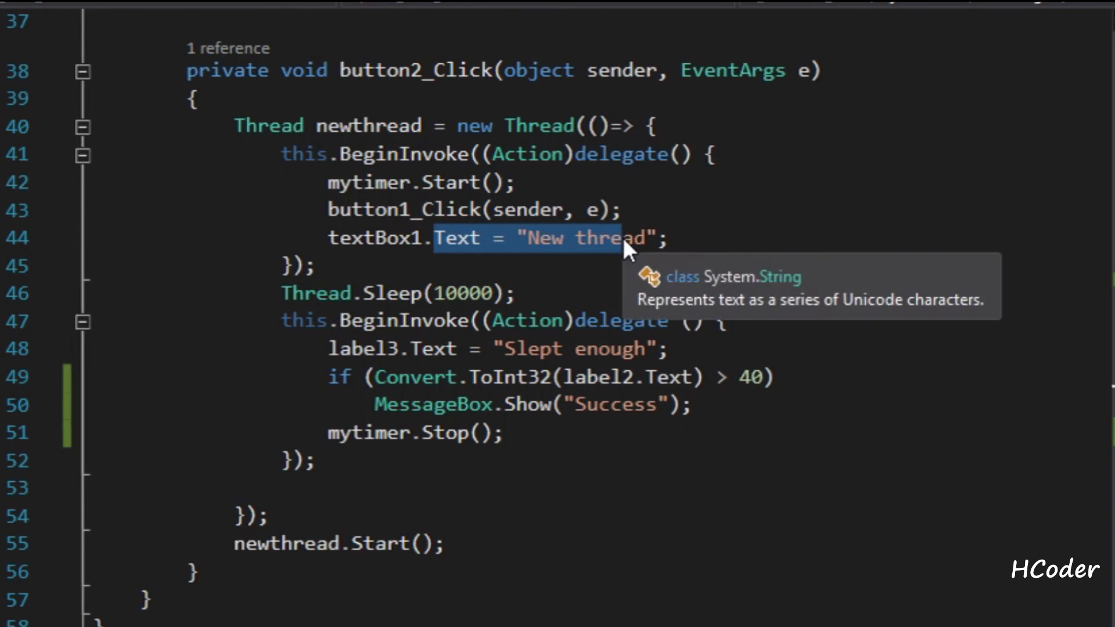
pyautogui.moveTo(425, 294)
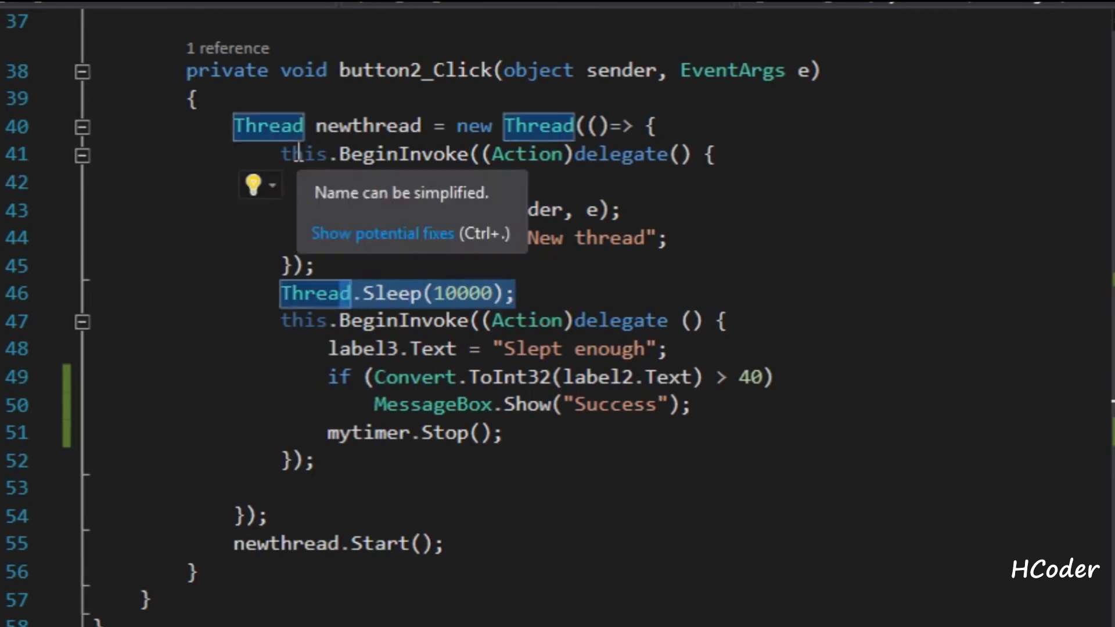
pyautogui.click(441, 127)
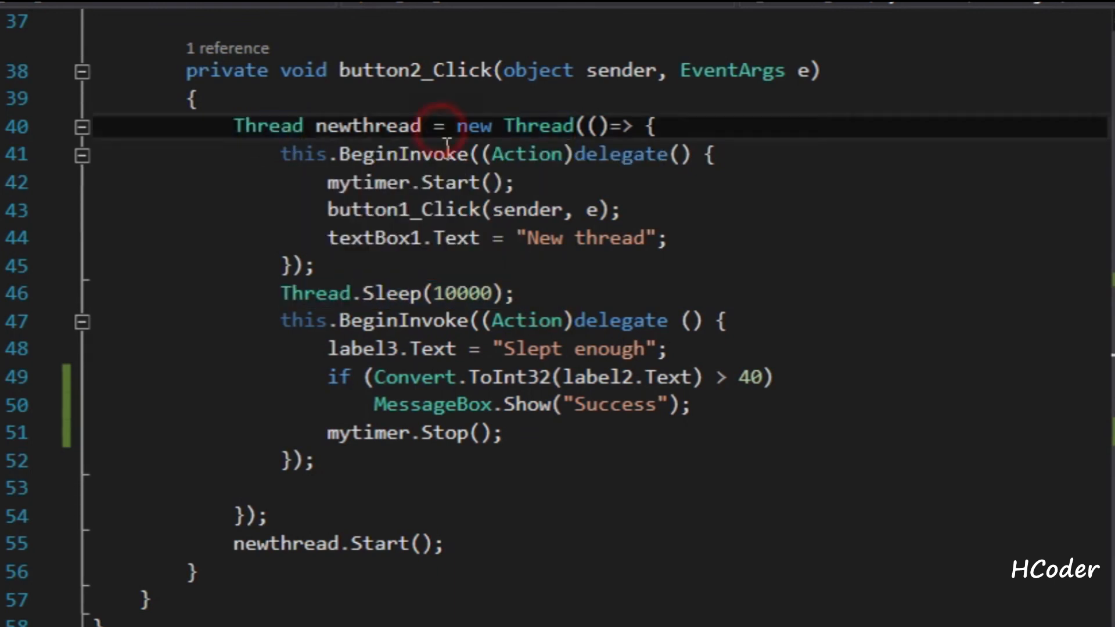
pyautogui.moveTo(442, 127); pyautogui.dragTo(328, 238)
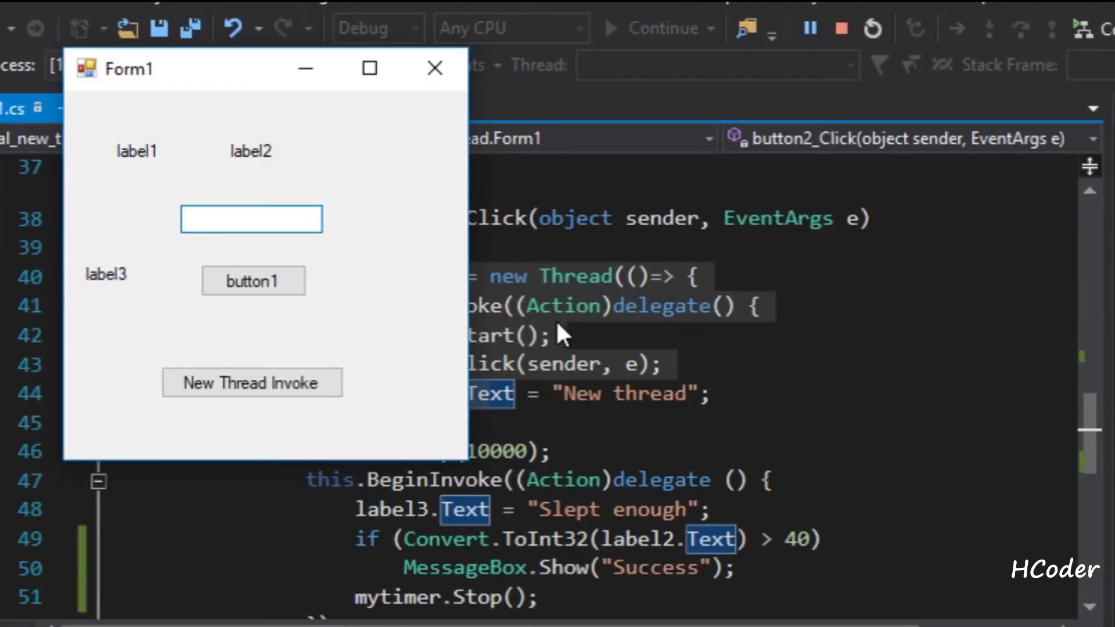
# - Click New Thread Invoke in the running Form1 so it shows Hello, 40, New thread and Slept enough
pyautogui.click(251, 382)
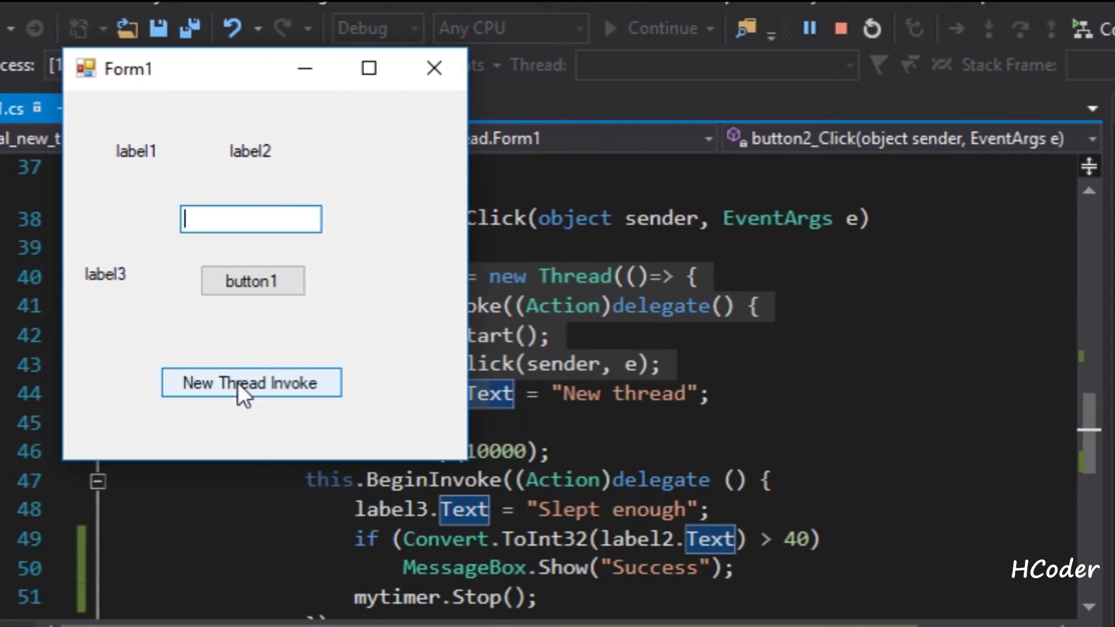
pyautogui.click(251, 382)
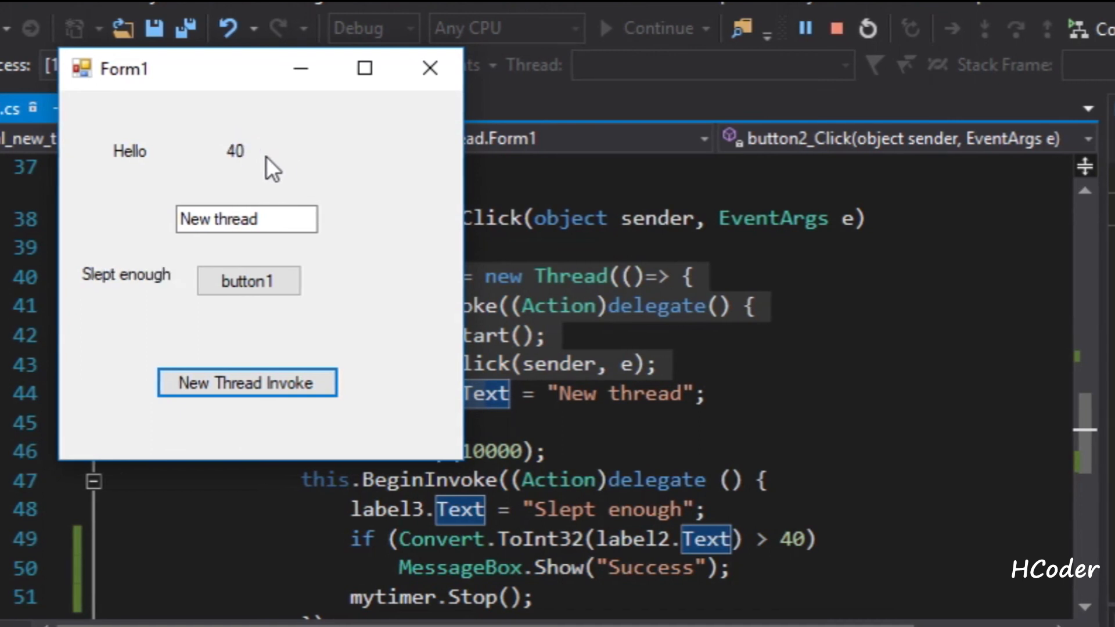
pyautogui.moveTo(139, 295)
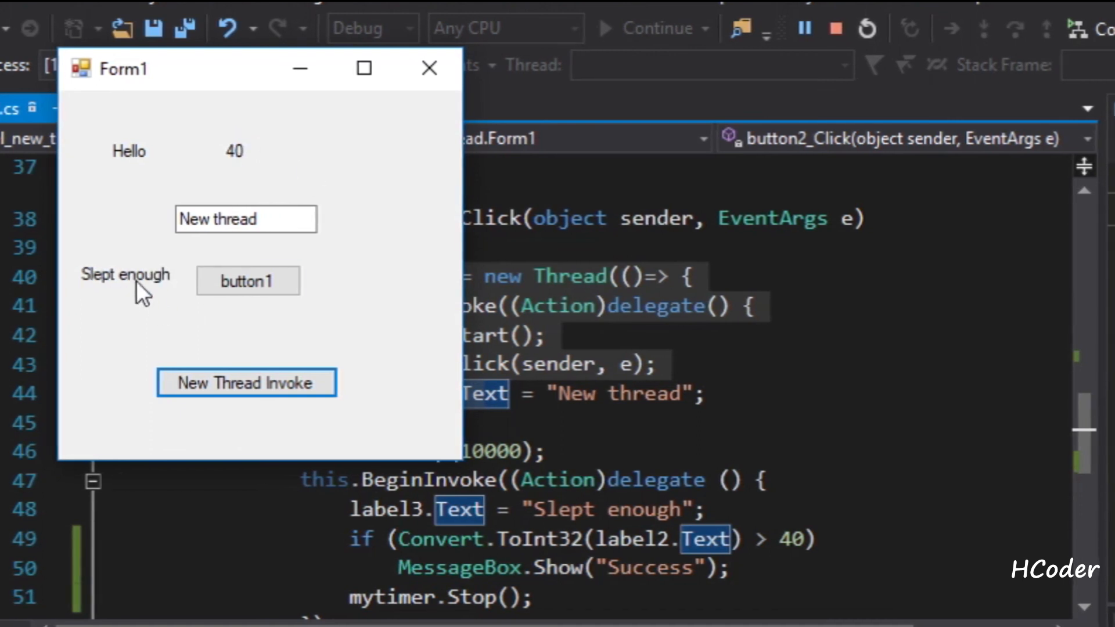
pyautogui.moveTo(242, 342)
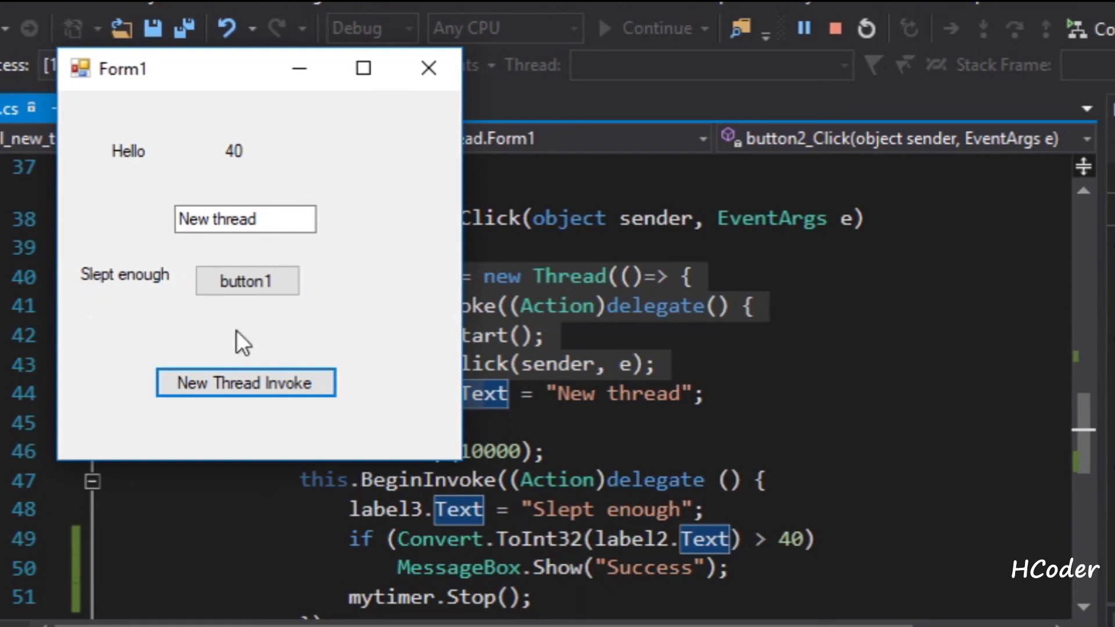
pyautogui.moveTo(107, 285)
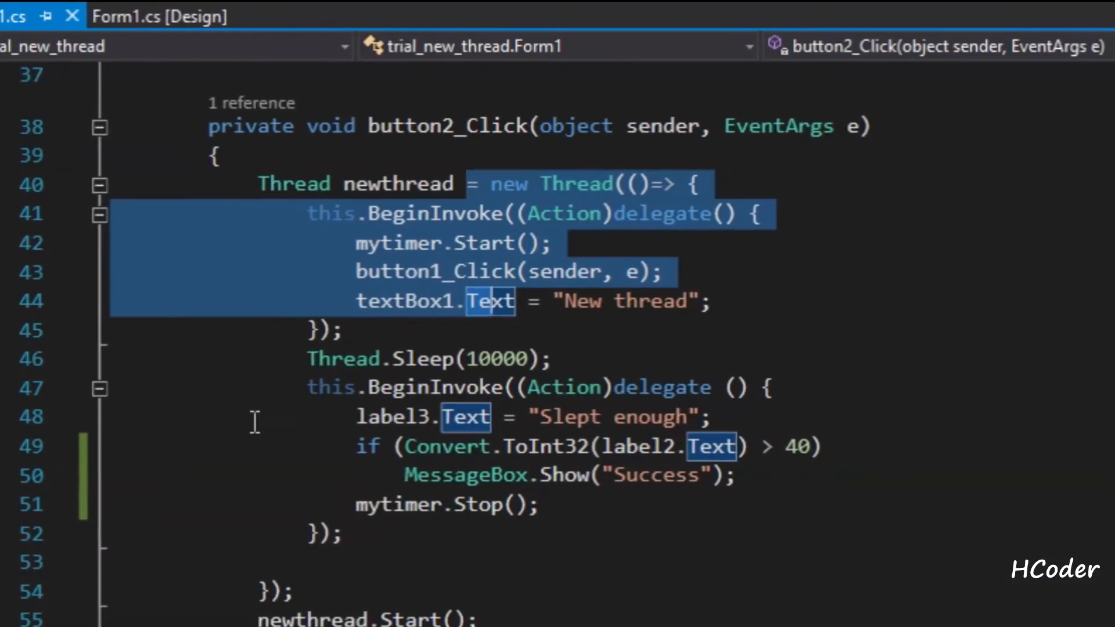
# - Back in button2_Click, highlight the Thread.Sleep and label3 "Slept enough" statements to explain them
pyautogui.click(258, 182)
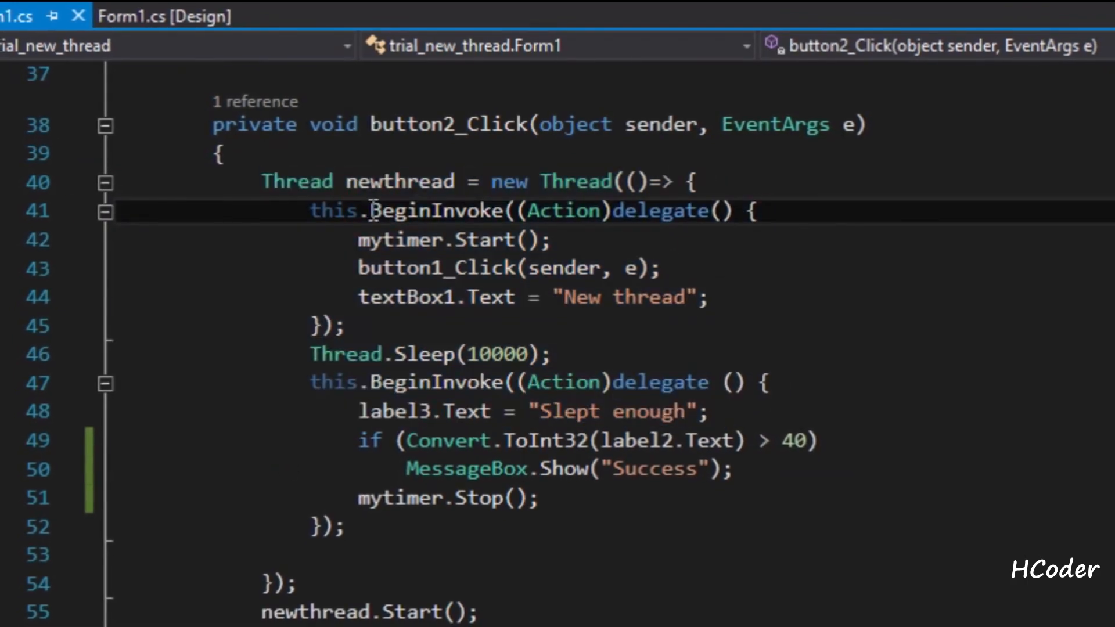
pyautogui.moveTo(483, 238)
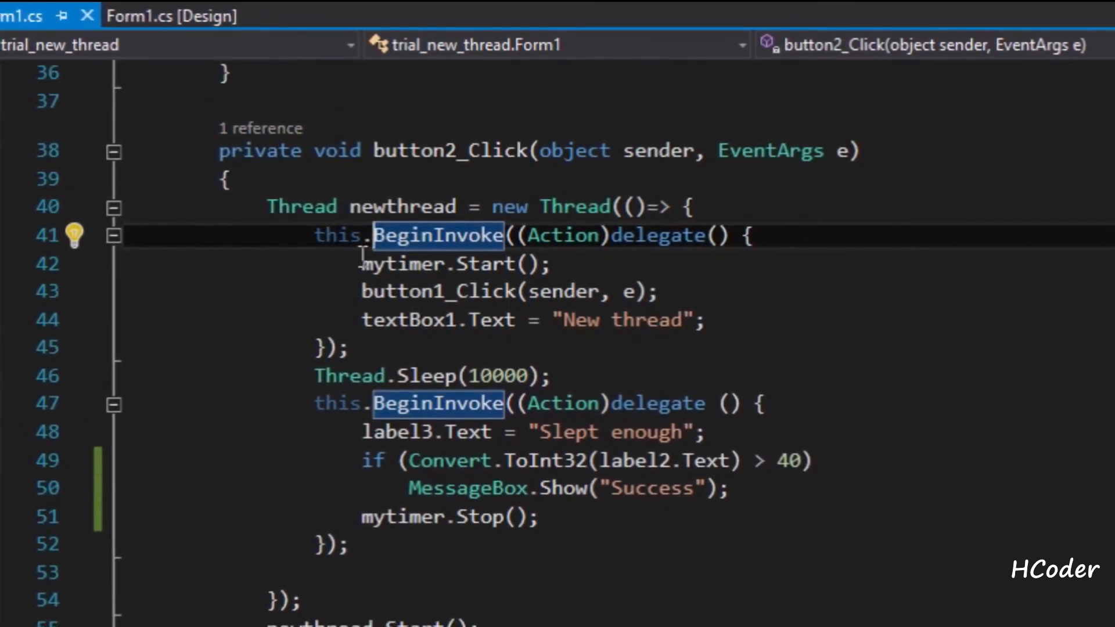
pyautogui.moveTo(362, 263); pyautogui.dragTo(704, 319)
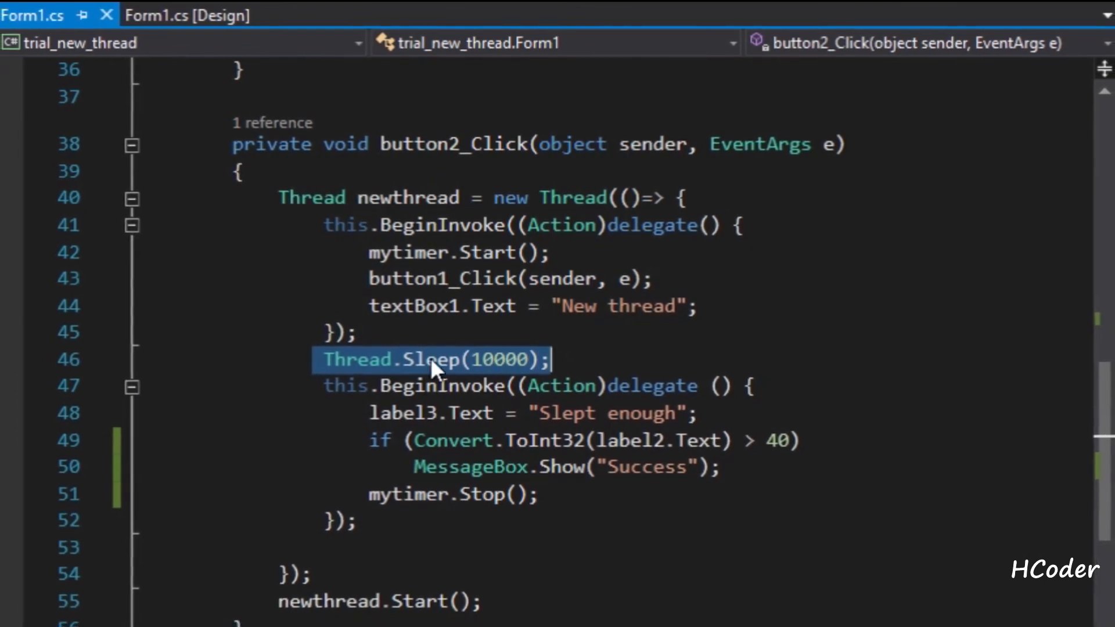
pyautogui.moveTo(453, 224)
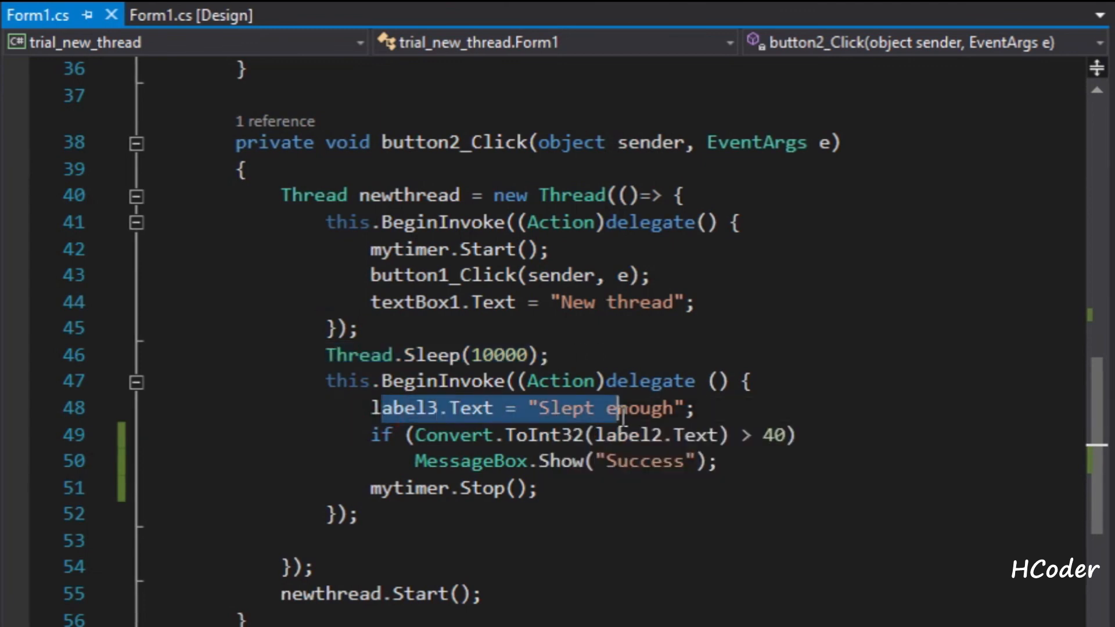
pyautogui.click(693, 408)
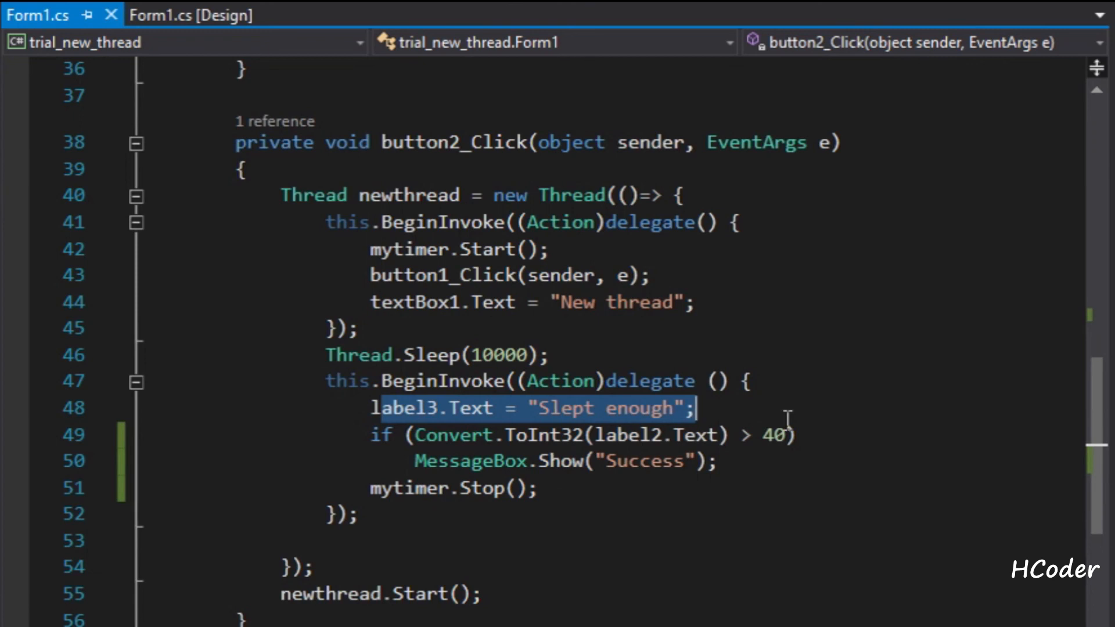